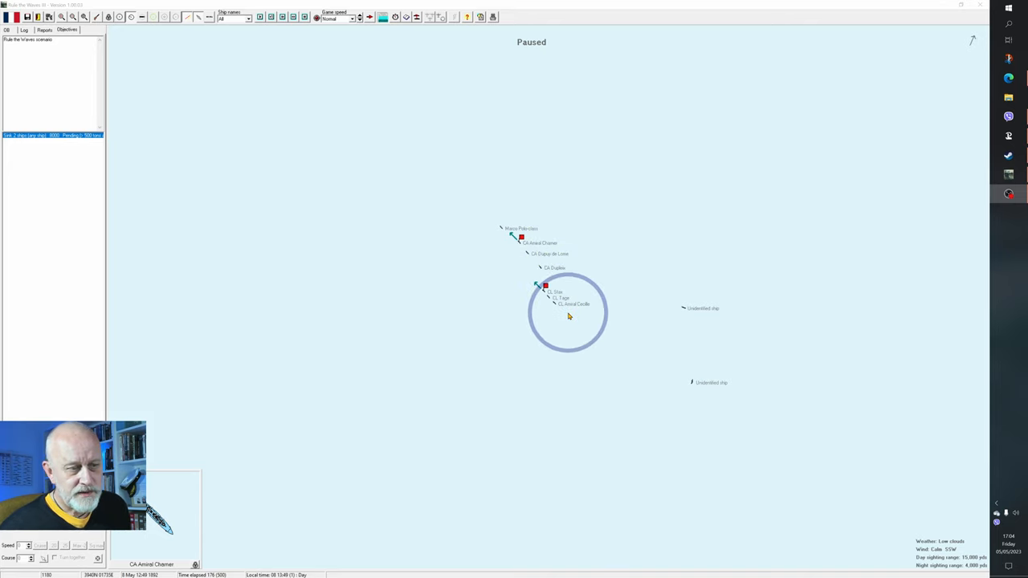
# Unpause the battle at the Ultra fast game speed
pyautogui.click(502, 235)
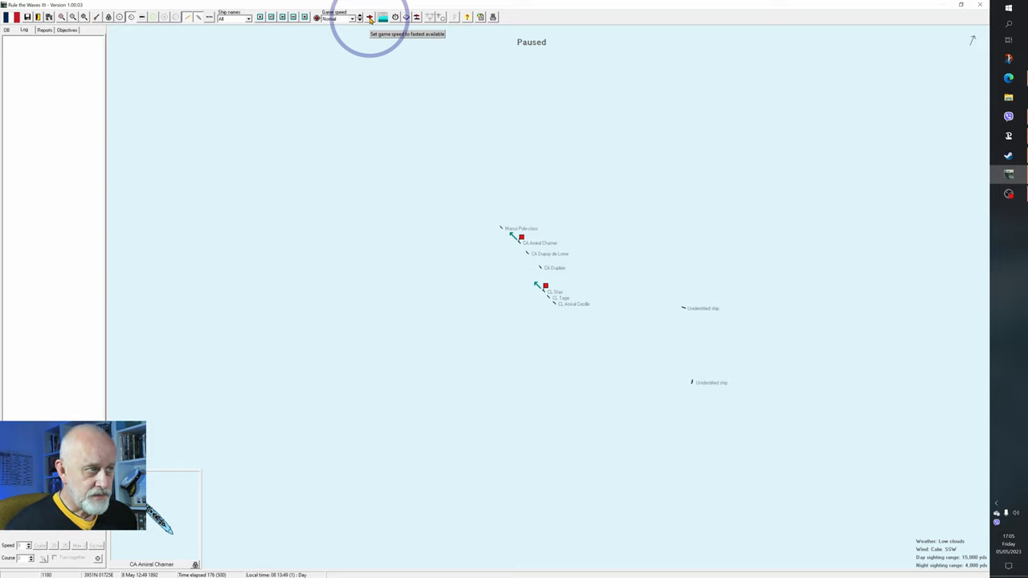
pyautogui.click(369, 17)
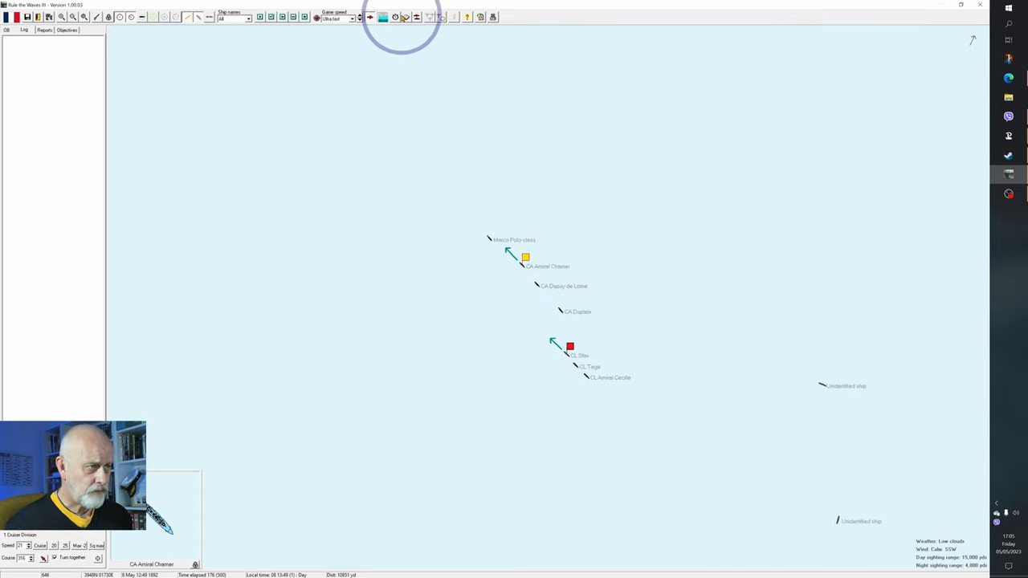
# Check remaining daylight, then set 1 Cruiser and 1 Light Cruiser Division to 20 knots
pyautogui.click(395, 17)
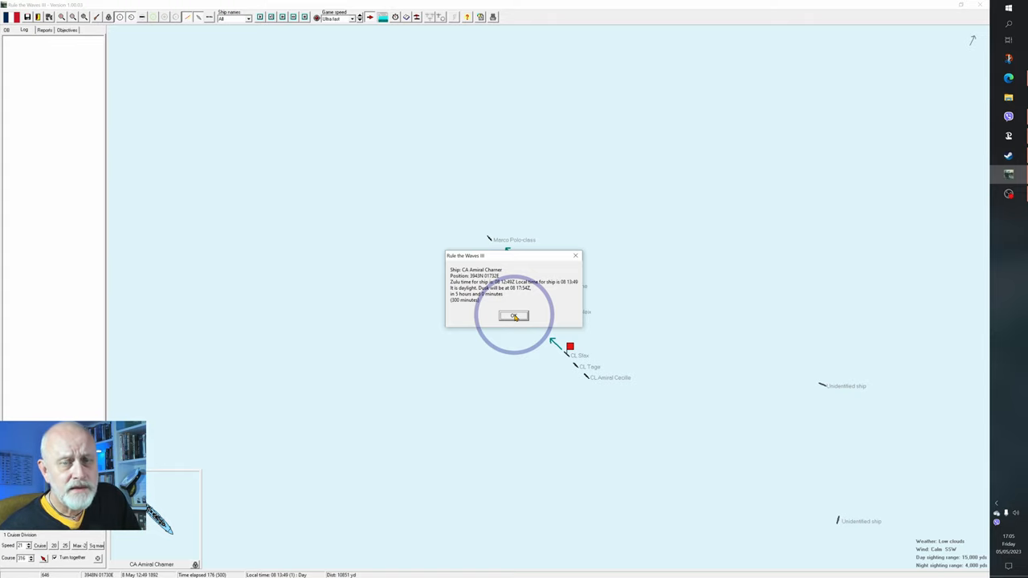
pyautogui.click(514, 315)
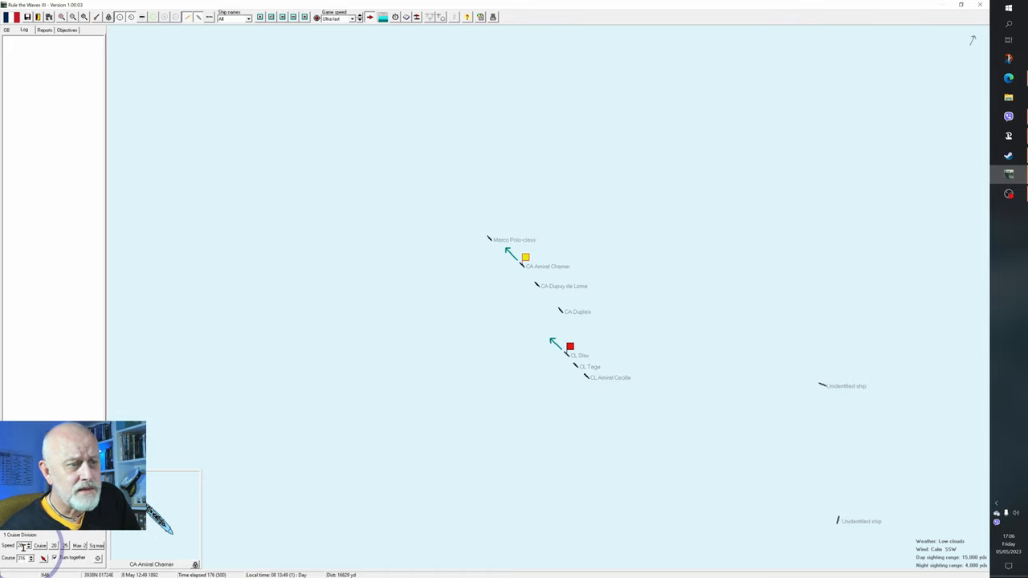
pyautogui.click(396, 336)
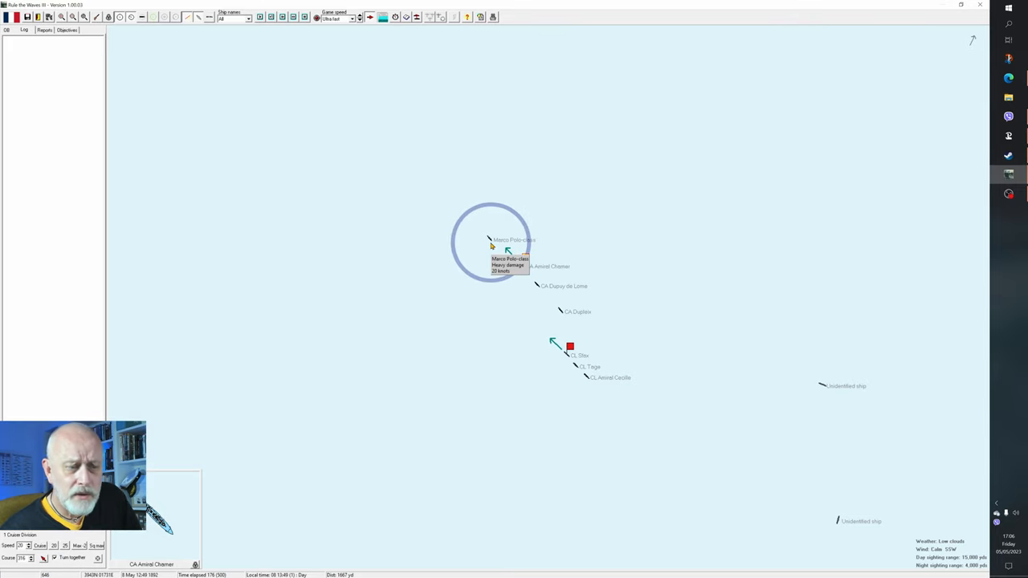
pyautogui.click(570, 347)
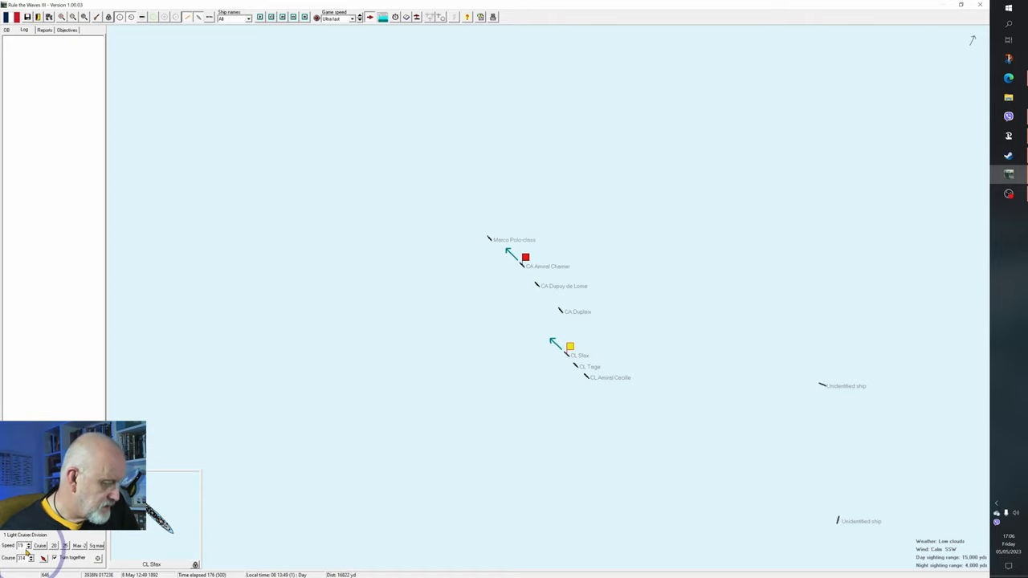
pyautogui.click(525, 257)
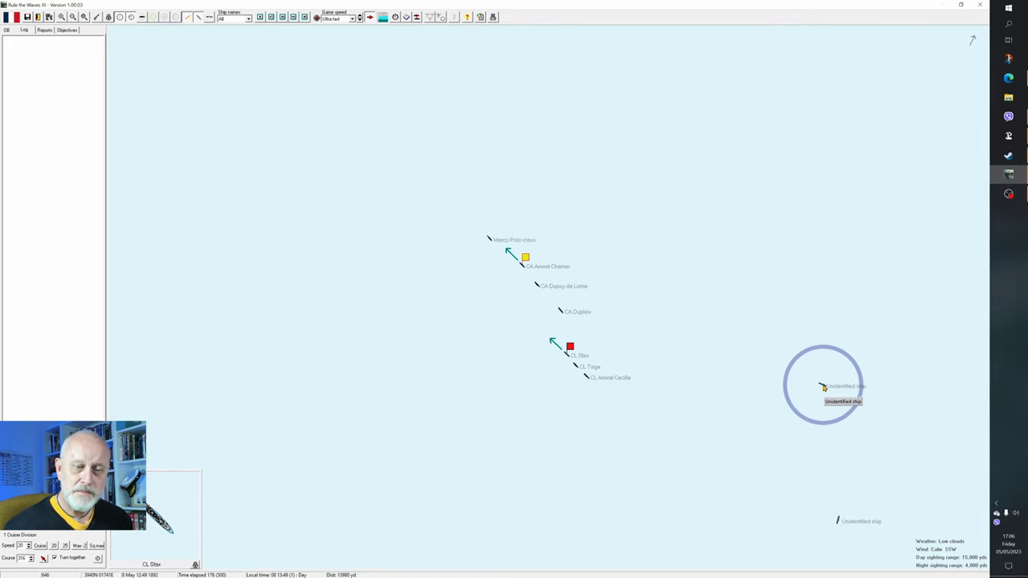
# Zoom the battle map in around the Marco Polo-class and Amiral Charner
pyautogui.click(494, 245)
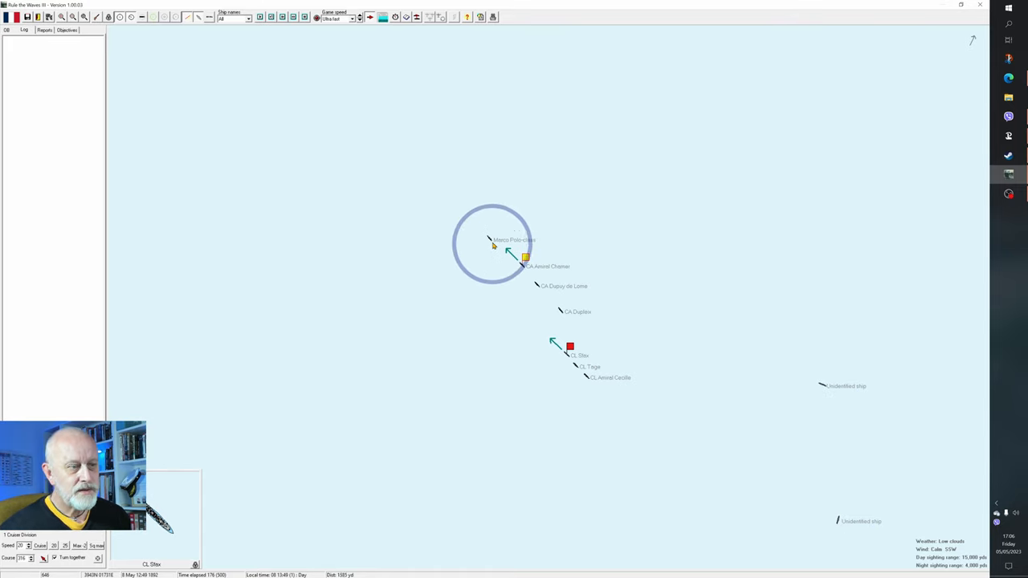
pyautogui.moveTo(493, 245)
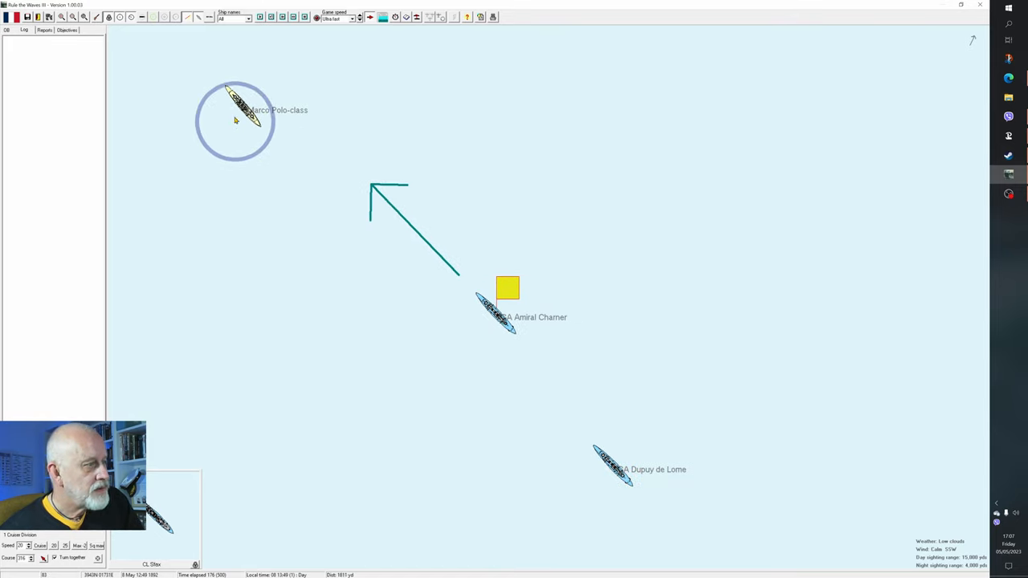
# Run the battle until the cruisers open fire and log a hit on the Marco Polo-class
pyautogui.click(508, 317)
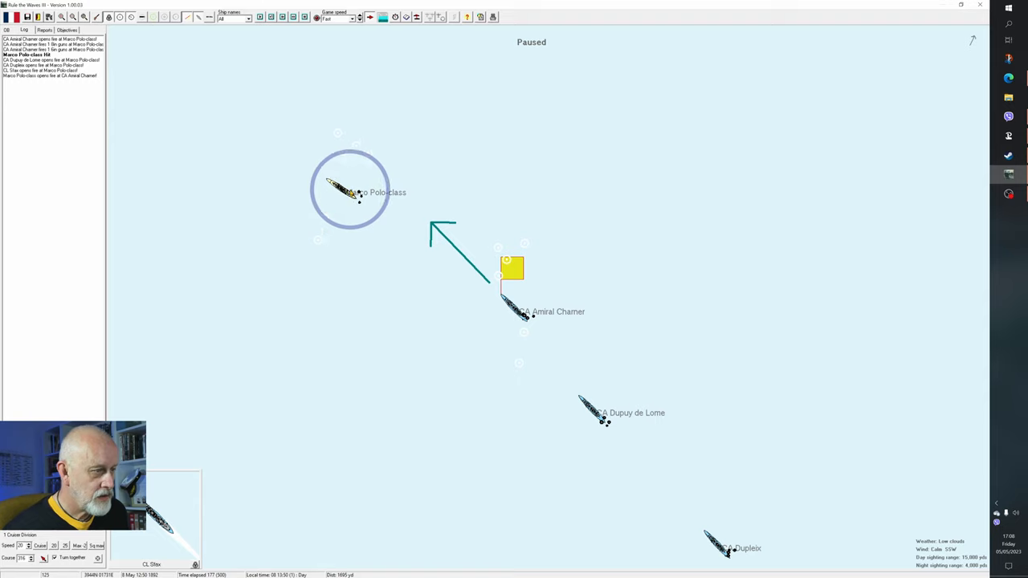
pyautogui.moveTo(347, 193)
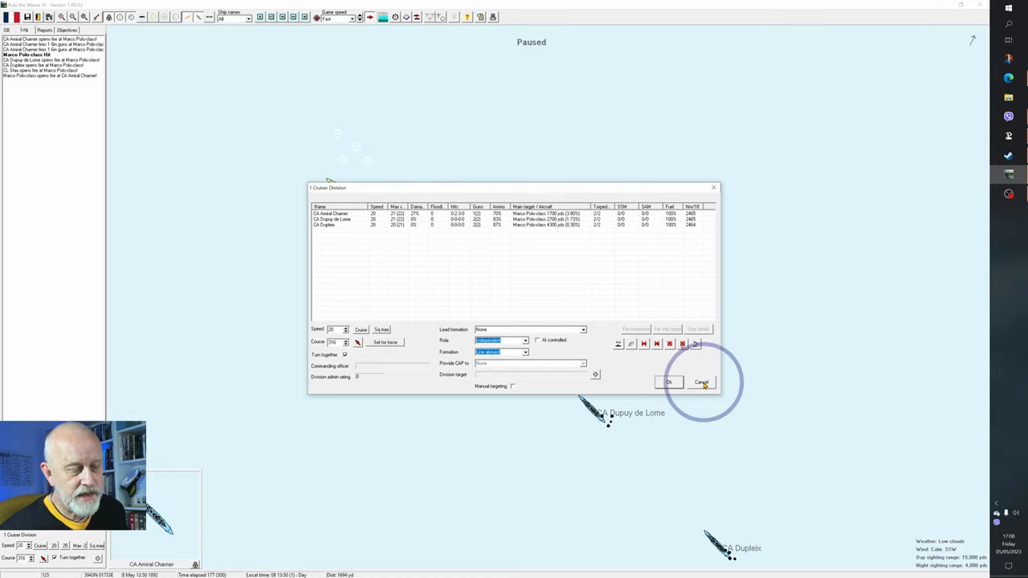
pyautogui.click(700, 381)
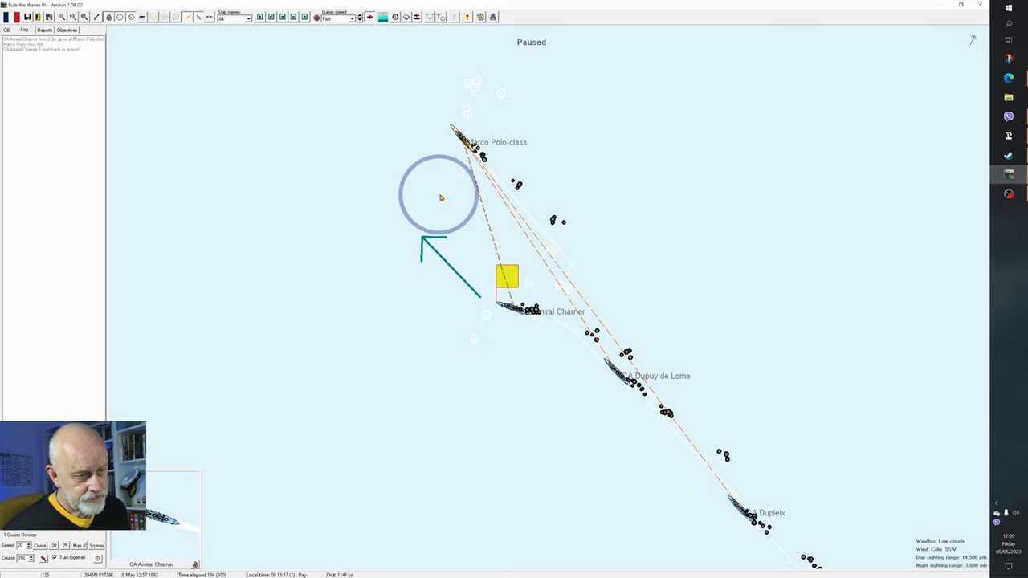
# Open CA Amiral Charner's ship data window and review her event log
pyautogui.click(506, 278)
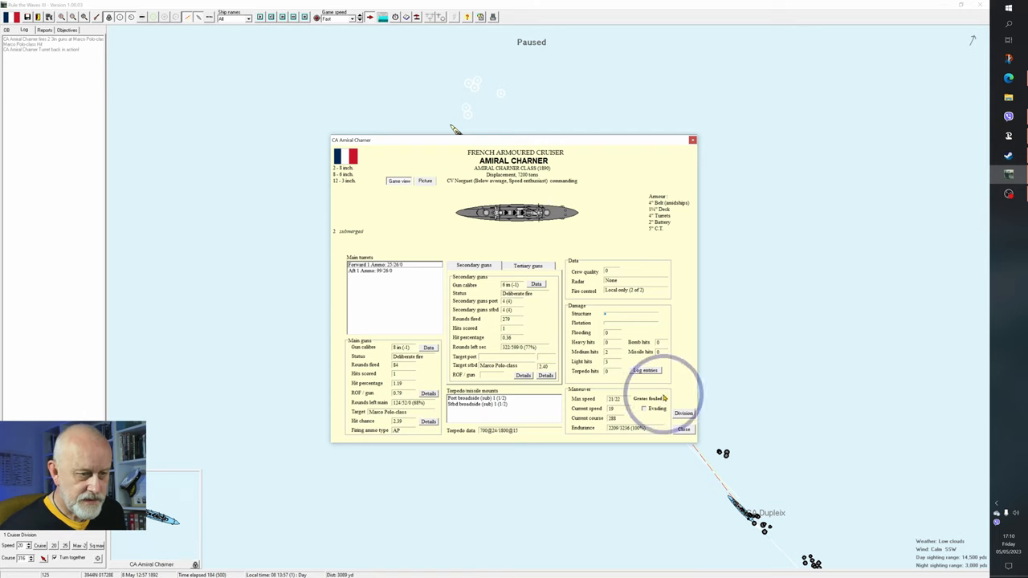
pyautogui.click(646, 370)
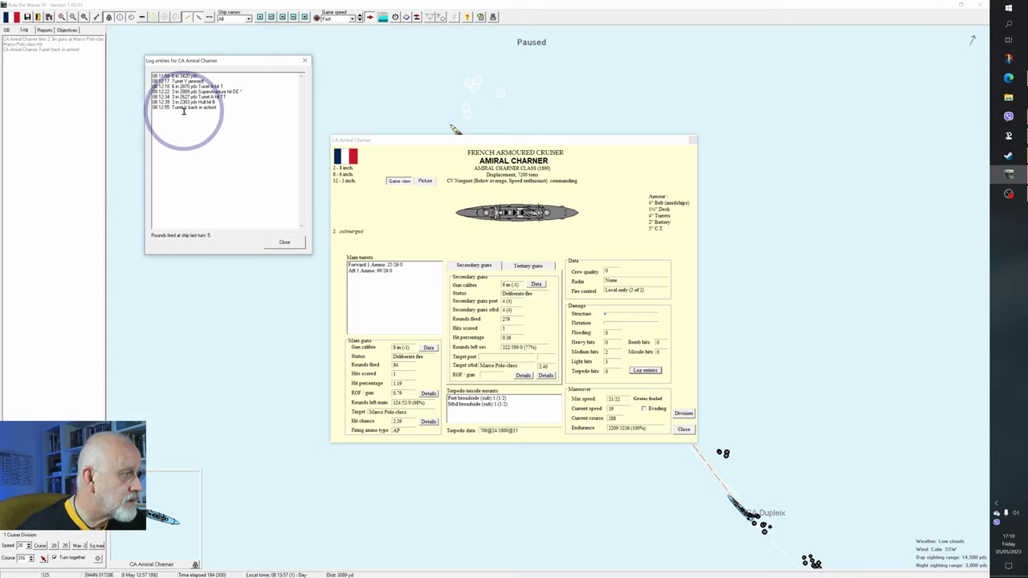
pyautogui.click(284, 241)
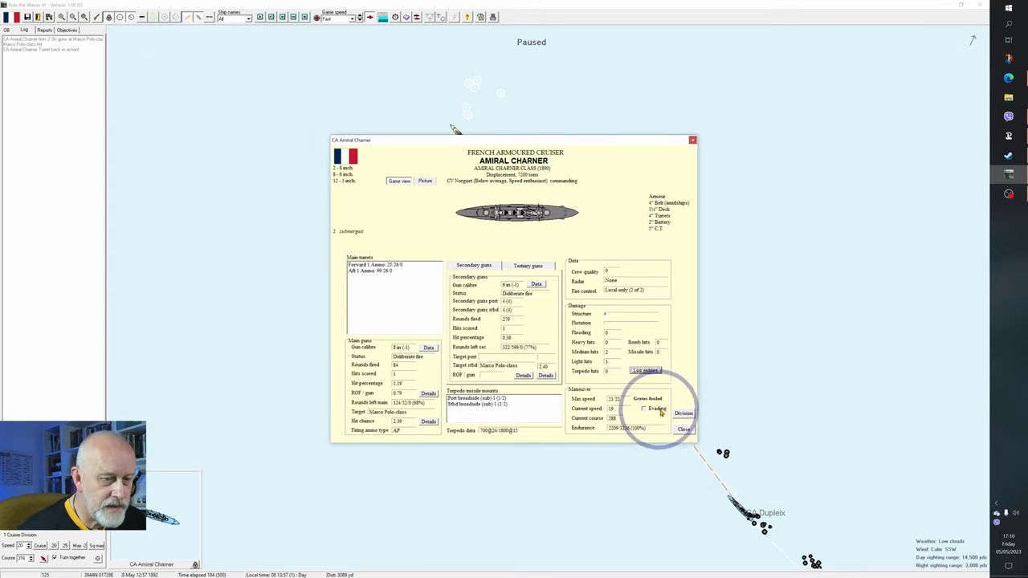
pyautogui.click(683, 413)
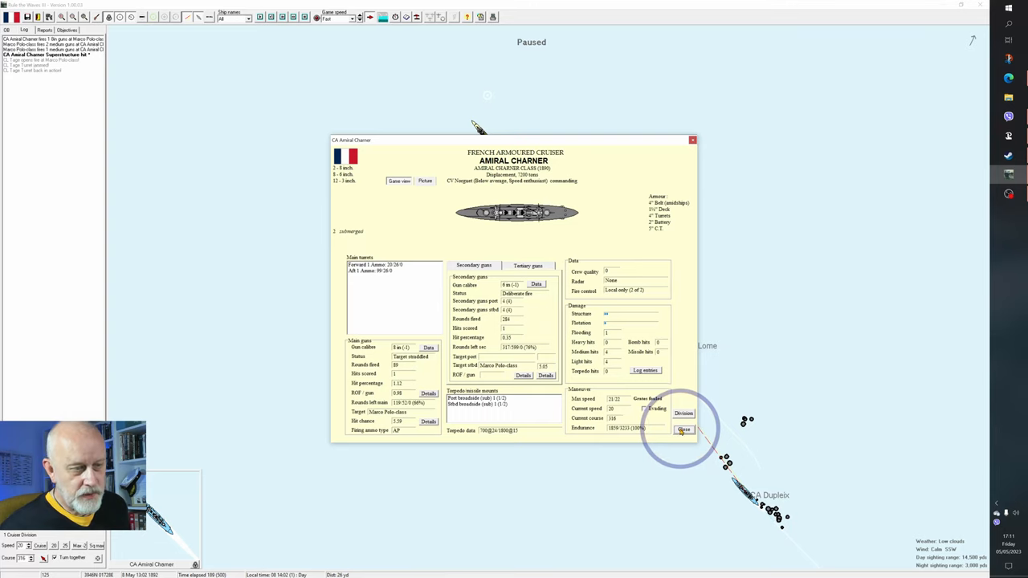
# Close Amiral Charner's report and advance the battle to 14:08
pyautogui.click(684, 429)
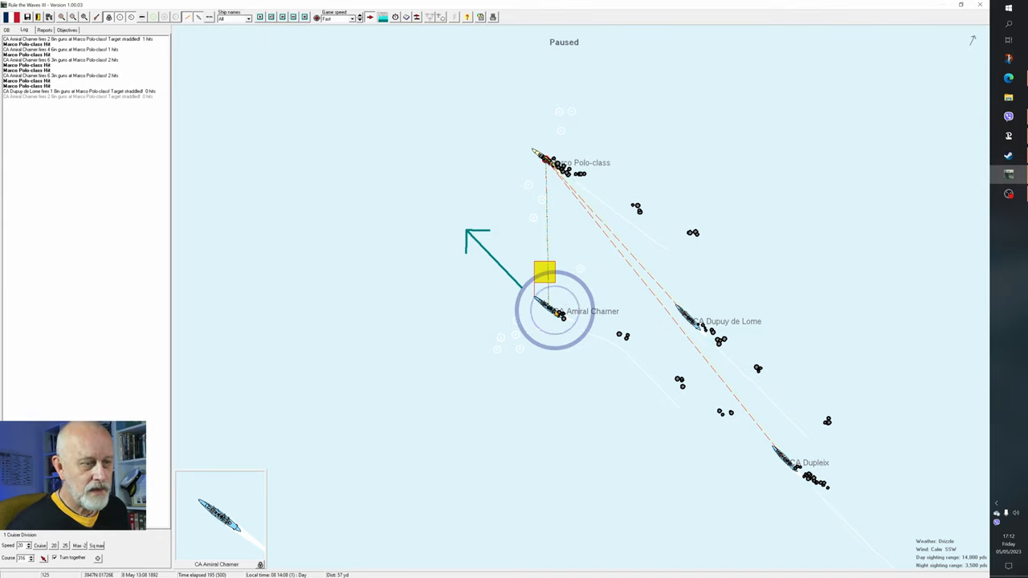
# Reopen Amiral Charner's report showing 96 main rounds fired and two hits
pyautogui.click(554, 311)
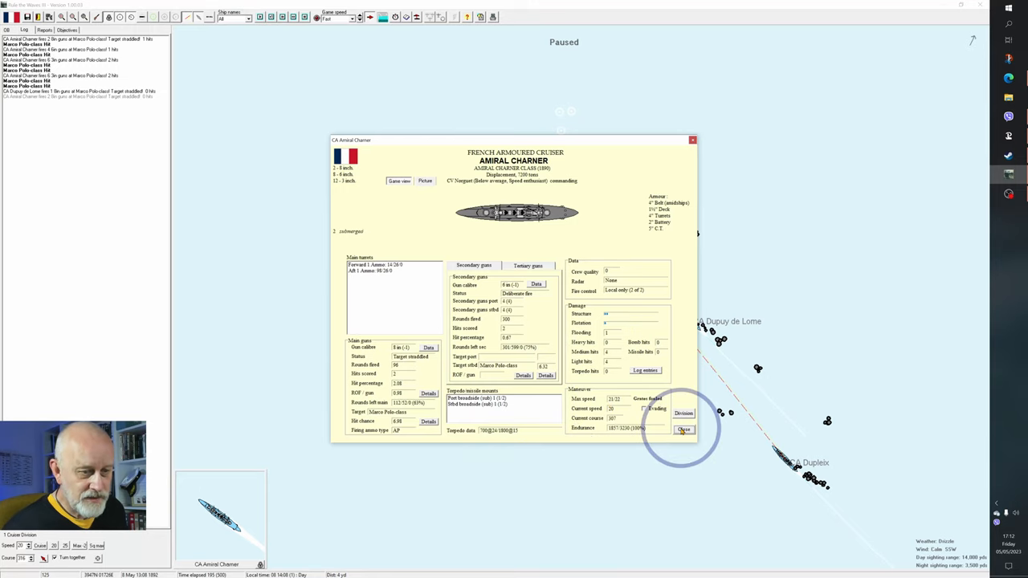
# Close the report and turn the light cruiser division together onto a northerly course
pyautogui.click(683, 429)
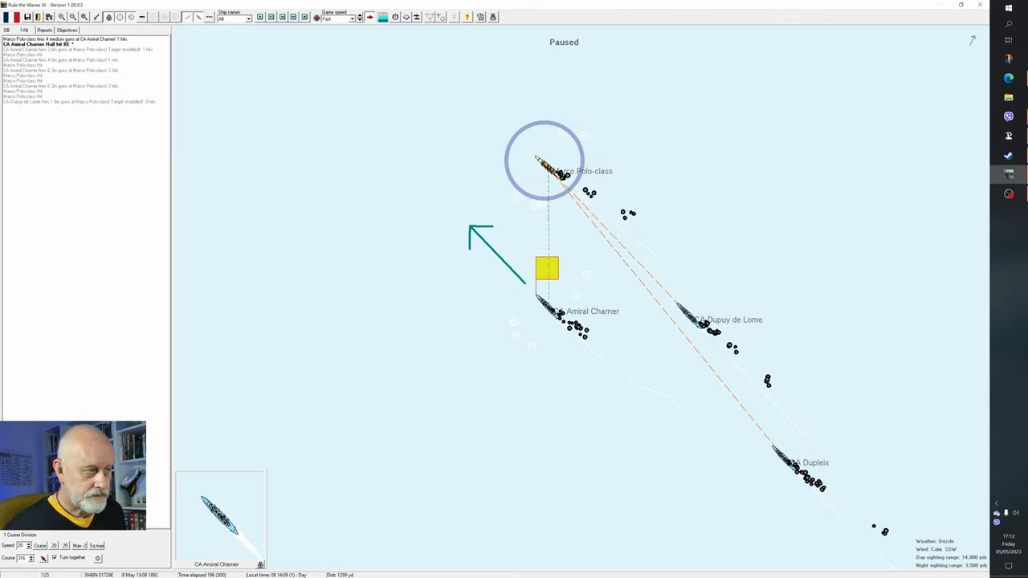
pyautogui.click(142, 17)
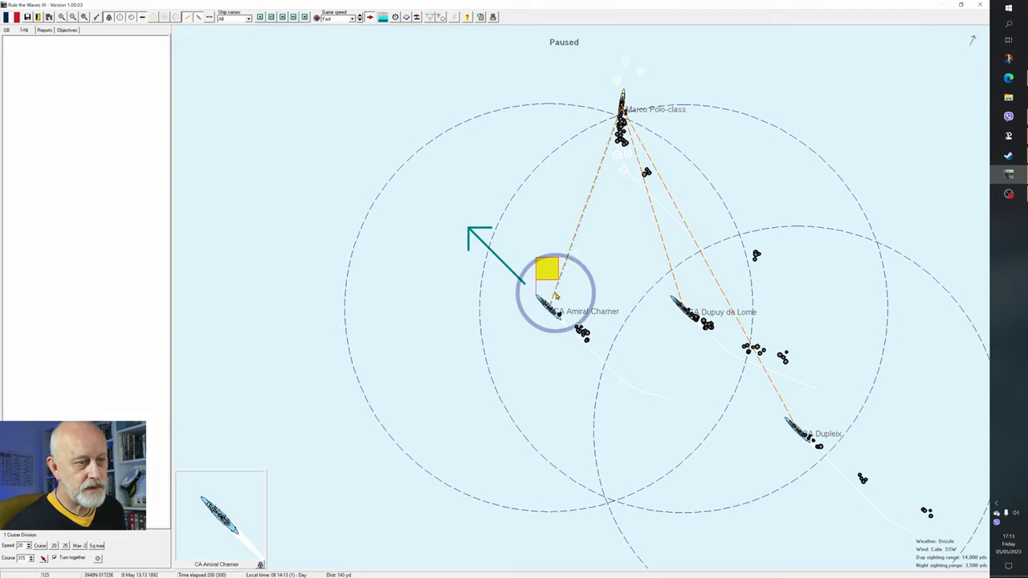
pyautogui.click(555, 187)
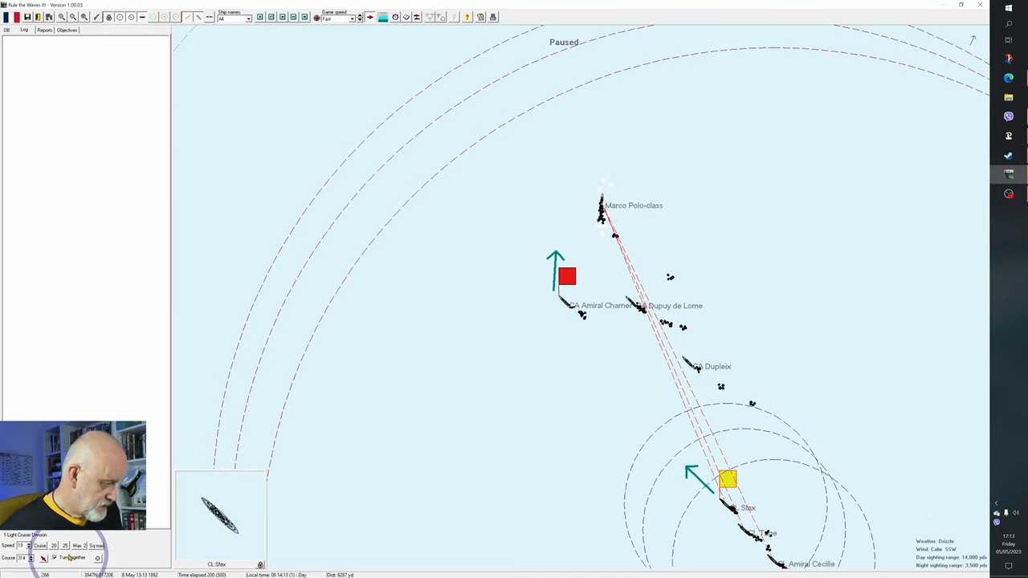
pyautogui.click(754, 383)
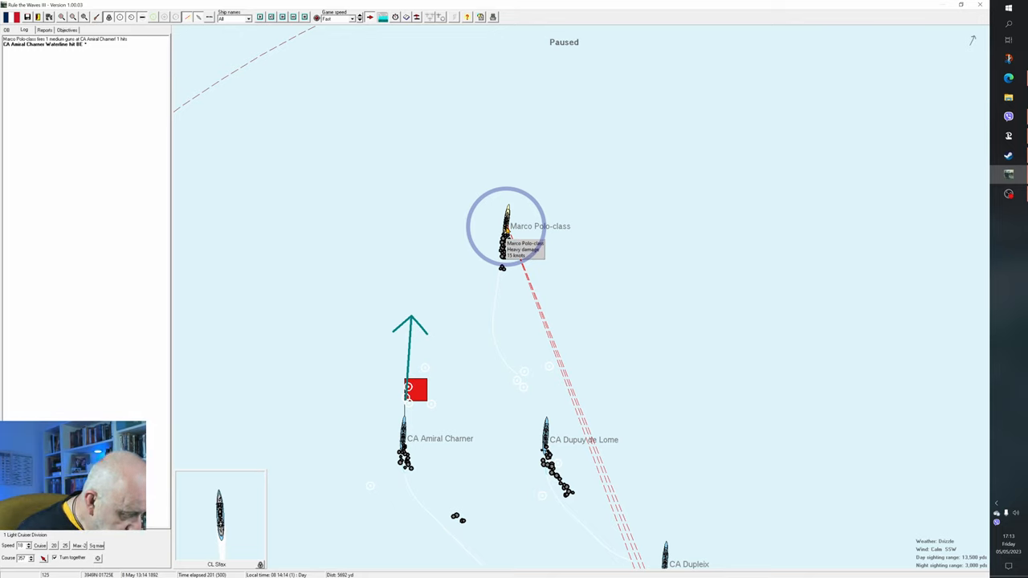
# Run the battle to 14:24 while Dupuy de Lome scores three hits on the Marco Polo-class
pyautogui.click(415, 389)
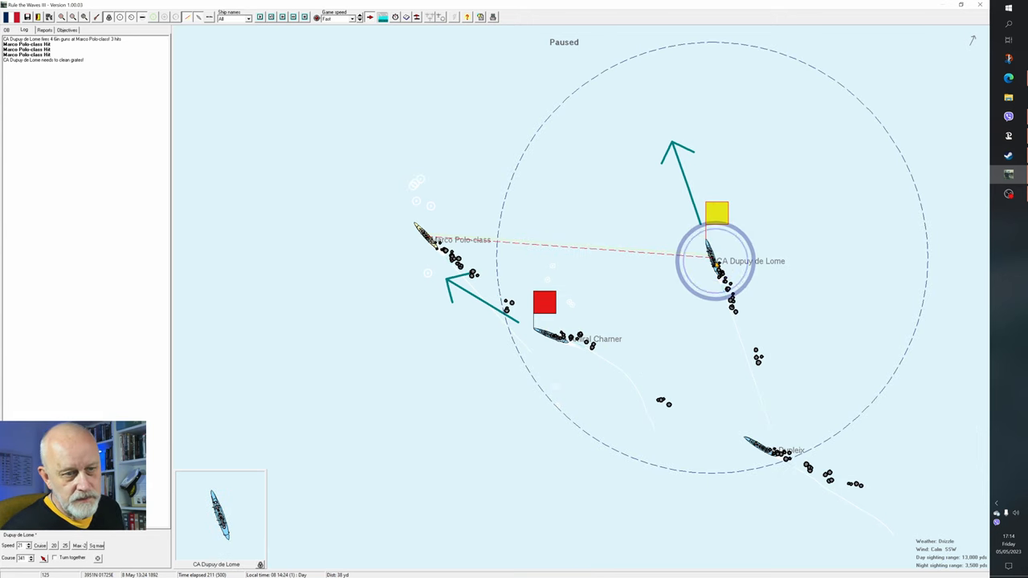
# Review Dupuy de Lome's and Amiral Charner's details, set Dupuy de Lome's course to 315, check the log
pyautogui.click(715, 265)
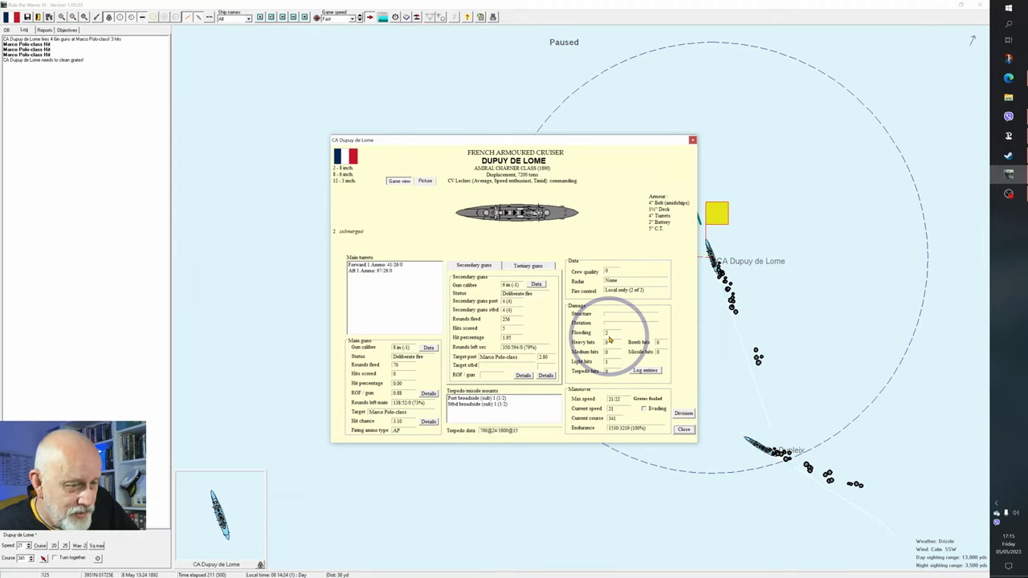
pyautogui.click(683, 429)
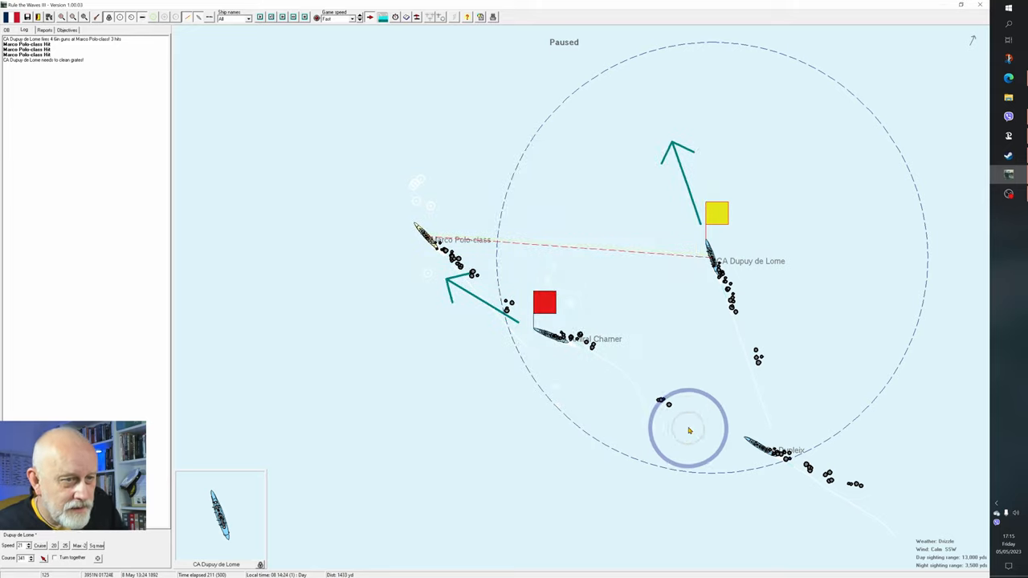
pyautogui.click(636, 182)
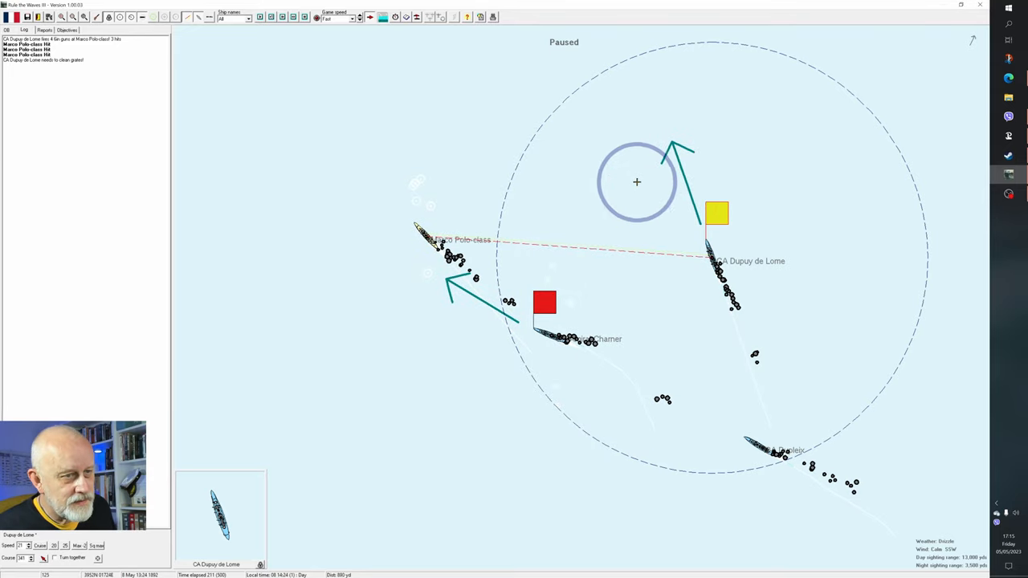
pyautogui.click(545, 304)
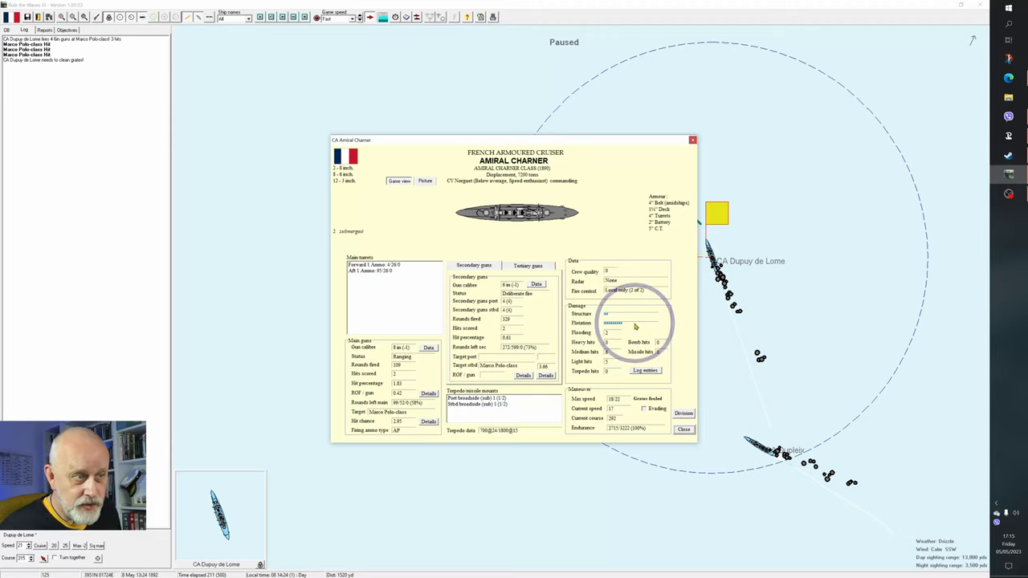
pyautogui.click(684, 429)
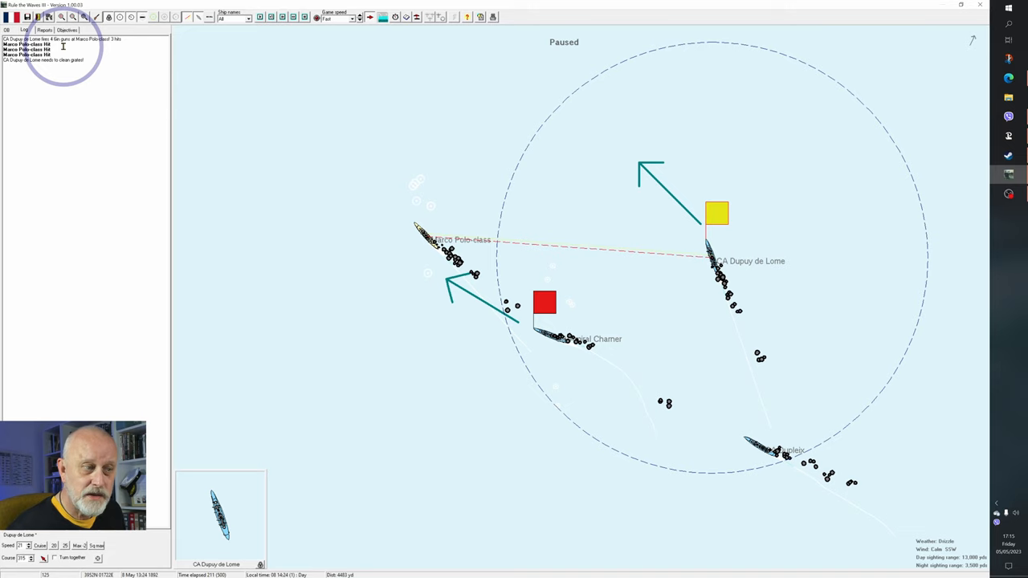
pyautogui.click(426, 241)
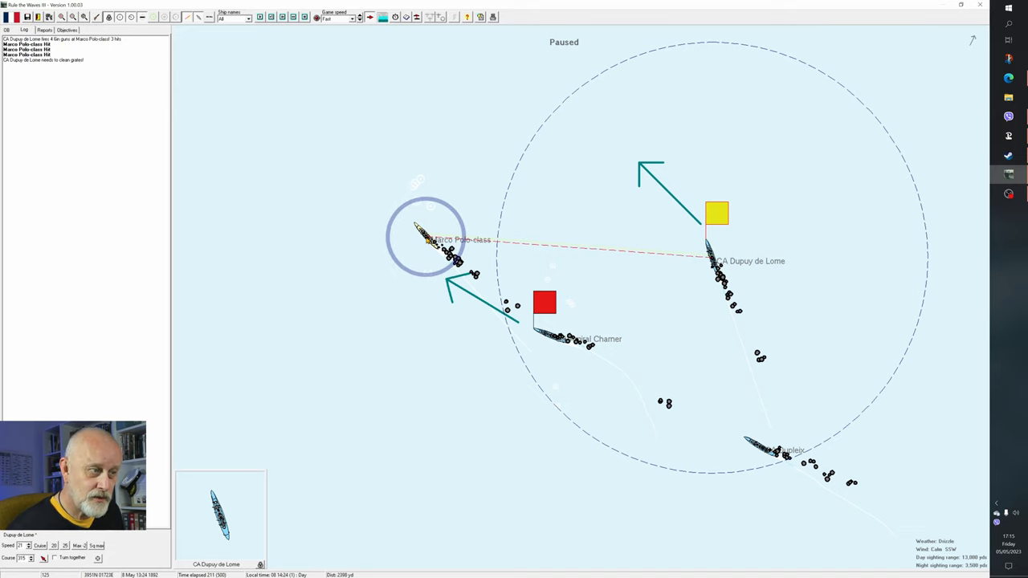
pyautogui.moveTo(432, 241)
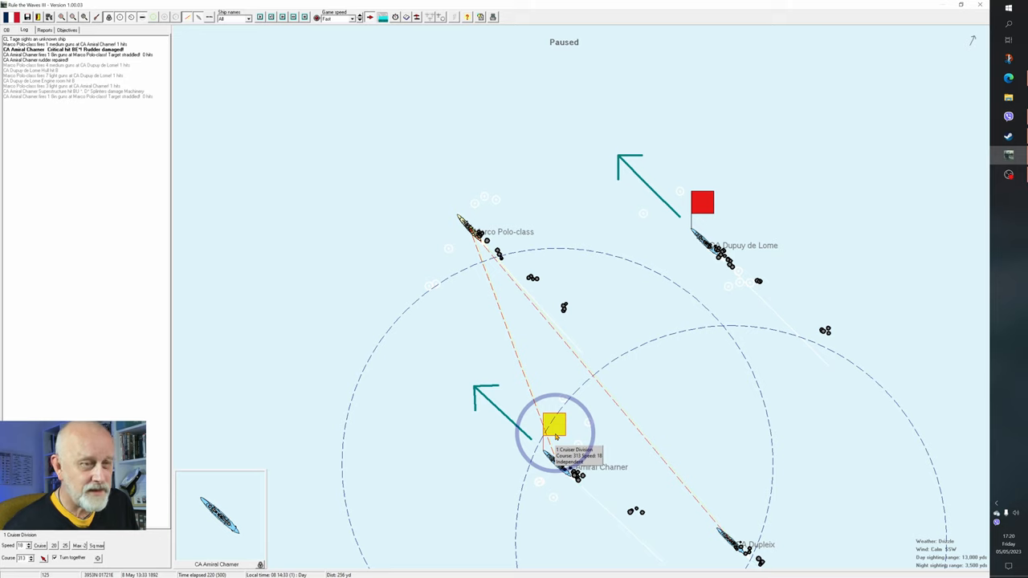
# After viewing its details, detach CA Amiral Charner as an independent ship and show its division orders
pyautogui.click(702, 202)
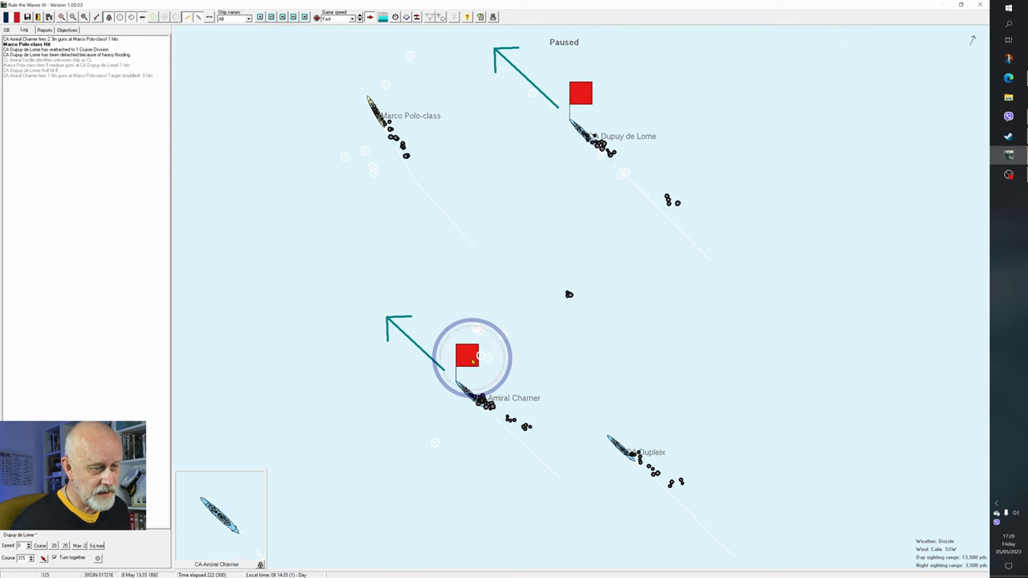
pyautogui.click(468, 357)
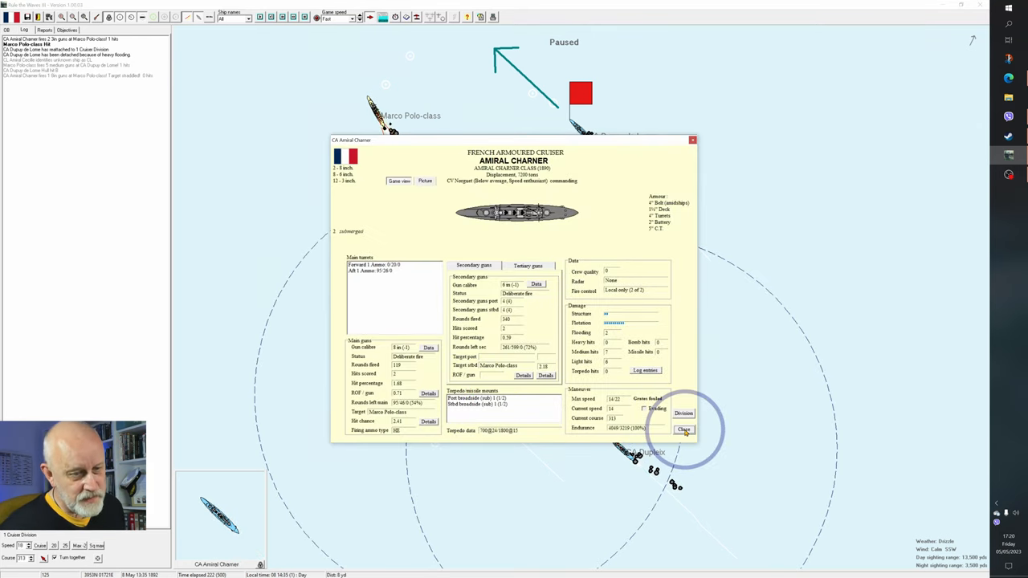
pyautogui.click(683, 429)
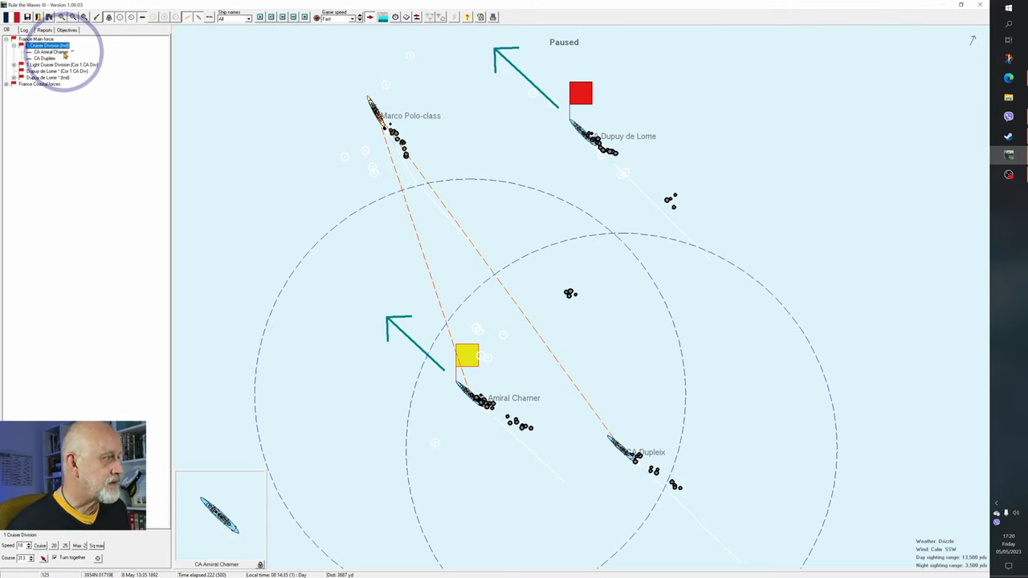
pyautogui.rightClick(48, 51)
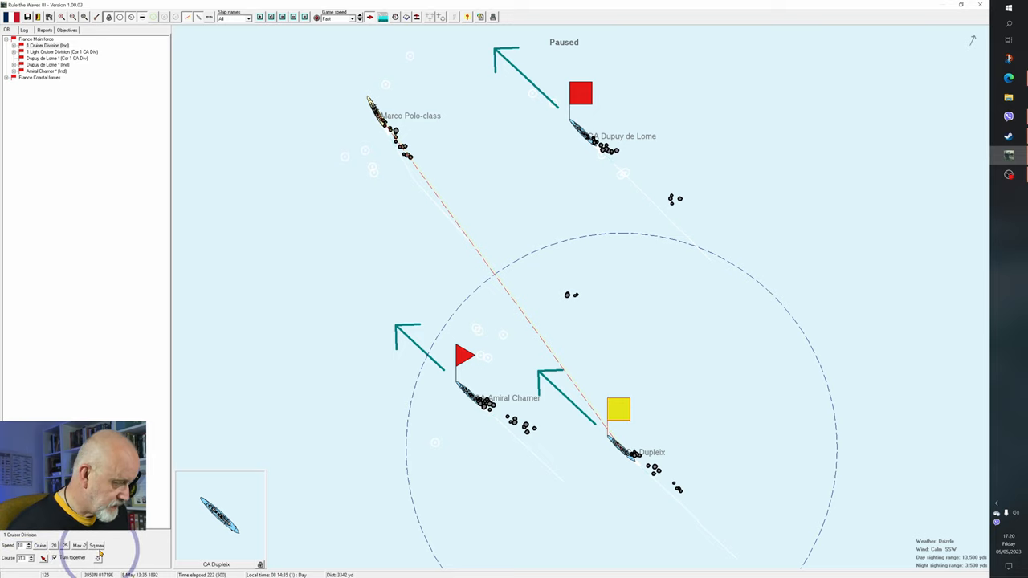
pyautogui.click(440, 195)
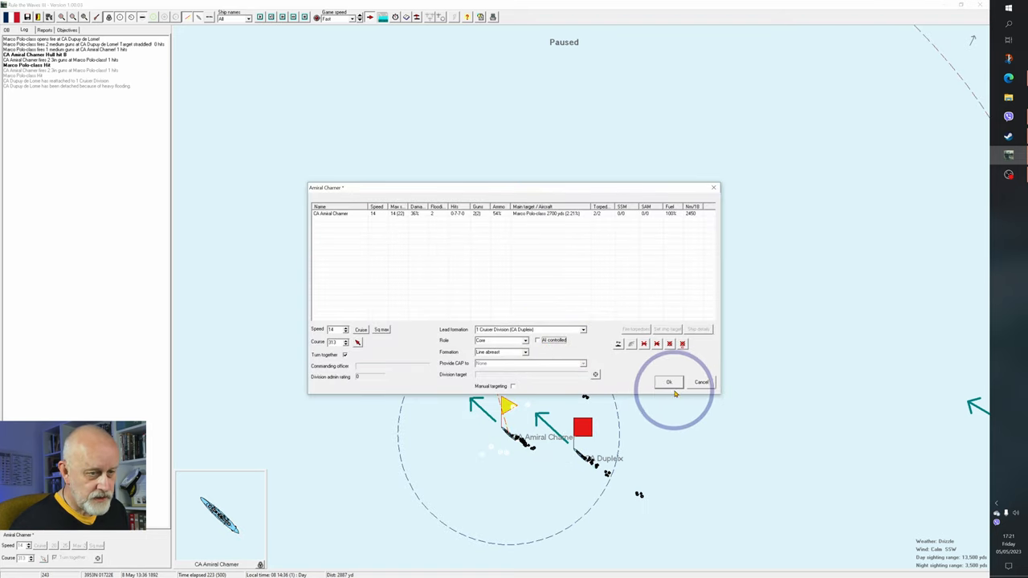
# Confirm Amiral Charner's division orders and review Dupuy de Lome's damage report
pyautogui.click(329, 212)
pyautogui.write('10')
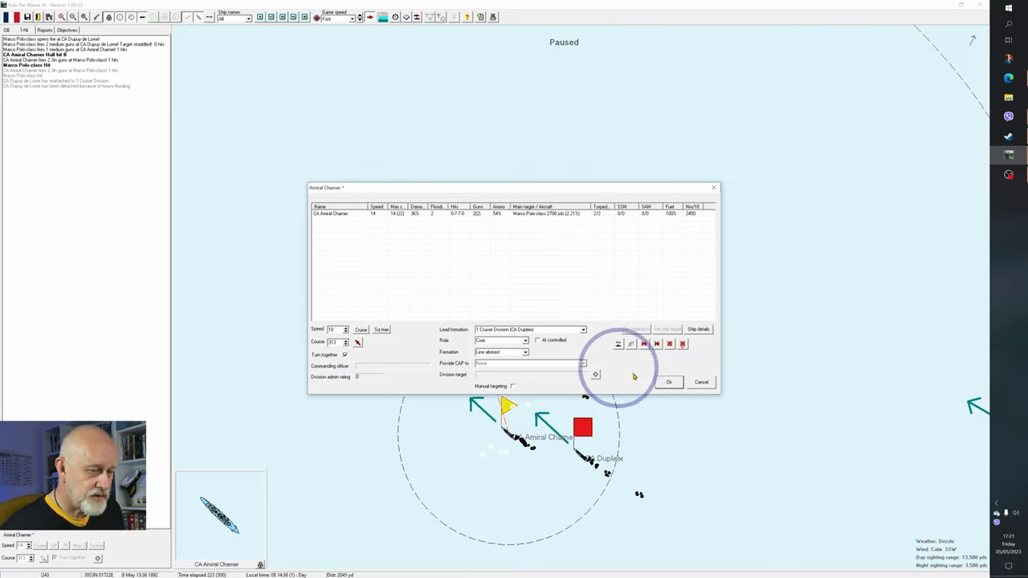
pyautogui.click(668, 381)
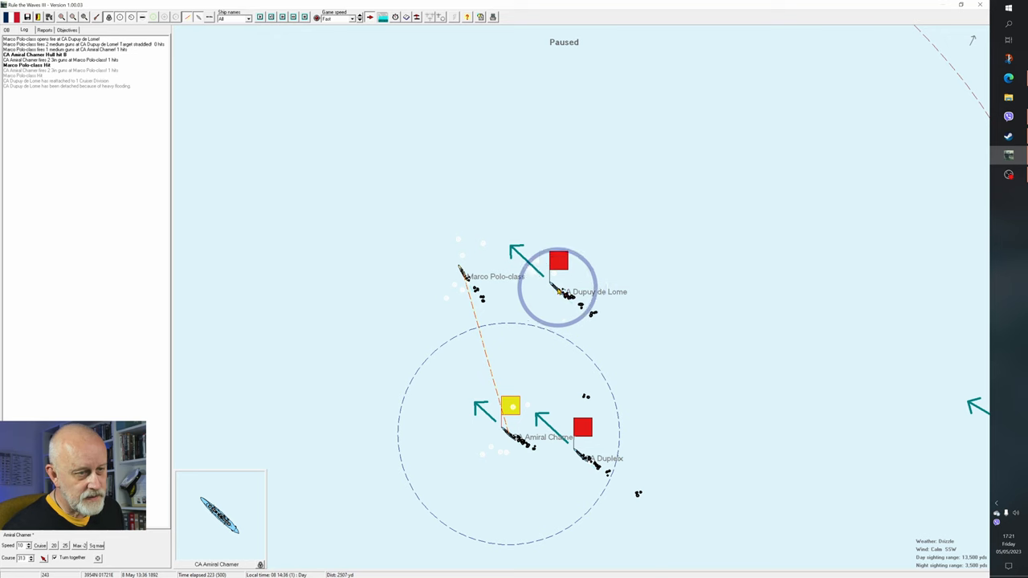
pyautogui.click(558, 260)
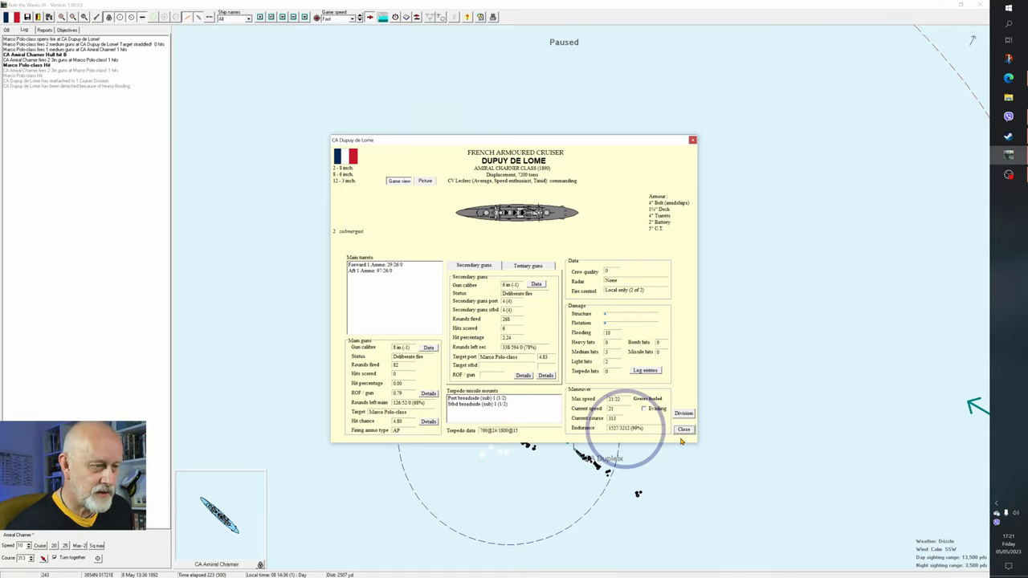
pyautogui.click(684, 429)
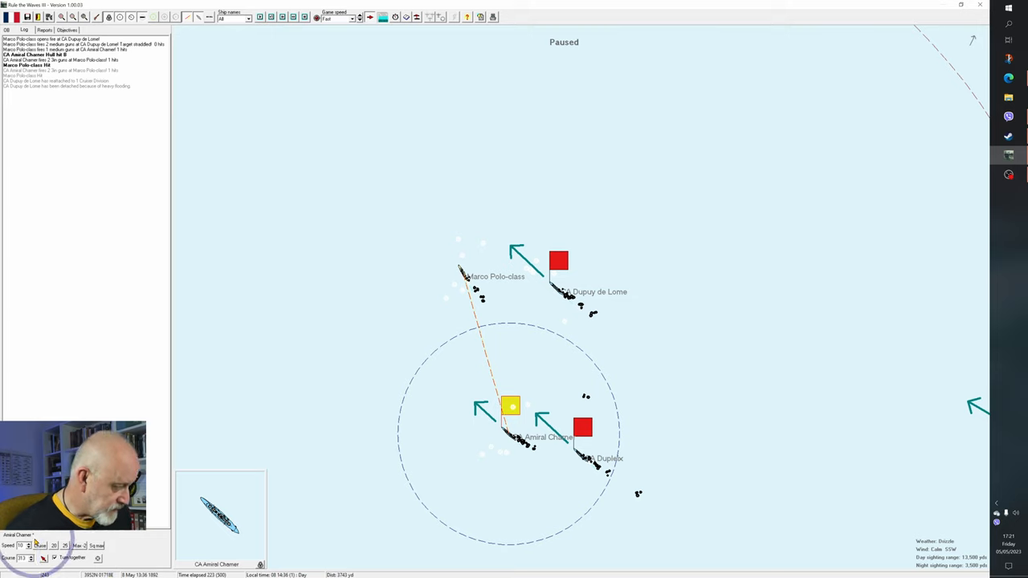
# Review Amiral Charner's damage panel, close the reports and resume the battle
pyautogui.click(559, 260)
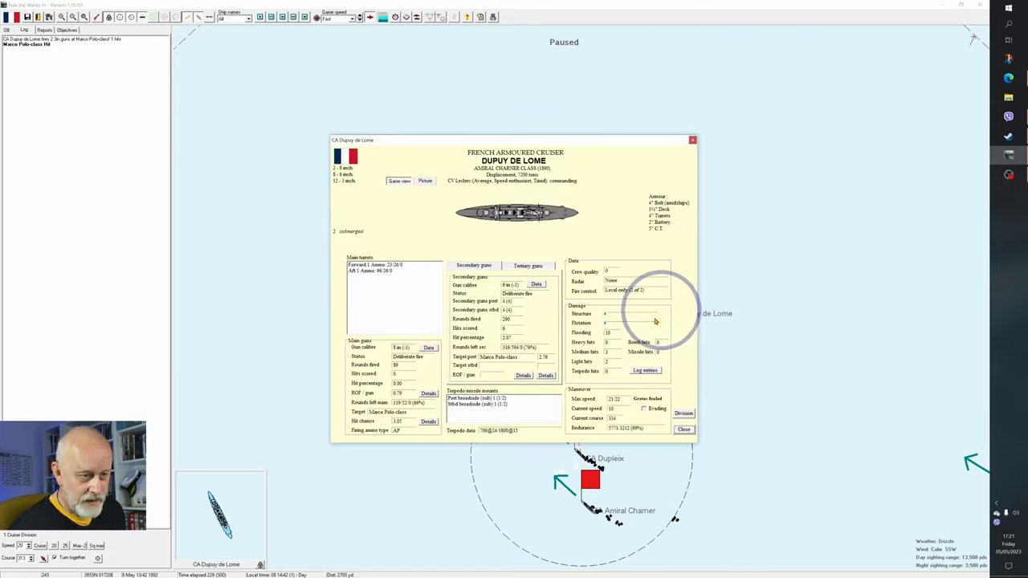
pyautogui.click(684, 429)
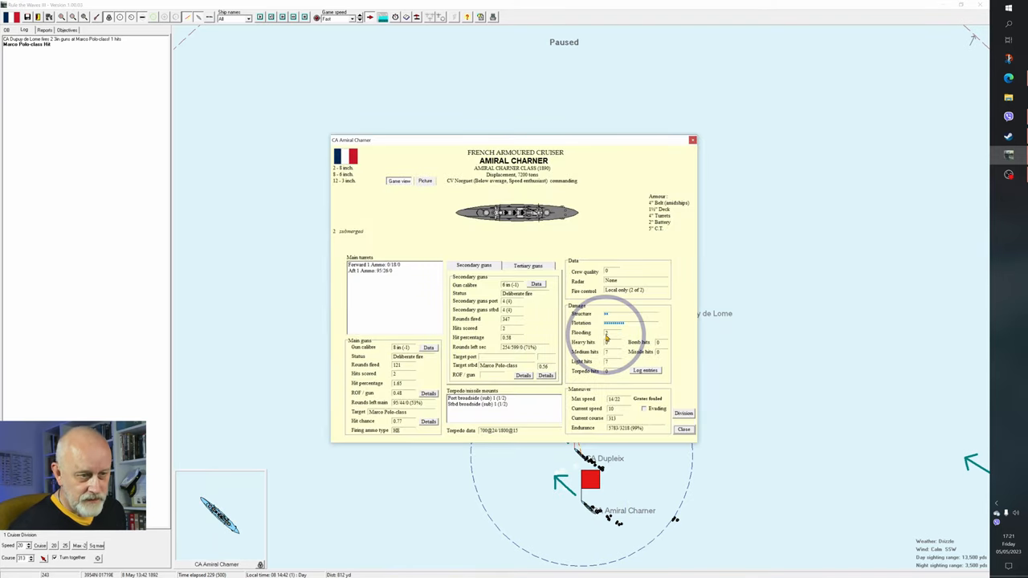
pyautogui.click(683, 429)
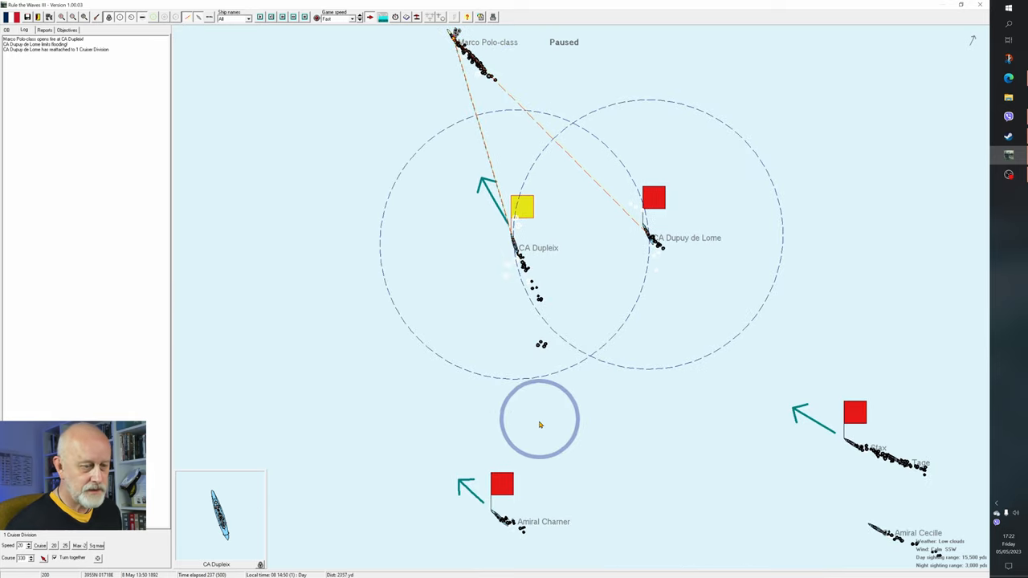
# Open the armoured cruiser Dupuy de Lome's ship info window from the map
pyautogui.click(501, 484)
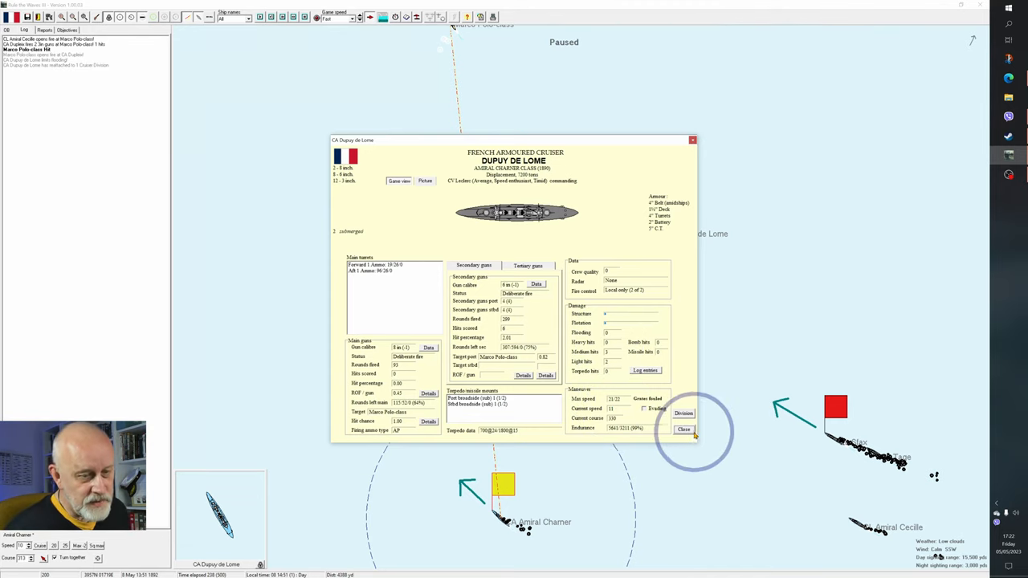
# Close Dupuy de Lome's report, check Amiral Charner's damage, then close it
pyautogui.click(683, 428)
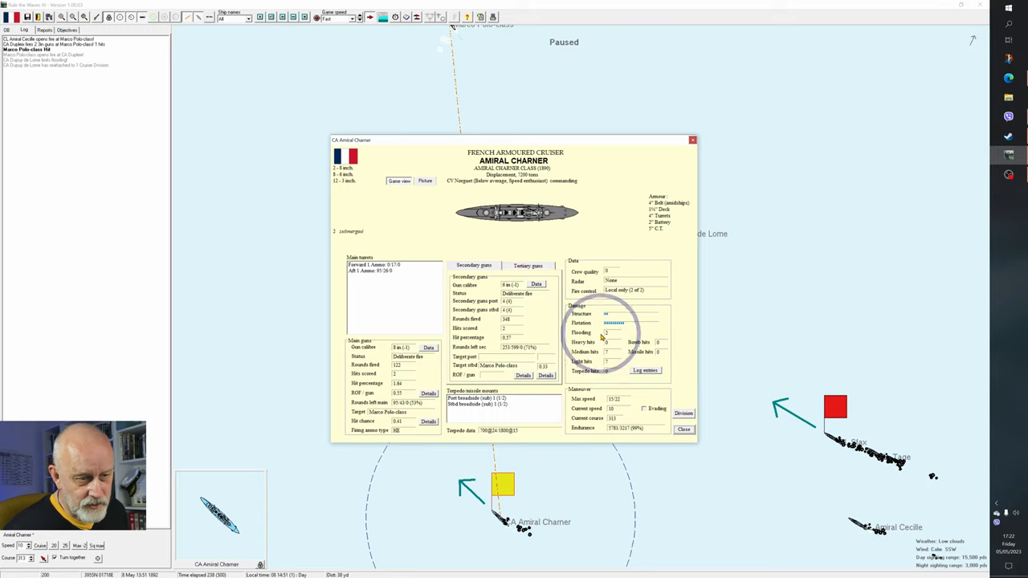
pyautogui.click(684, 429)
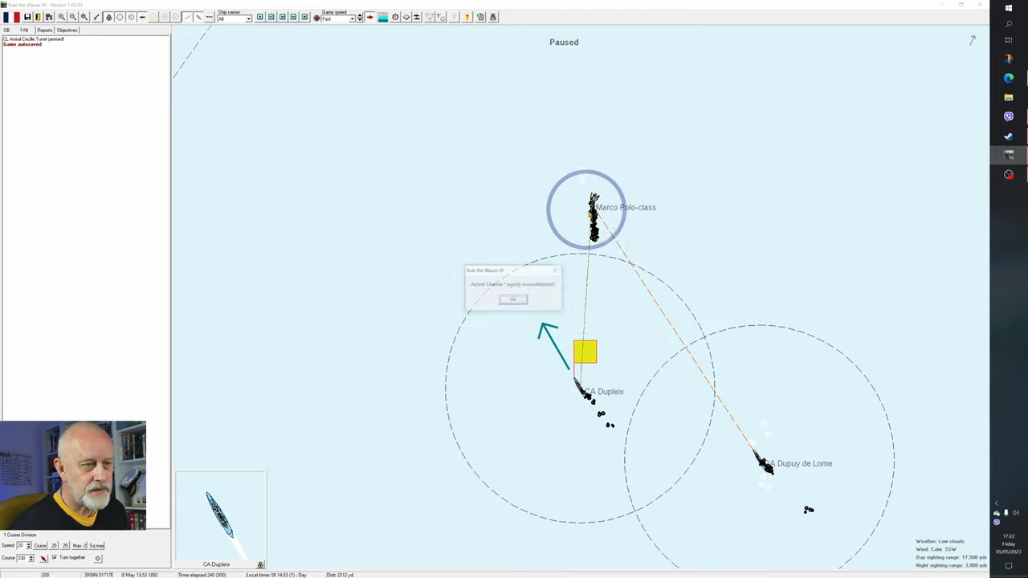
# Let the battle run to 15:41 off Taranto and open Amiral Charner's ship report
pyautogui.click(512, 300)
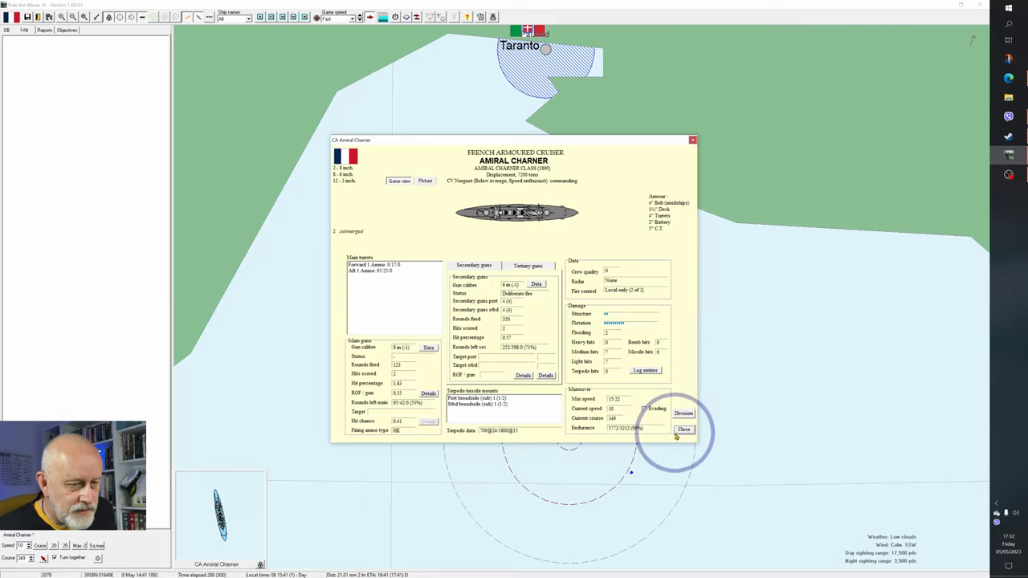
# Close Amiral Charner's report, then review and close the Dupleix and Sfax reports
pyautogui.click(684, 429)
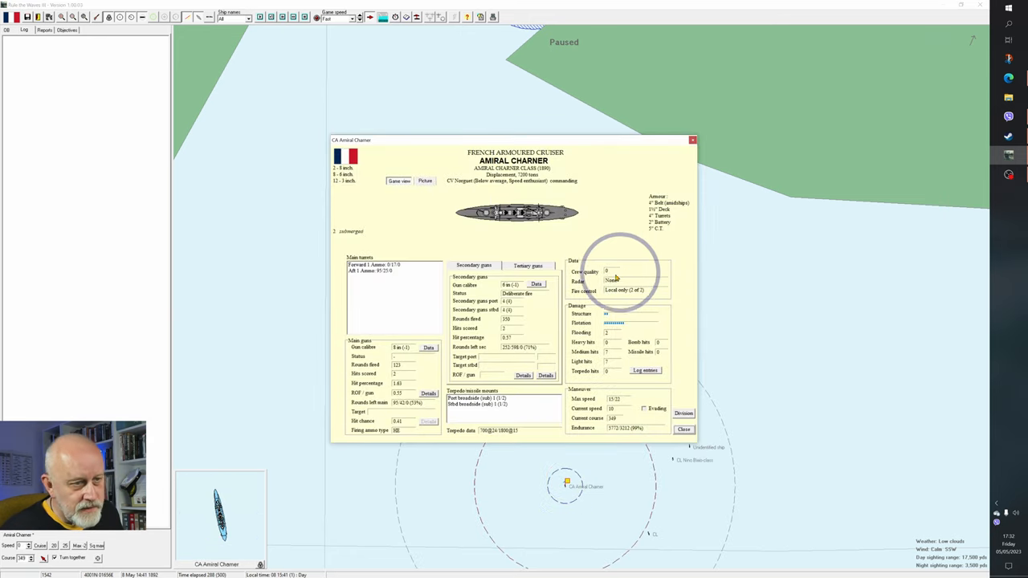
pyautogui.click(682, 429)
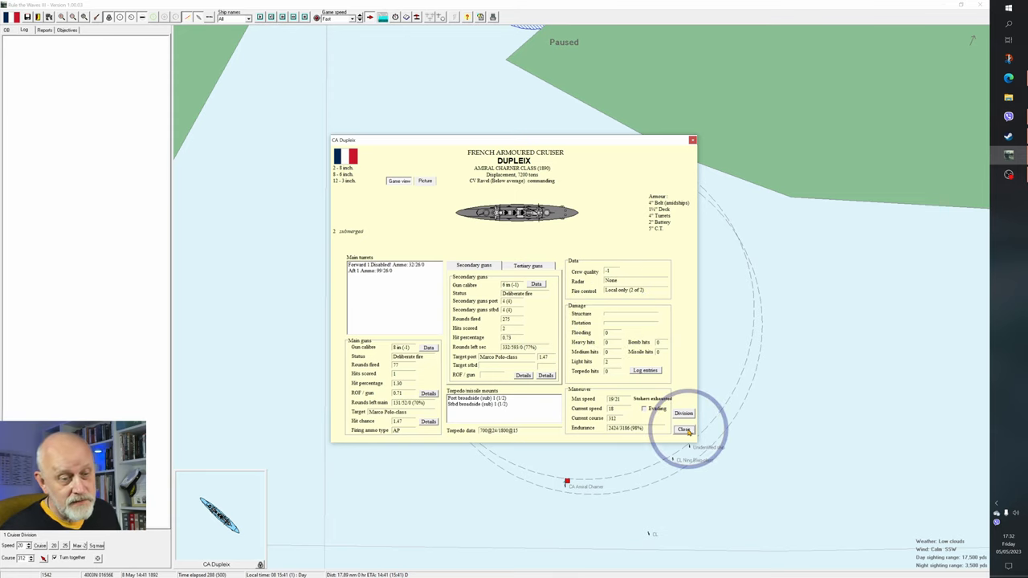
pyautogui.click(683, 429)
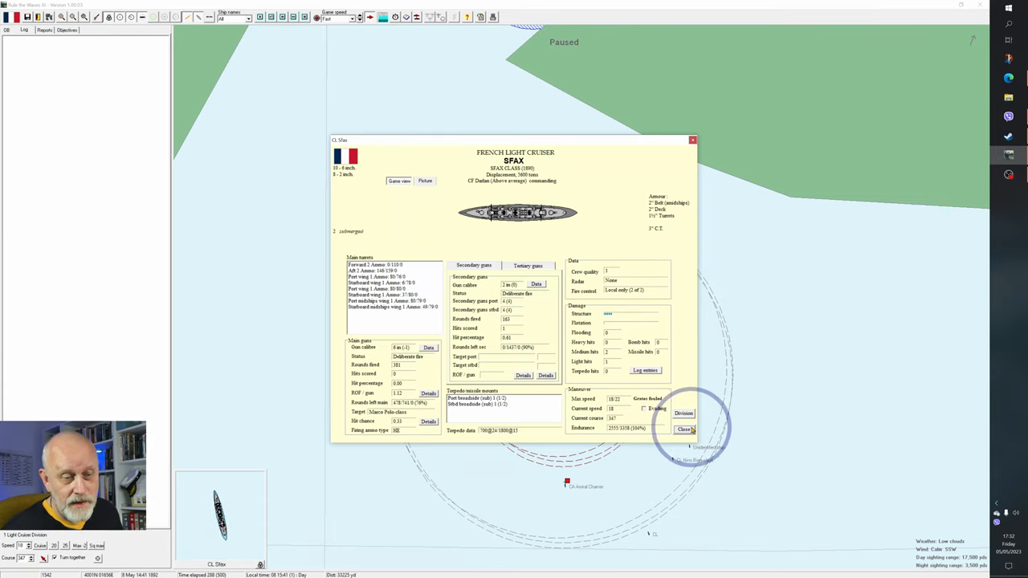
pyautogui.click(684, 428)
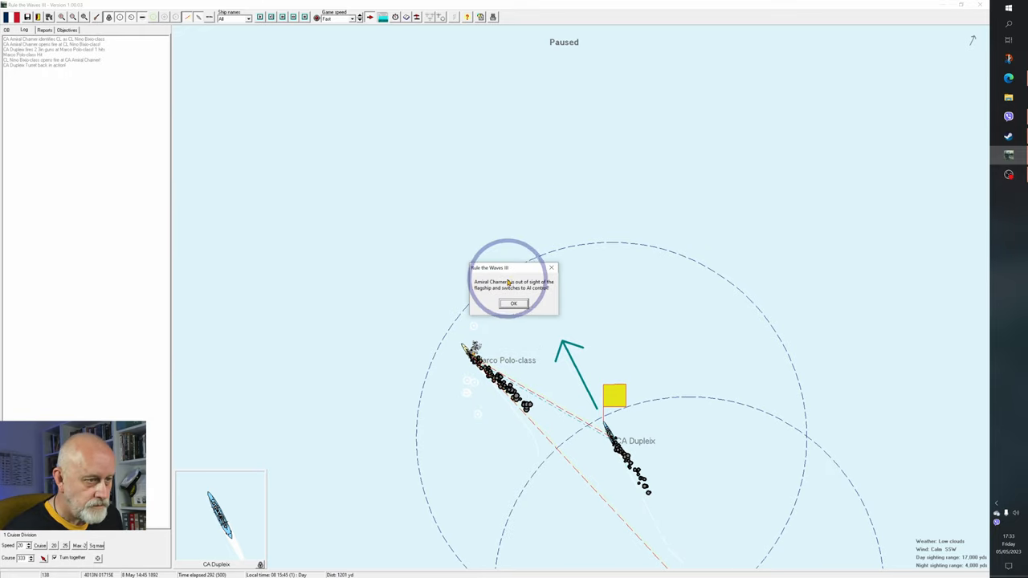
# Acknowledge Amiral Charner's AI-control message and let cruisers hit the Marco Polo-class until 16:17
pyautogui.click(513, 304)
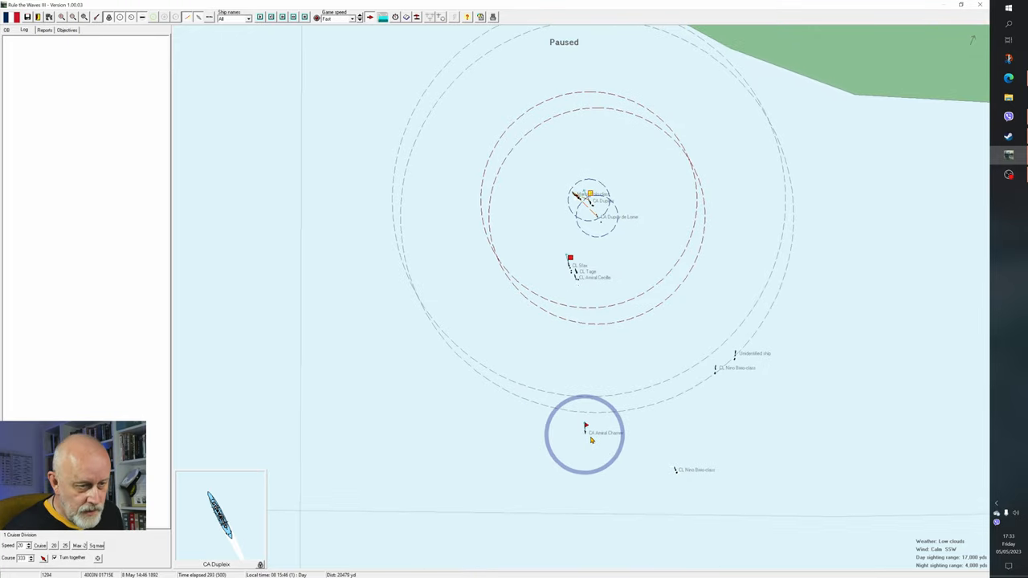
pyautogui.click(586, 428)
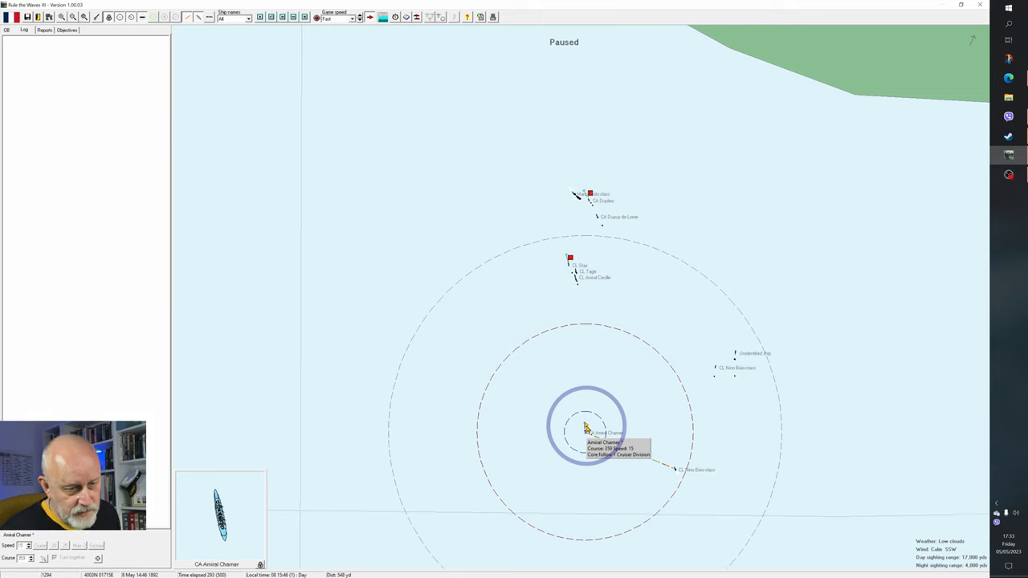
pyautogui.click(587, 434)
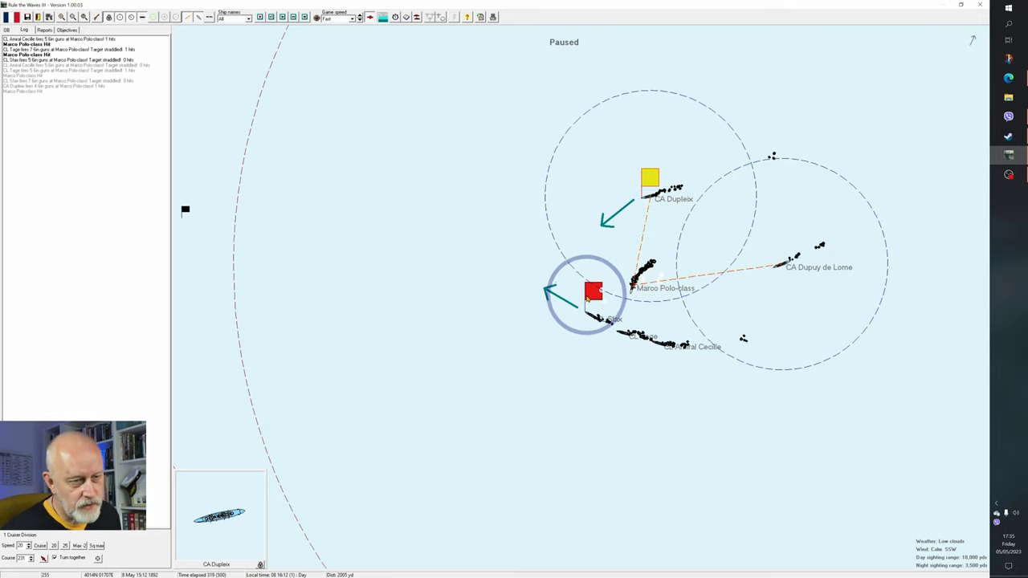
pyautogui.click(584, 358)
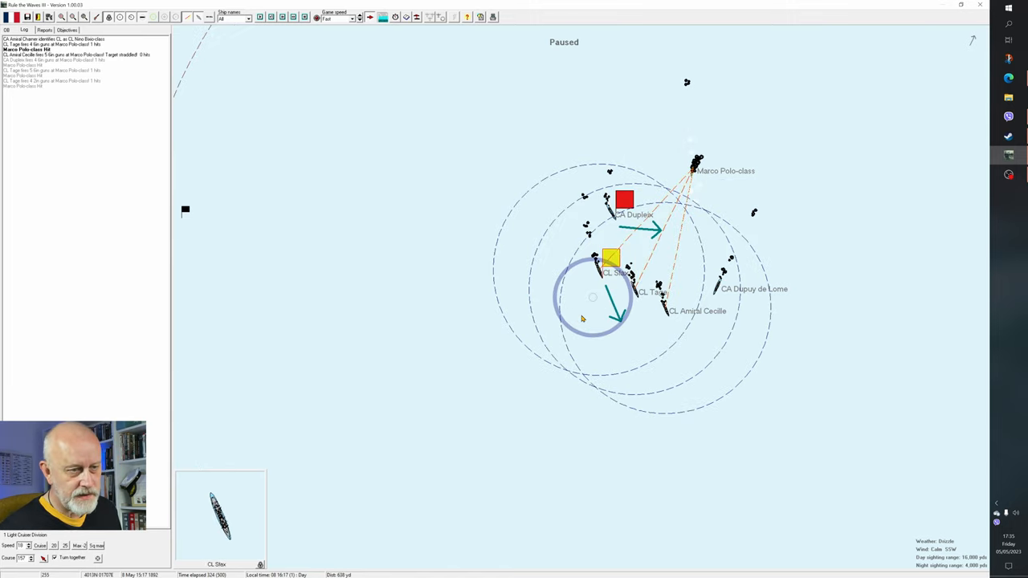
# Turn the 1 Light Cruiser Division onto course 23 toward the Marco Polo-class
pyautogui.click(761, 376)
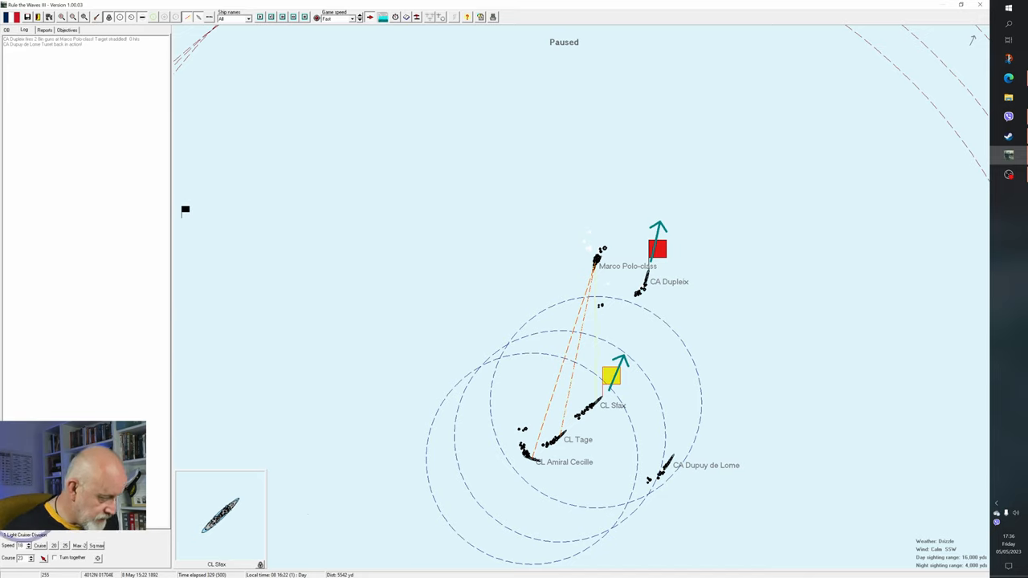
pyautogui.click(594, 265)
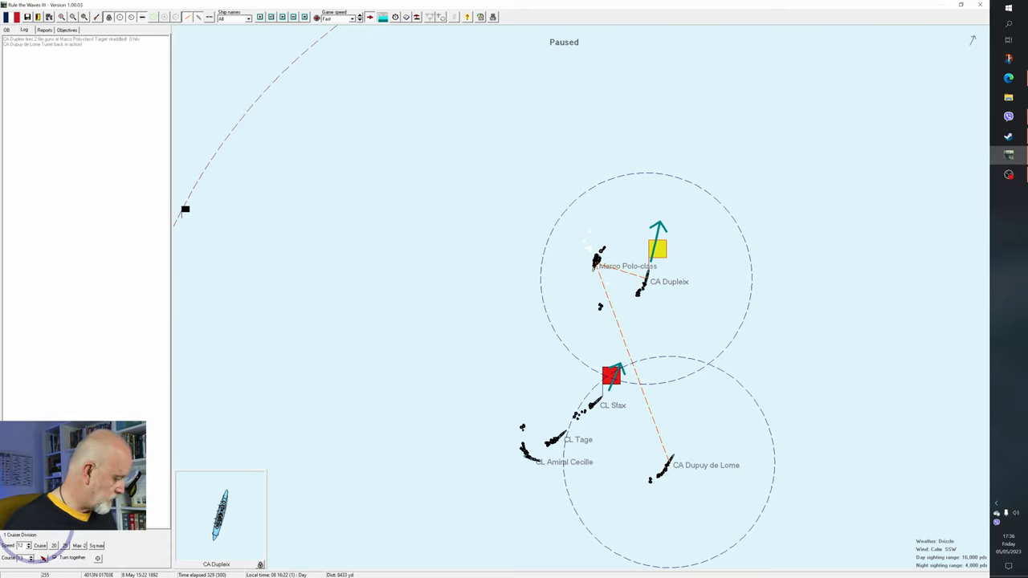
# Open the 1 Light Cruiser Division window and bring up CL Sfax's detailed status
pyautogui.click(823, 349)
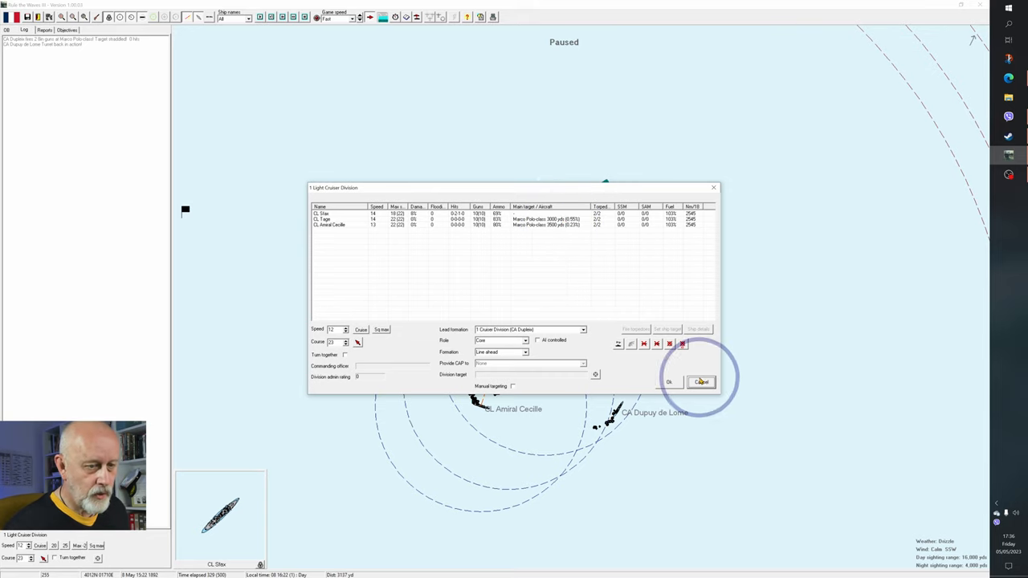
pyautogui.click(699, 382)
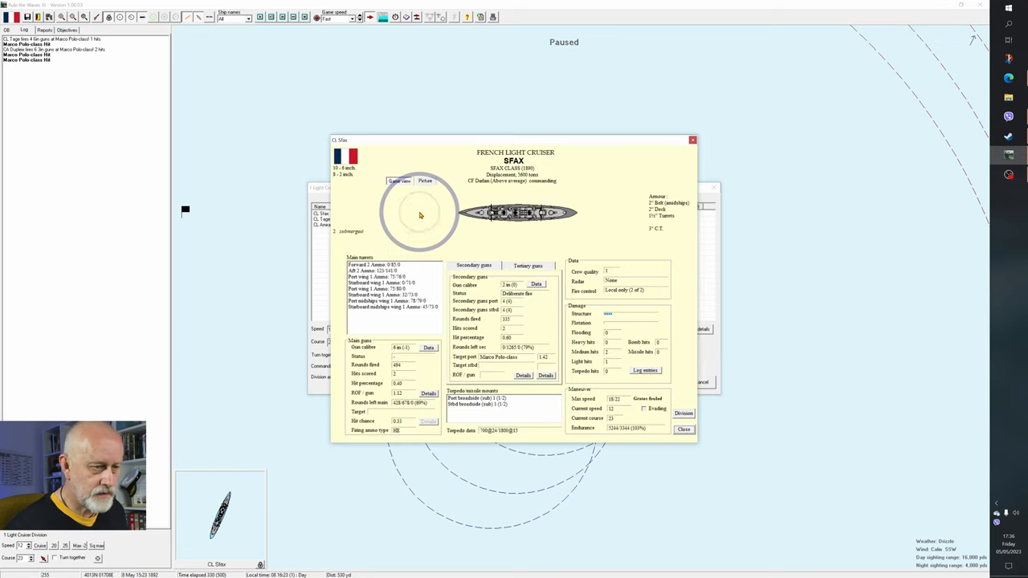
# View CL Sfax's damage log, then close its details and the division ship list
pyautogui.click(646, 370)
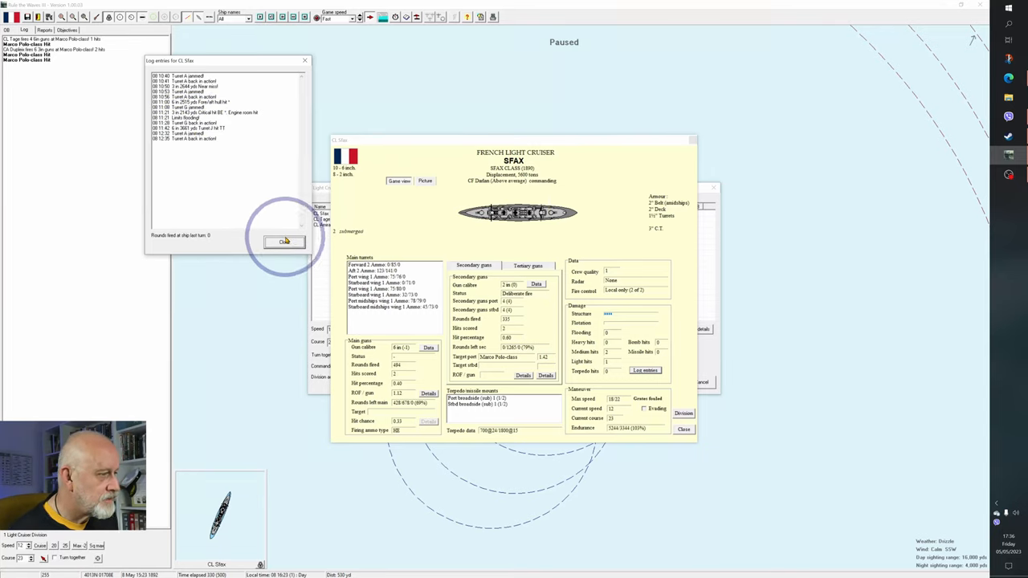
pyautogui.click(284, 242)
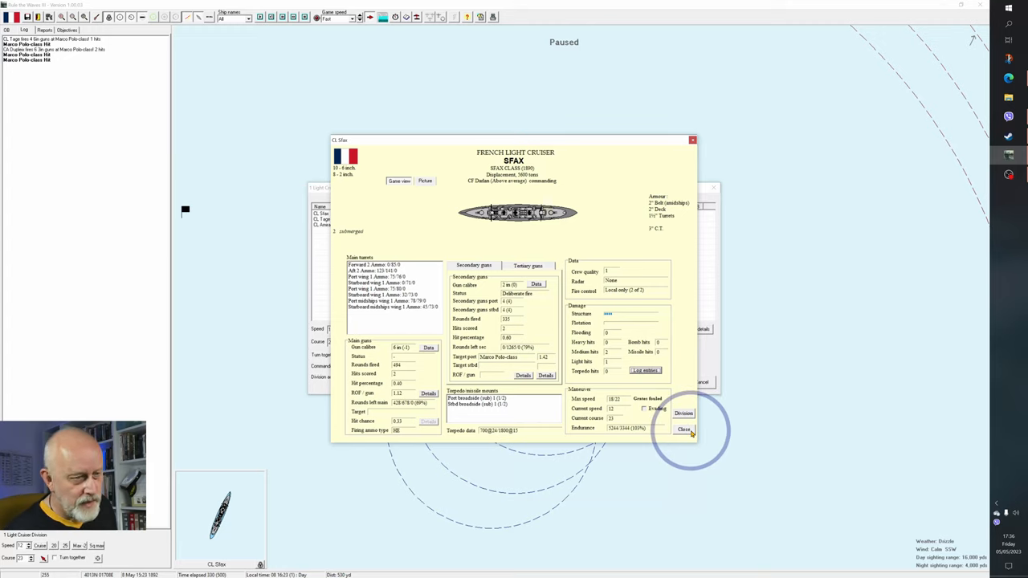
pyautogui.click(683, 429)
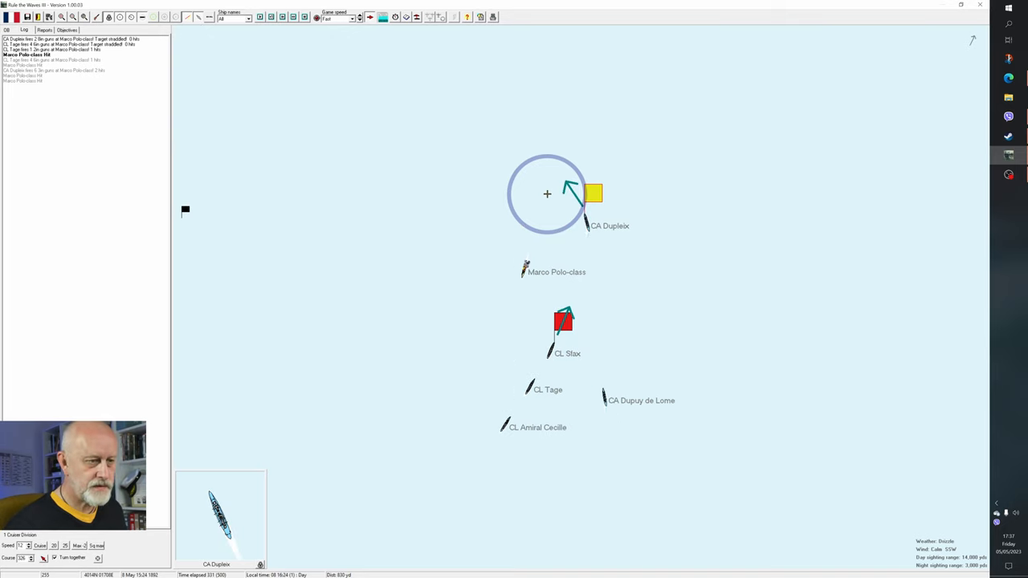
# Unpause the battle and let it run to about 16:28 as the cruisers score hits
pyautogui.press('space')
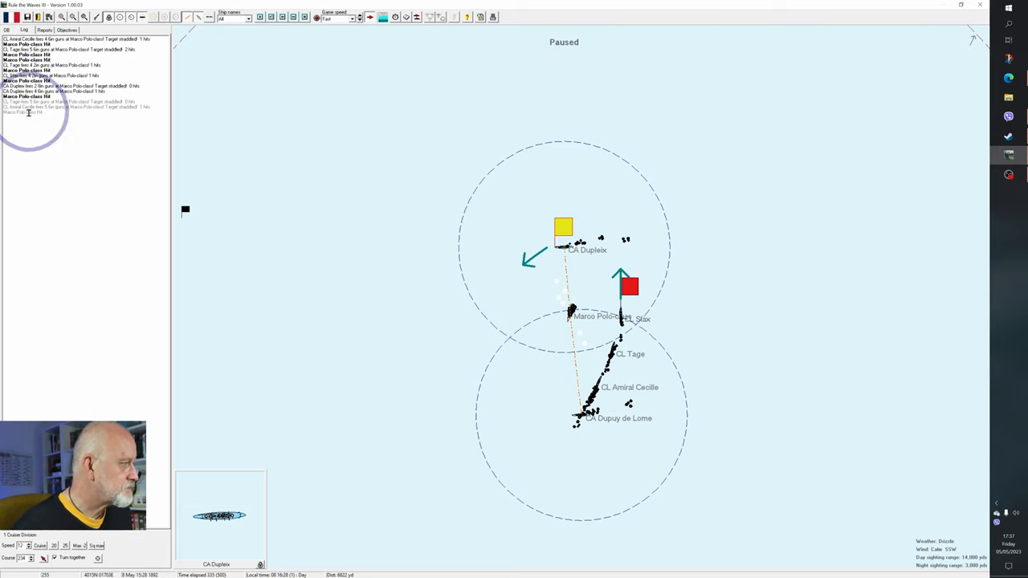
pyautogui.moveTo(148, 215)
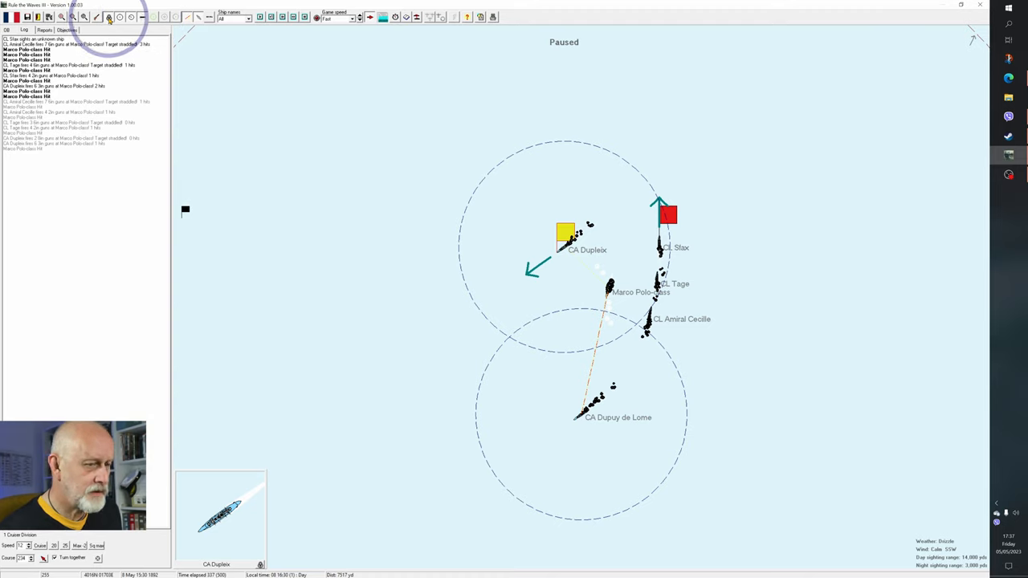
# Advance to 16:43, switching the cruiser division from turning together to line ahead
pyautogui.click(666, 213)
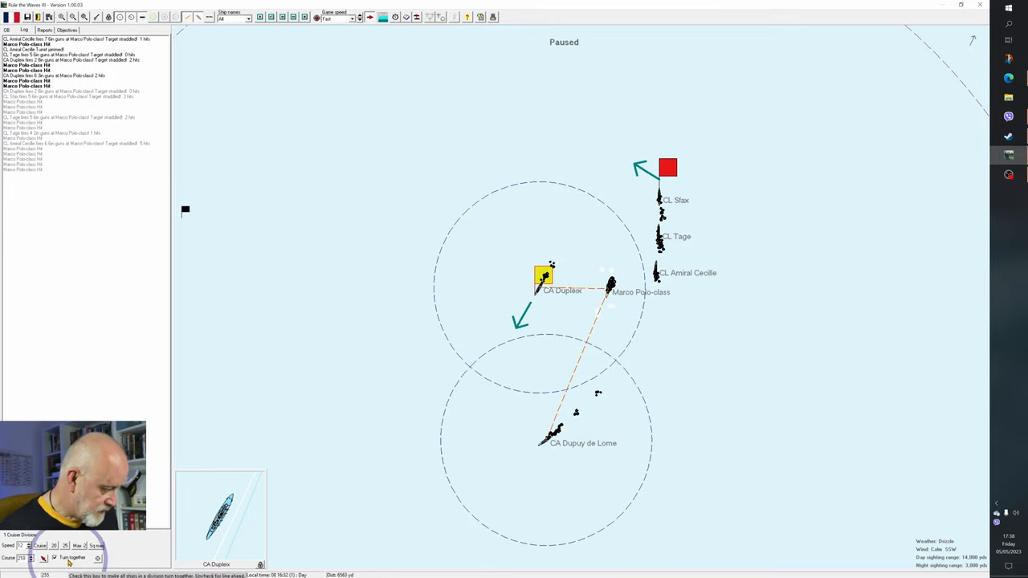
pyautogui.click(554, 372)
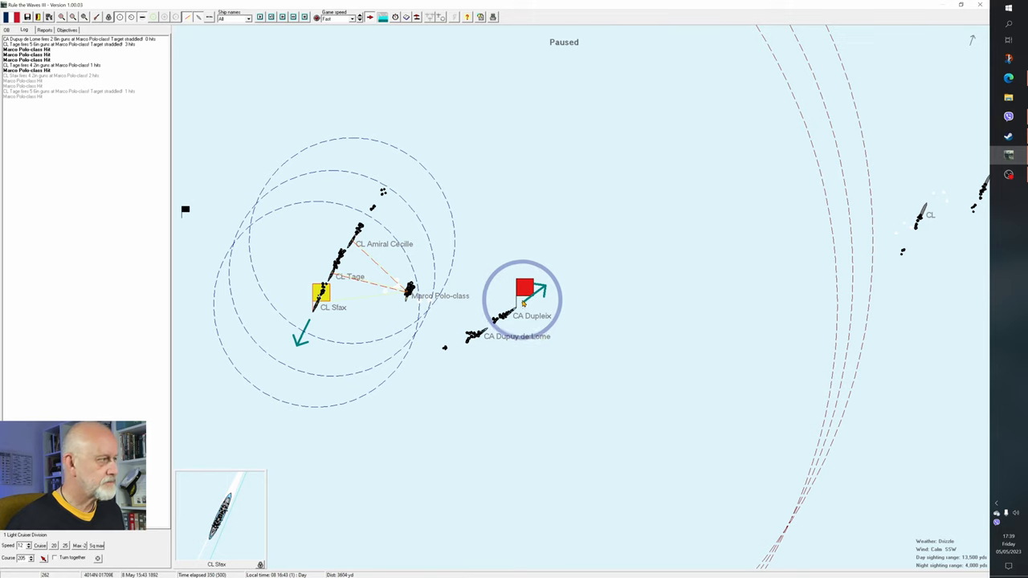
pyautogui.click(394, 17)
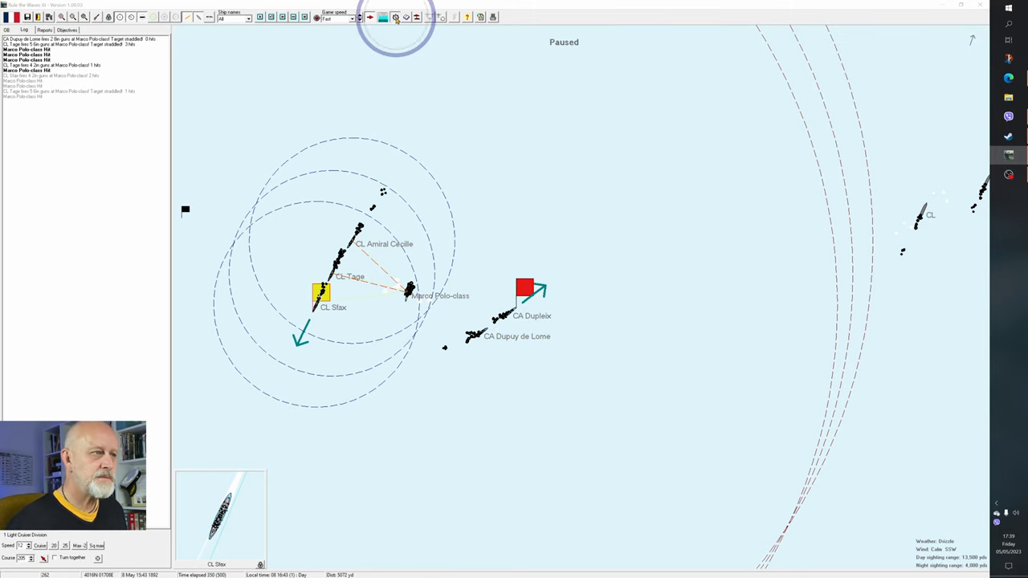
# Check dusk is about 130 minutes away, then bring up Amiral Charner's division orders
pyautogui.click(395, 17)
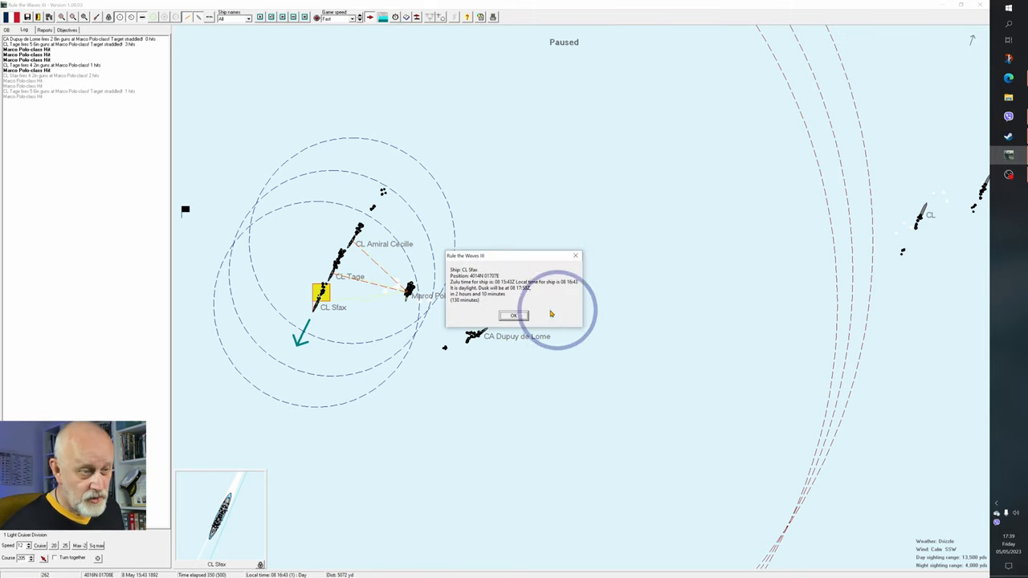
pyautogui.click(514, 314)
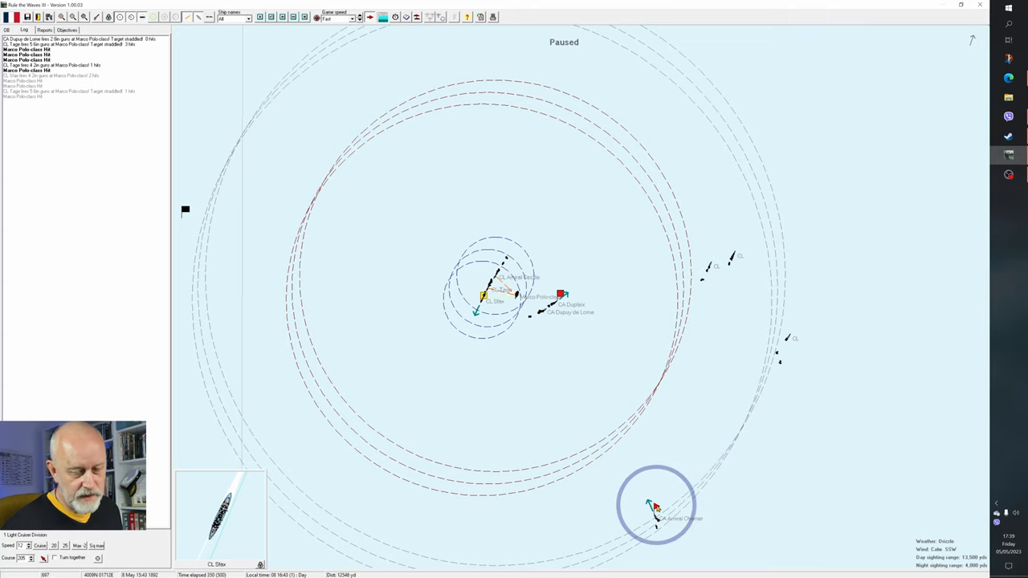
pyautogui.click(656, 506)
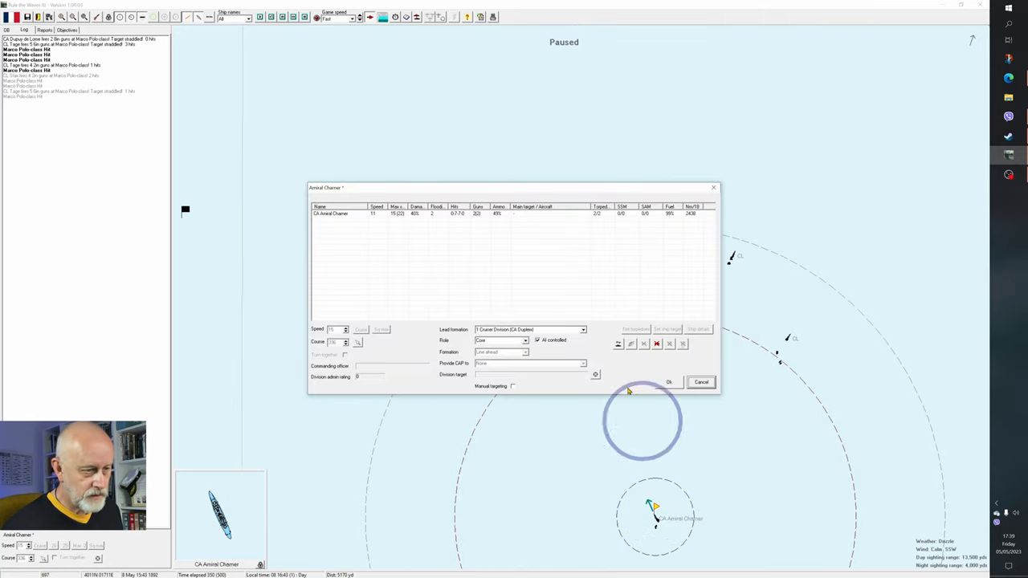
# Put Amiral Charner under manual control at speed 0, acknowledge the low-ammo warning, and resume
pyautogui.click(336, 329)
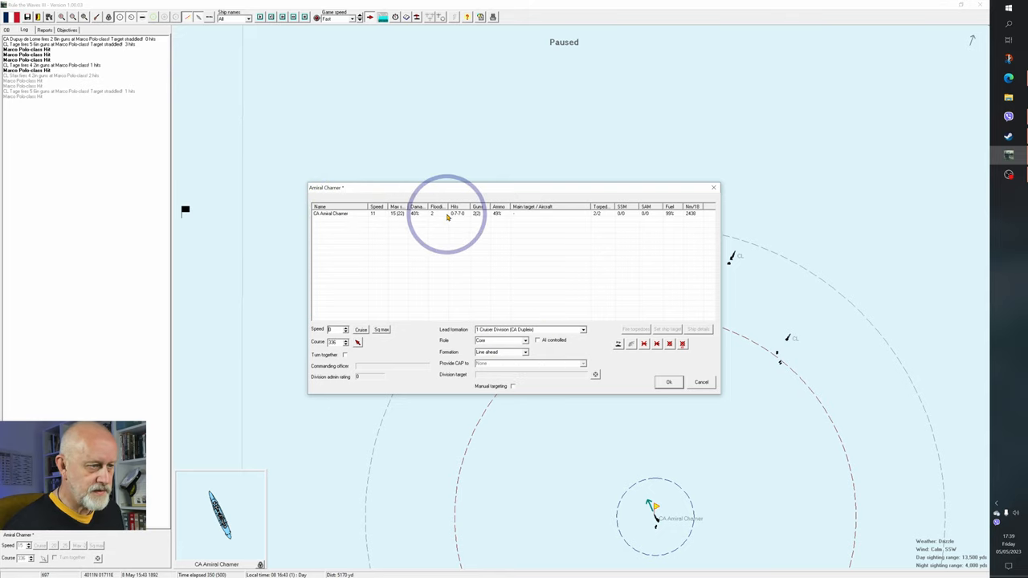
pyautogui.click(669, 382)
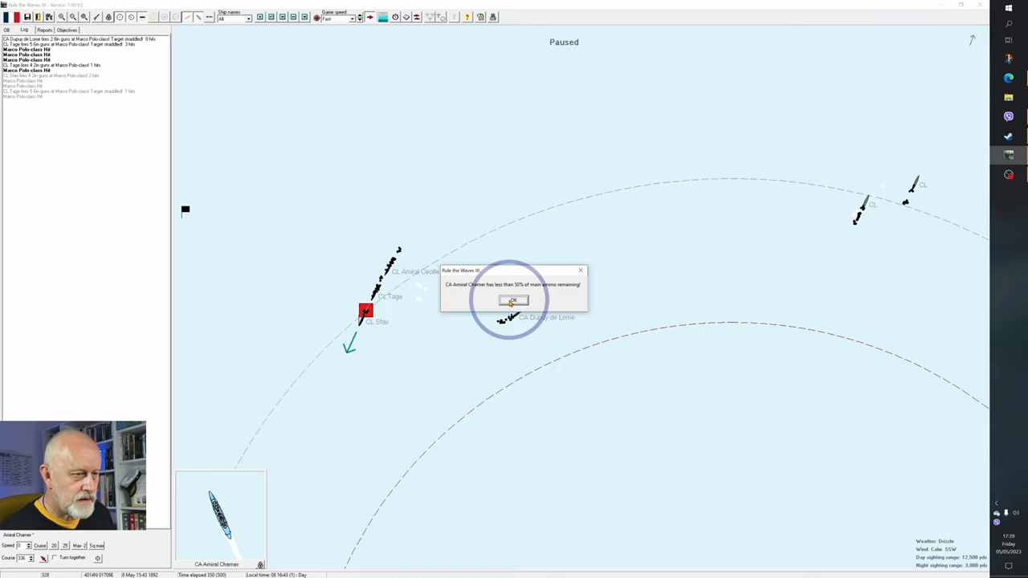
pyautogui.click(513, 300)
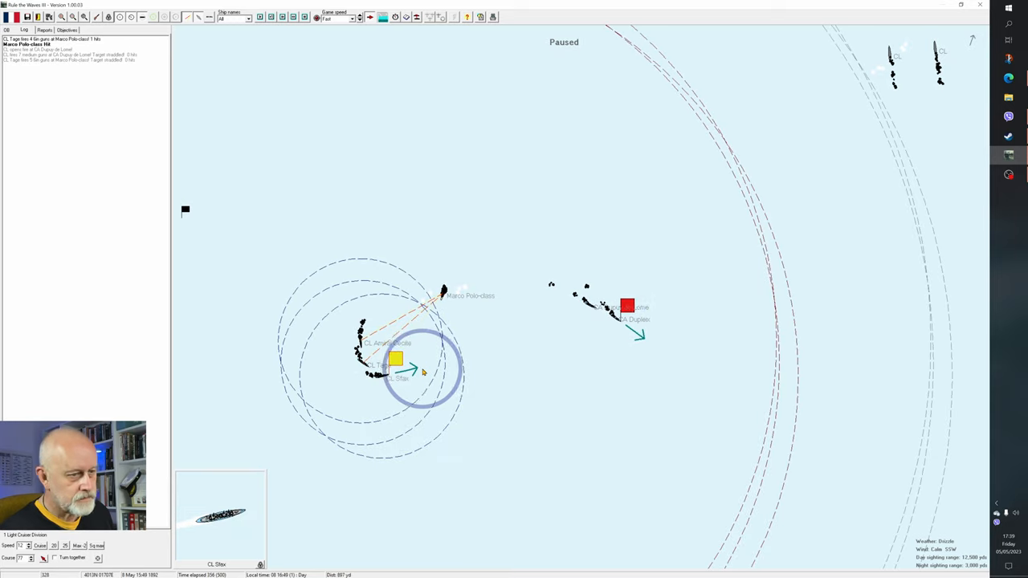
pyautogui.click(627, 307)
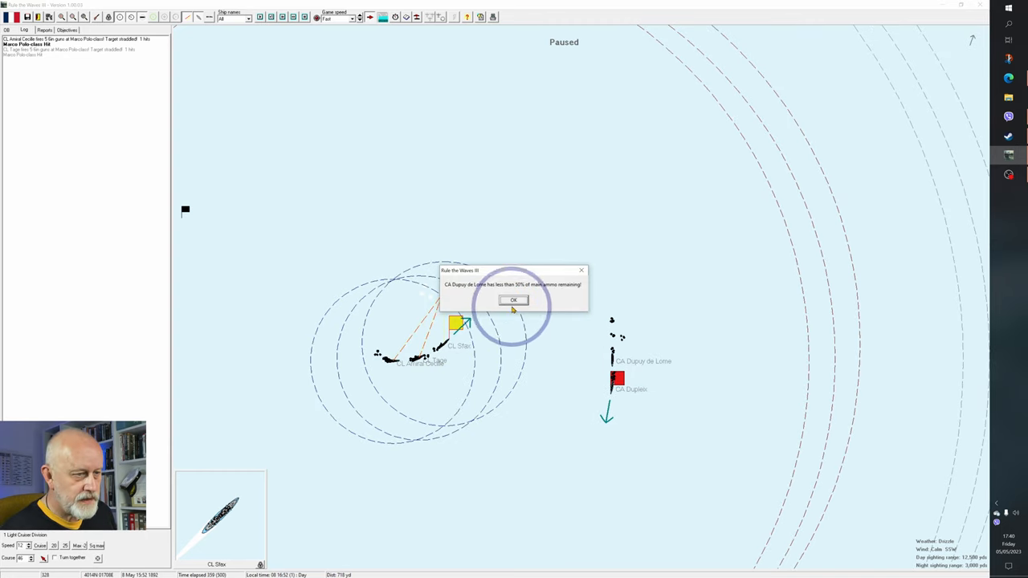
# Acknowledge Dupuy de Lome's low-ammo warning and run to 17:06 as Sfax launches torpedoes
pyautogui.click(513, 300)
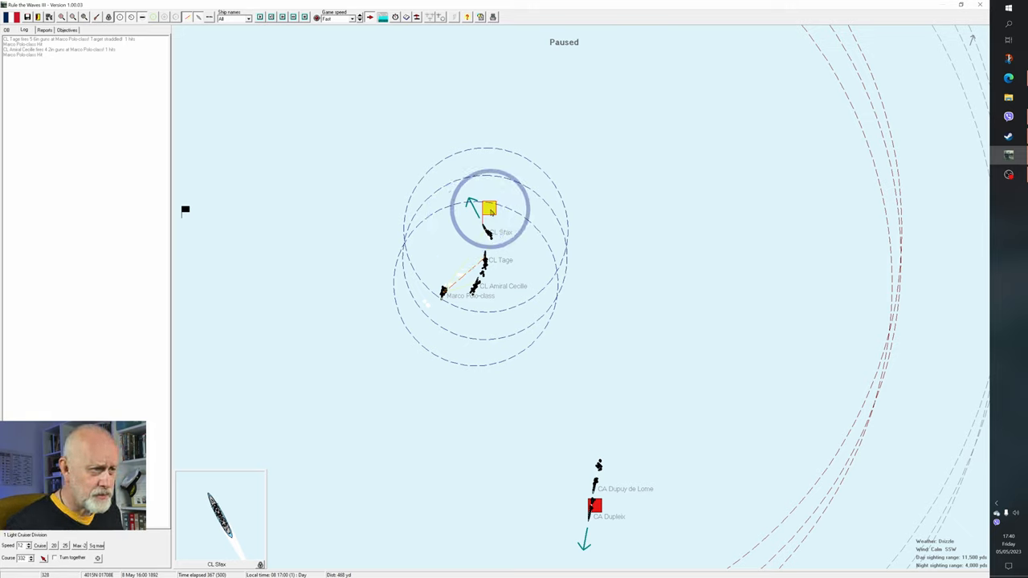
pyautogui.click(441, 228)
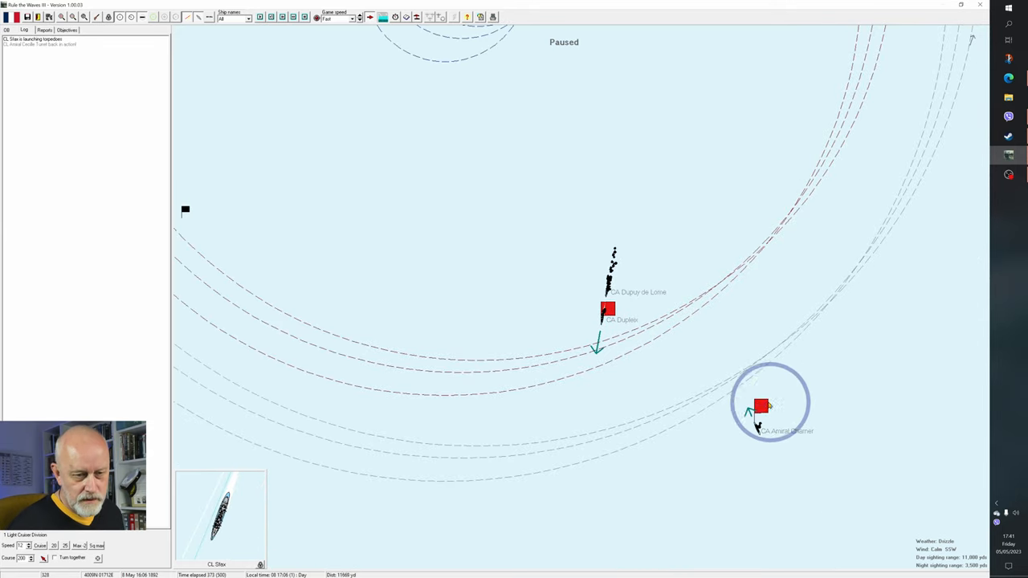
# Run the battle to 17:11, dismissing the torpedo-hit messages on the Marco Polo-class
pyautogui.click(760, 405)
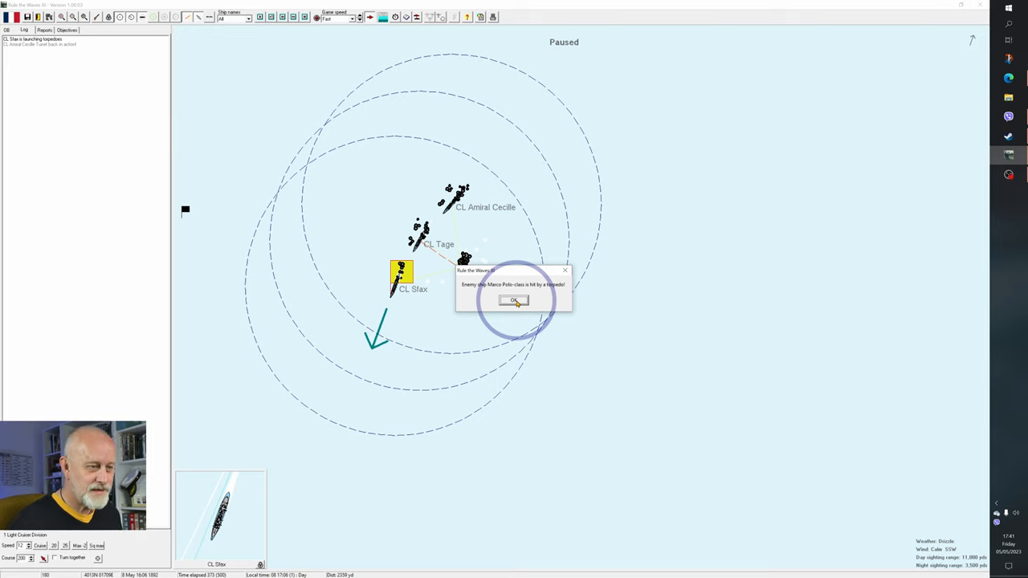
pyautogui.click(513, 300)
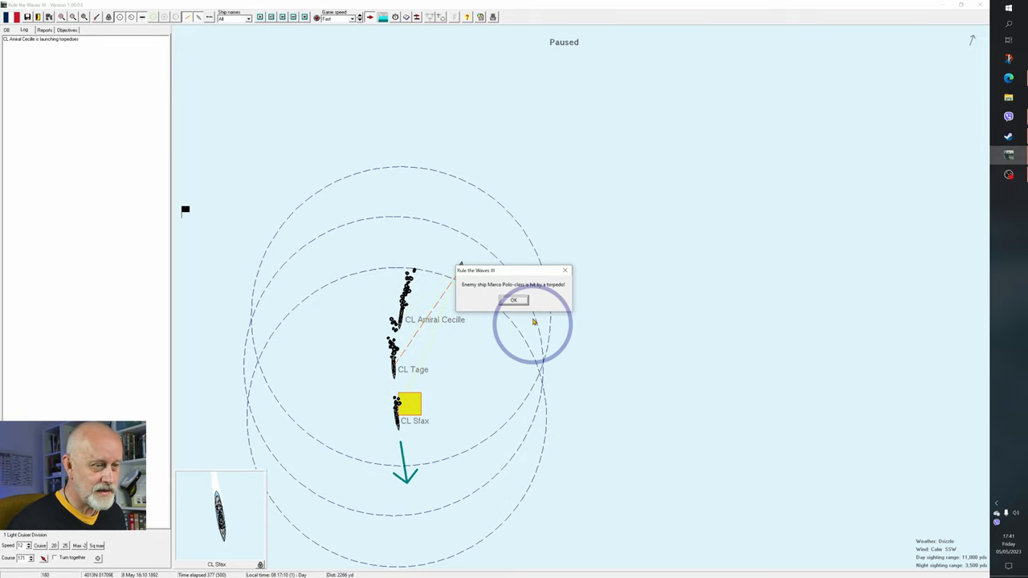
pyautogui.click(514, 300)
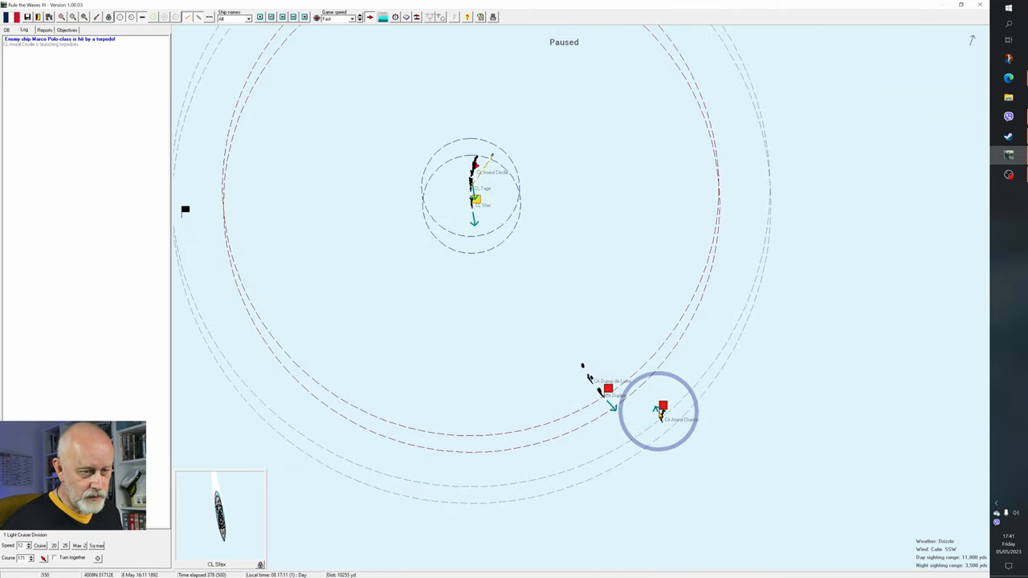
# Reduce 1 Cruiser Division's speed and close its orders dialog
pyautogui.click(662, 406)
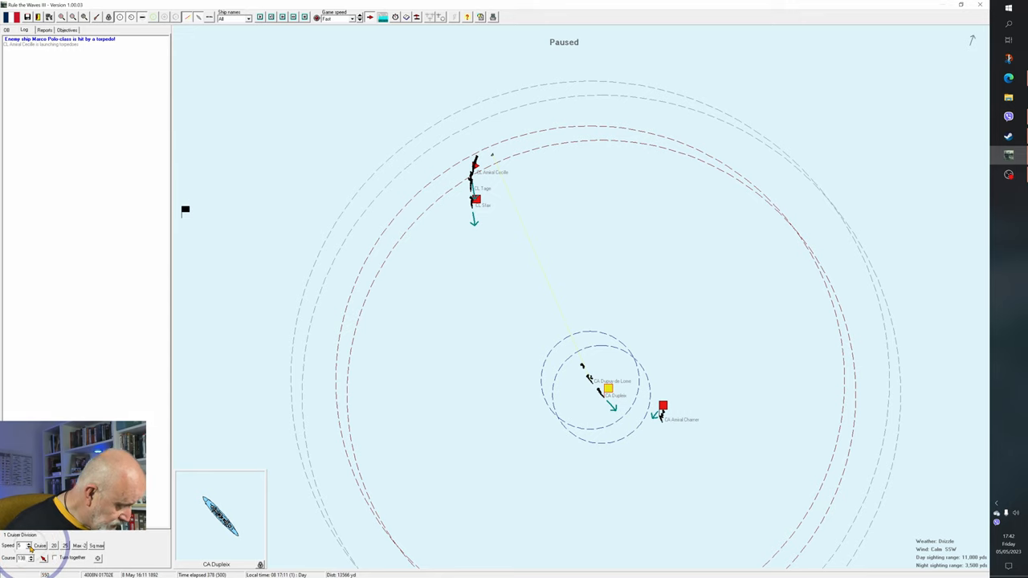
pyautogui.click(477, 426)
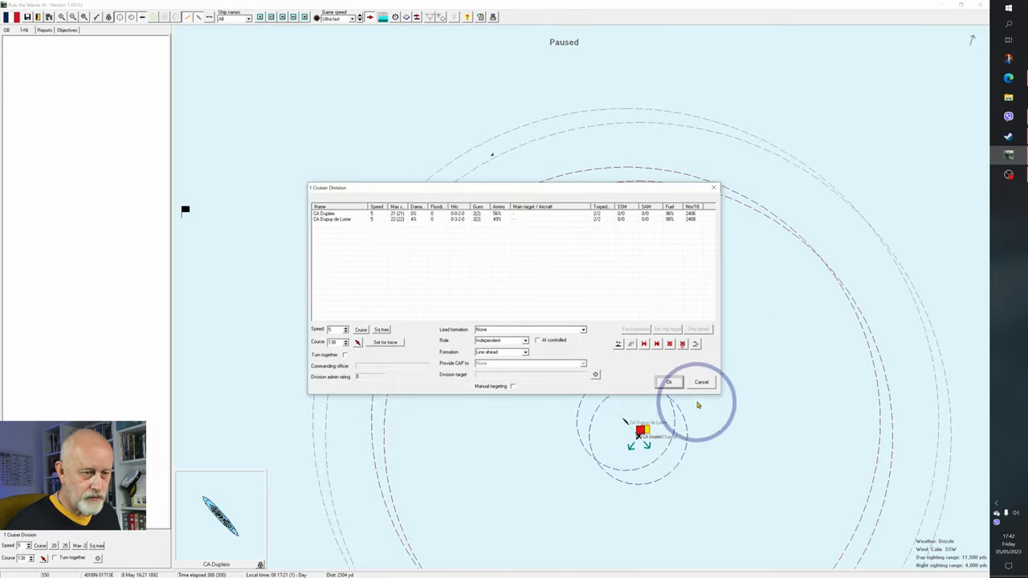
pyautogui.click(669, 381)
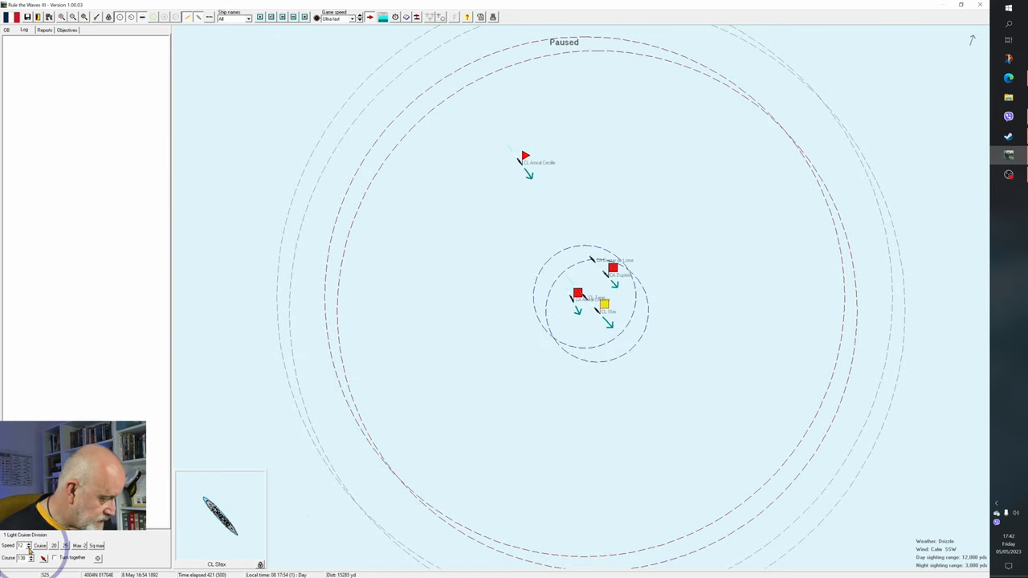
# Set 1 Light Cruiser Division's role to Screen and toggle its AI control
pyautogui.click(605, 303)
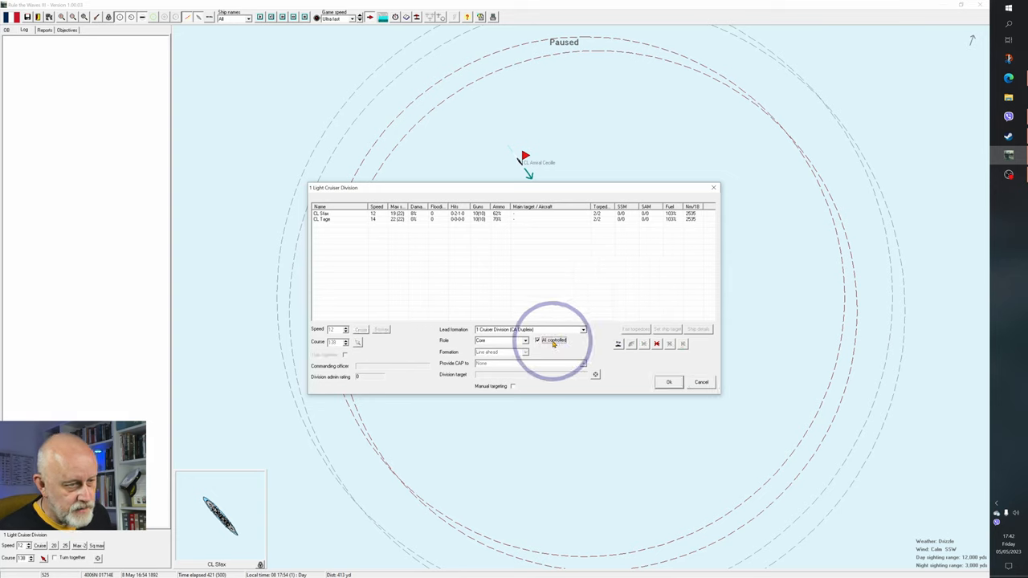
pyautogui.click(525, 340)
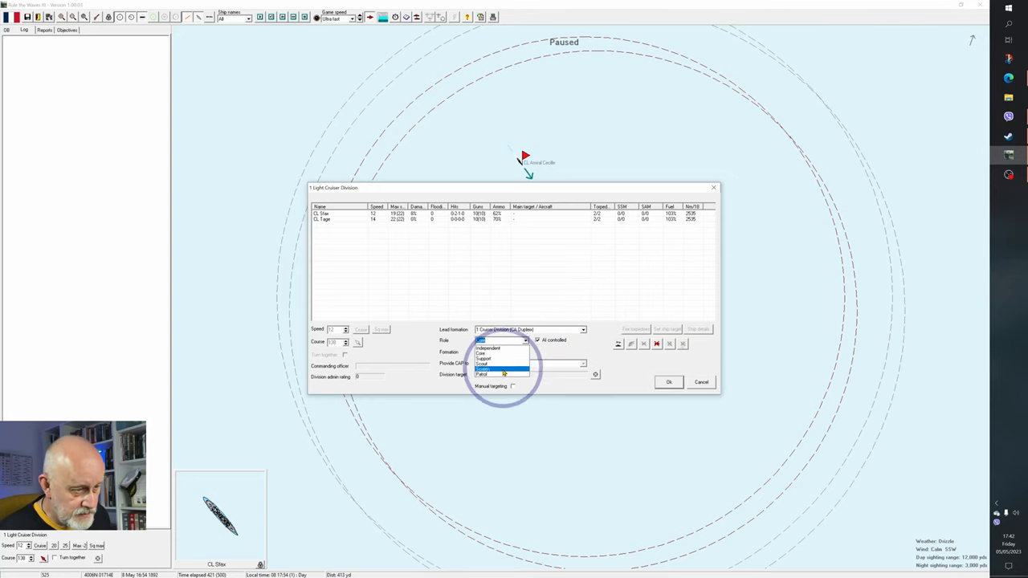
pyautogui.click(502, 359)
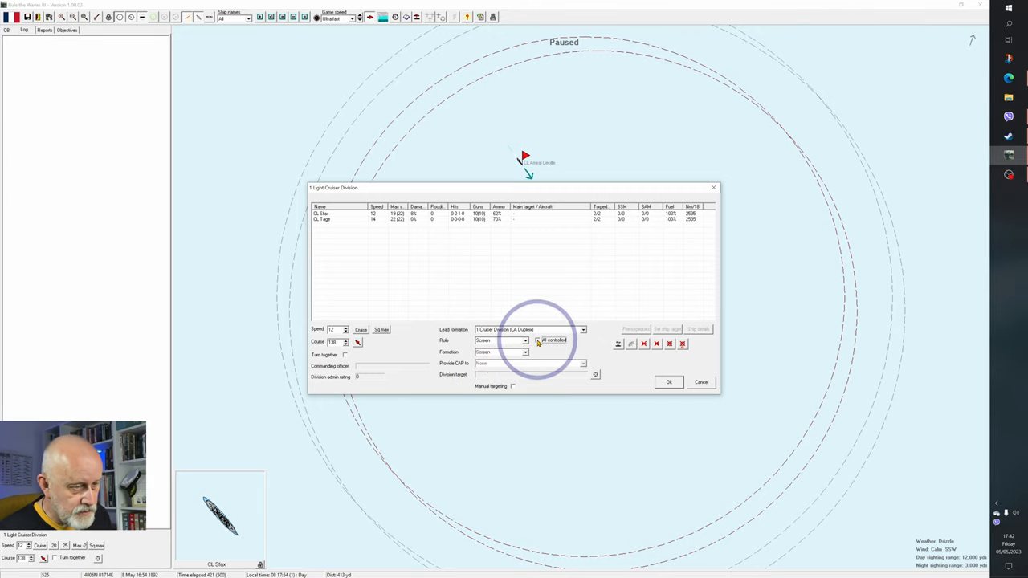
pyautogui.click(669, 382)
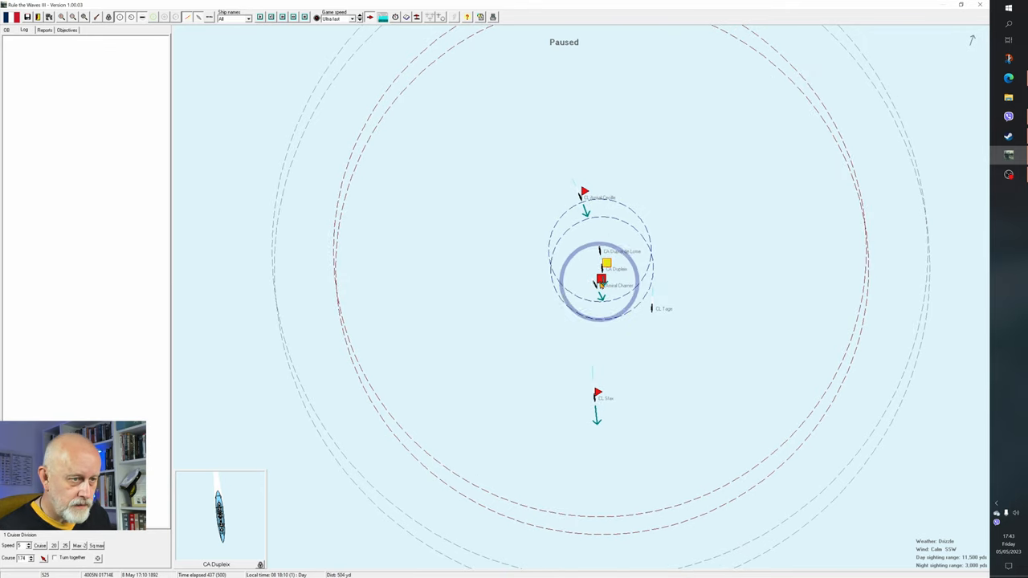
# Run the battle at Ultra fast speed until 'The scenario is over!' appears
pyautogui.click(601, 280)
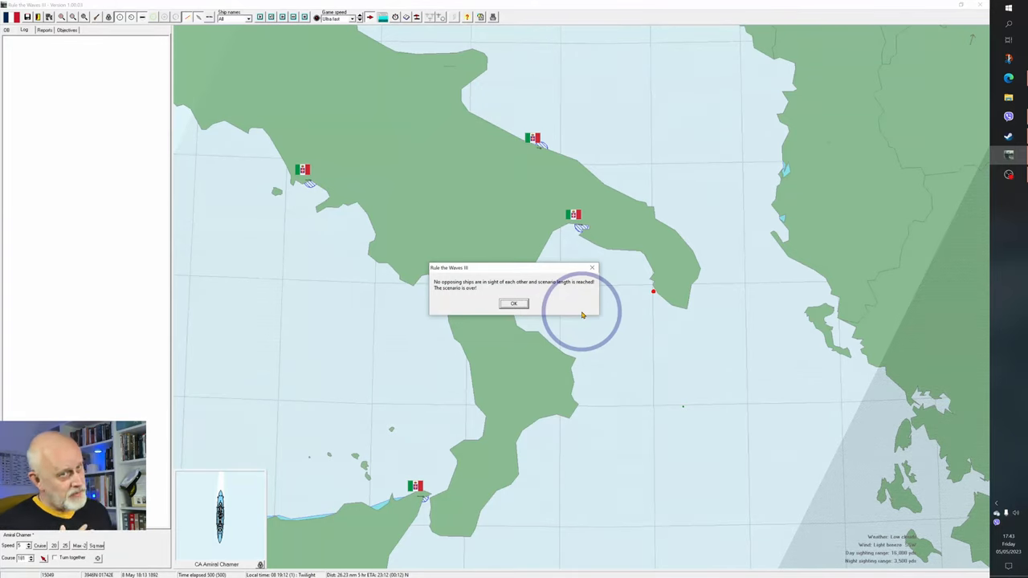
pyautogui.moveTo(526, 279)
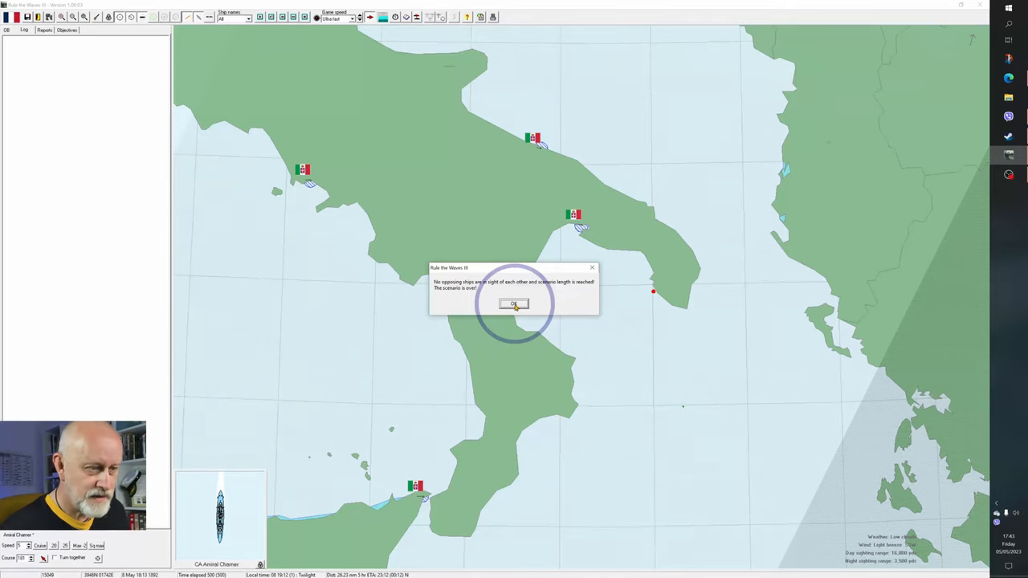
# Dismiss the scenario-over messages to reach results showing France winning 5,351 to 1,562
pyautogui.click(514, 303)
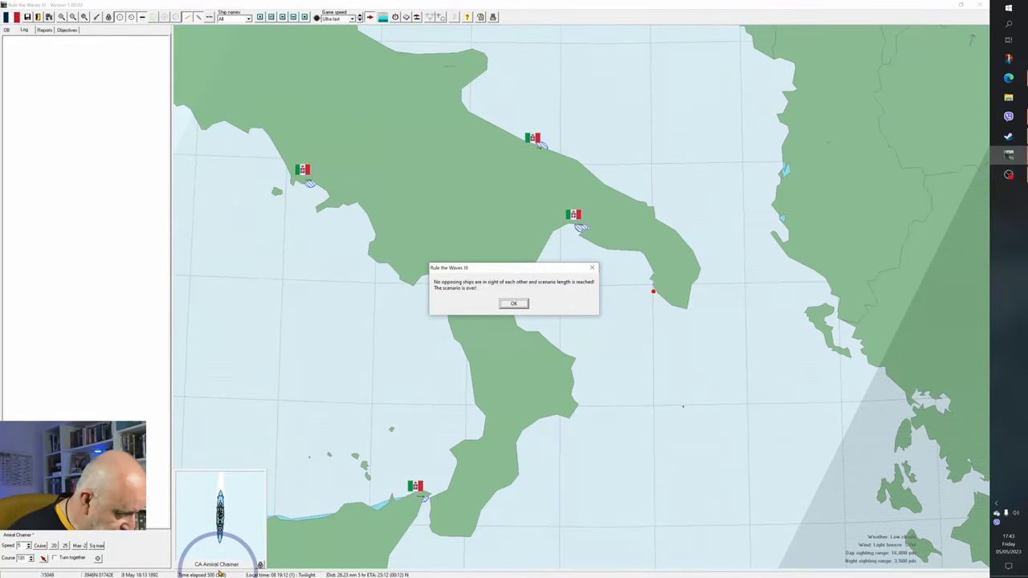
pyautogui.click(514, 303)
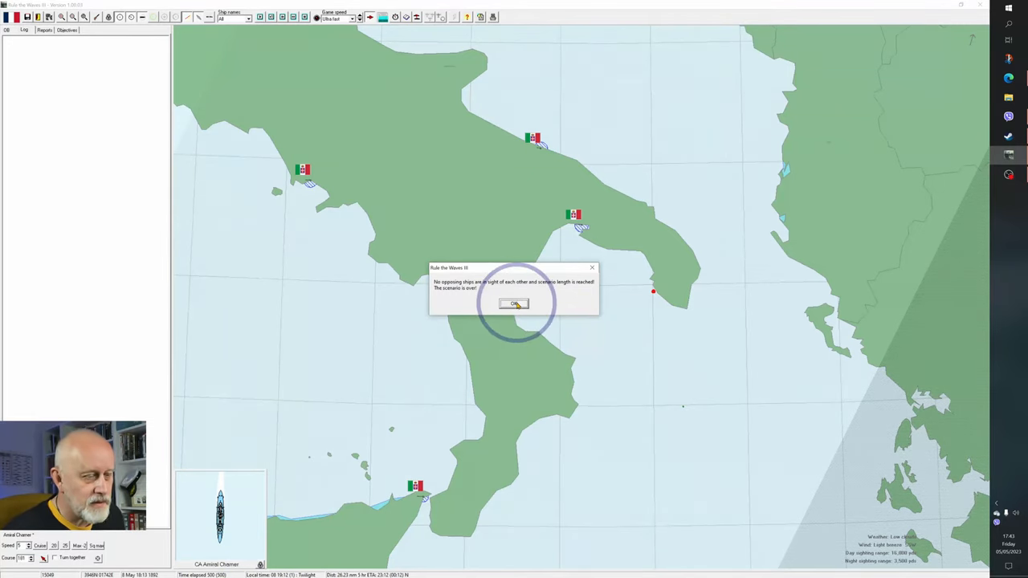
pyautogui.click(514, 303)
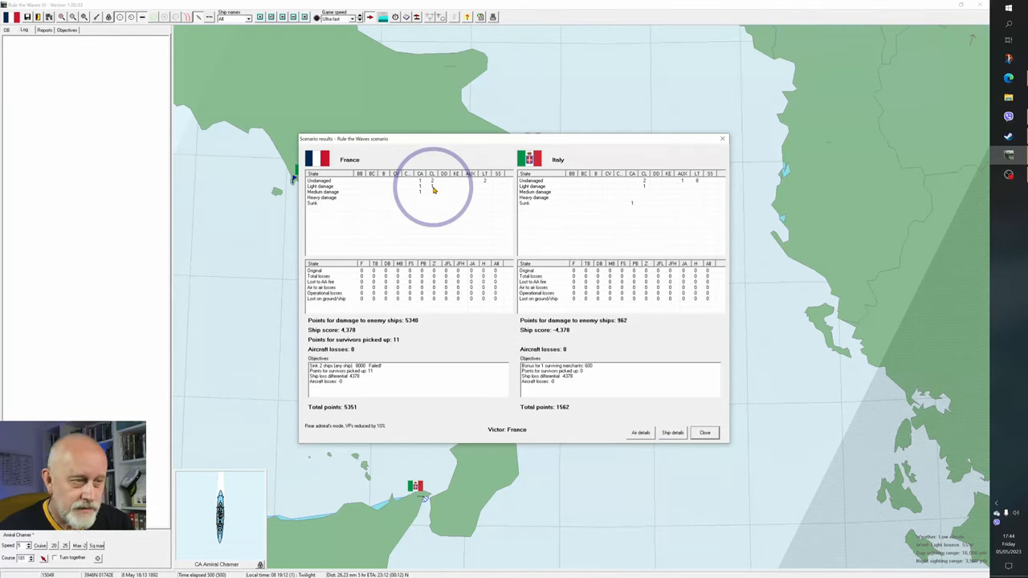
pyautogui.moveTo(620, 210)
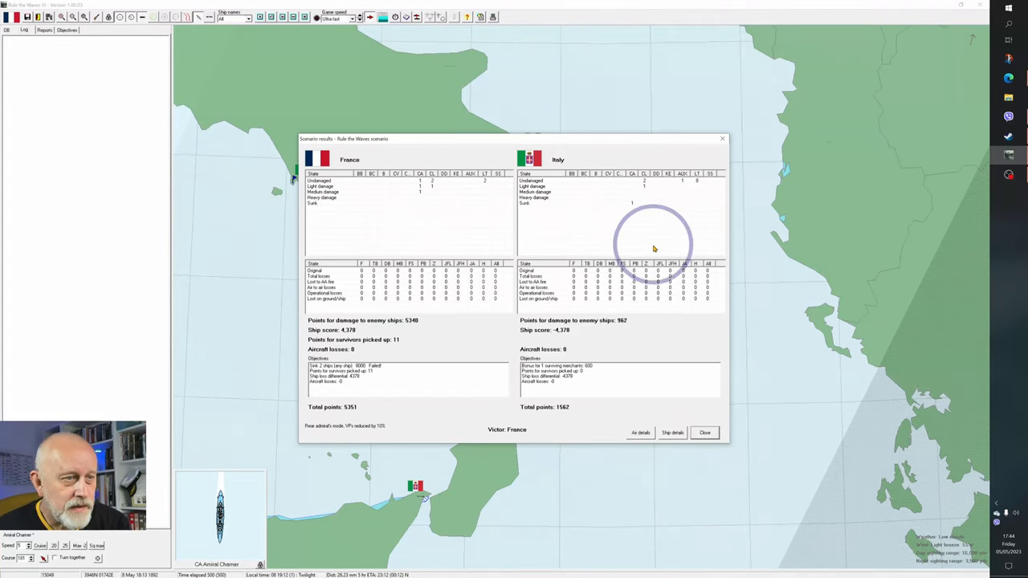
pyautogui.moveTo(682, 191)
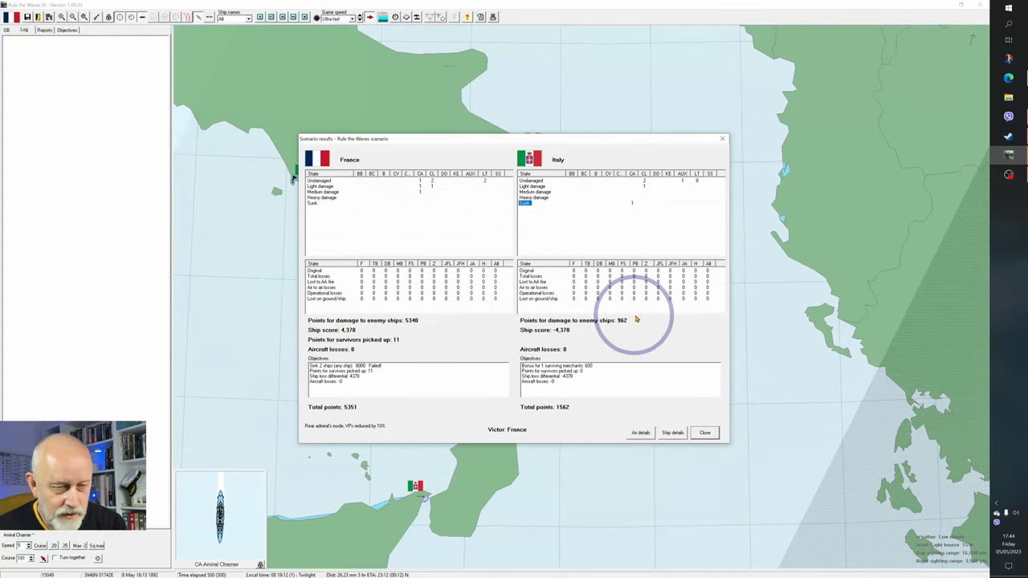
# Show per-ship battle statistics, with the sunk Marco Polo at 5,202 damage points
pyautogui.click(672, 432)
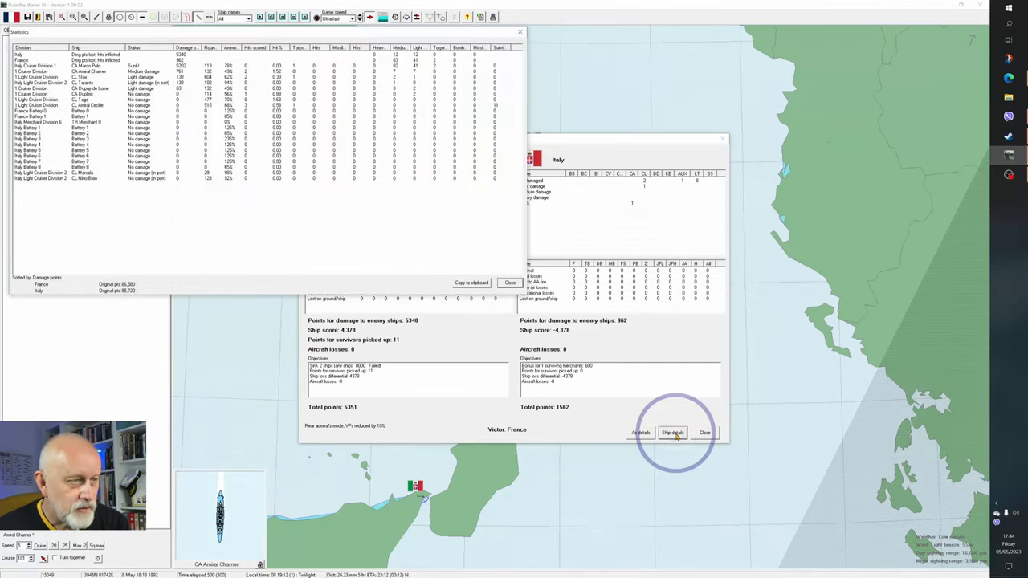
pyautogui.click(672, 432)
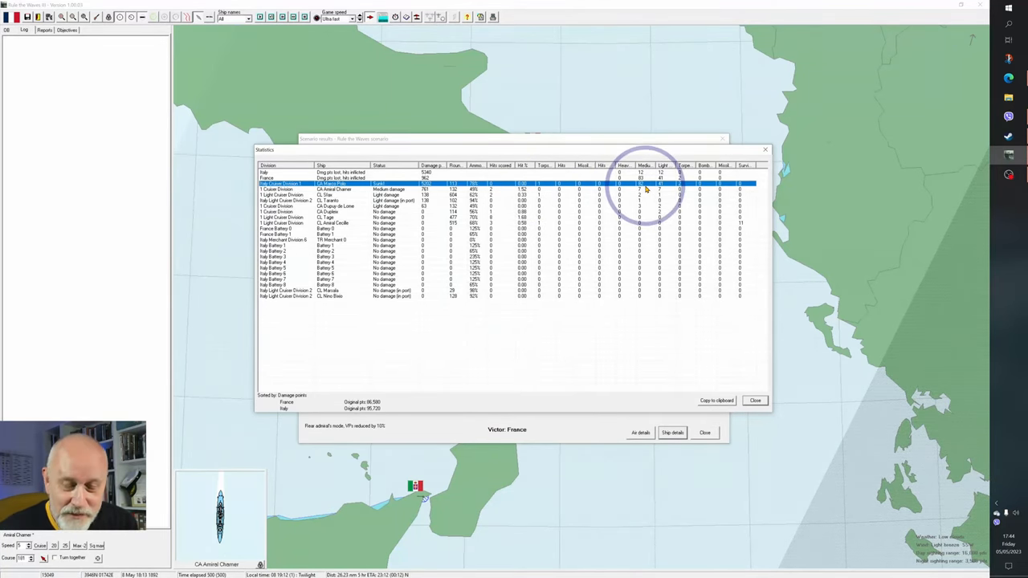
pyautogui.moveTo(663, 190)
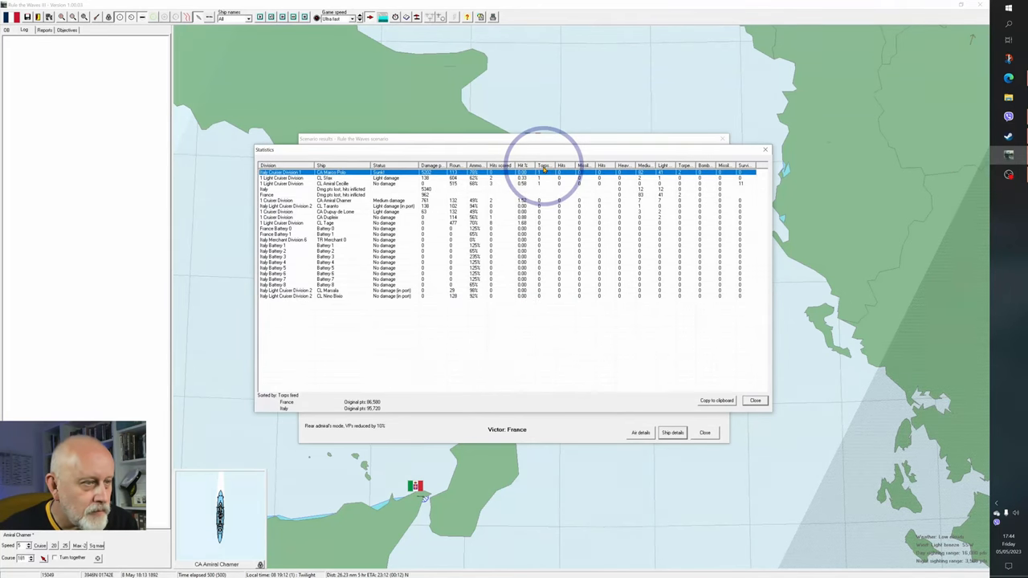
pyautogui.moveTo(319, 185)
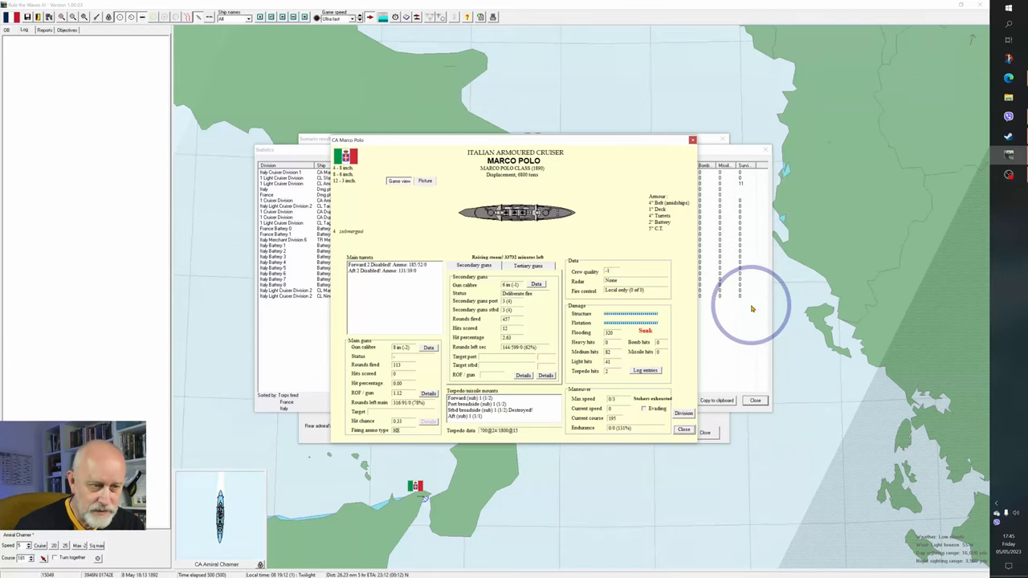
# View the Marco Polo's log of hits from Dupleix and Dupuy de Lome
pyautogui.click(645, 370)
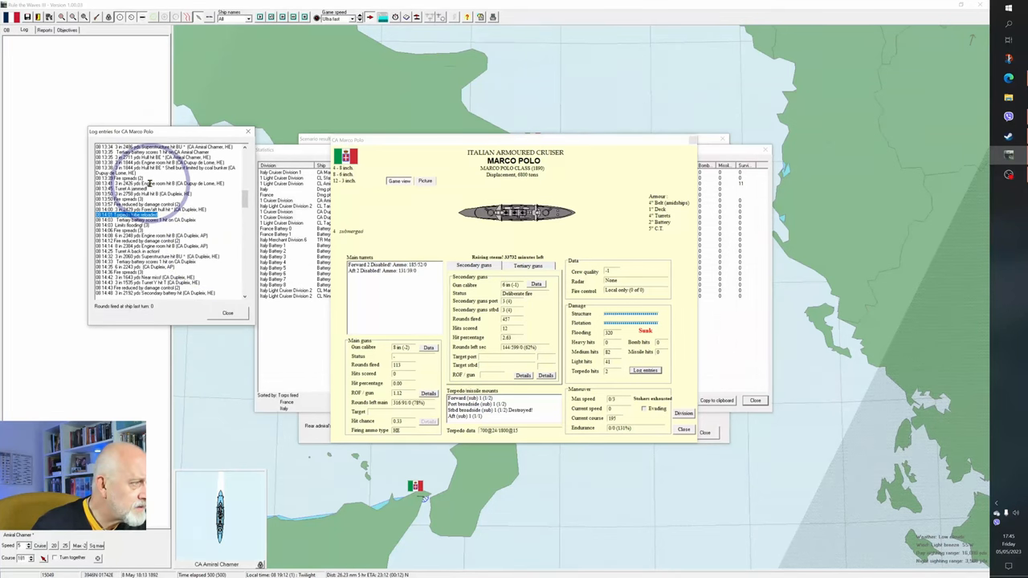
pyautogui.click(145, 179)
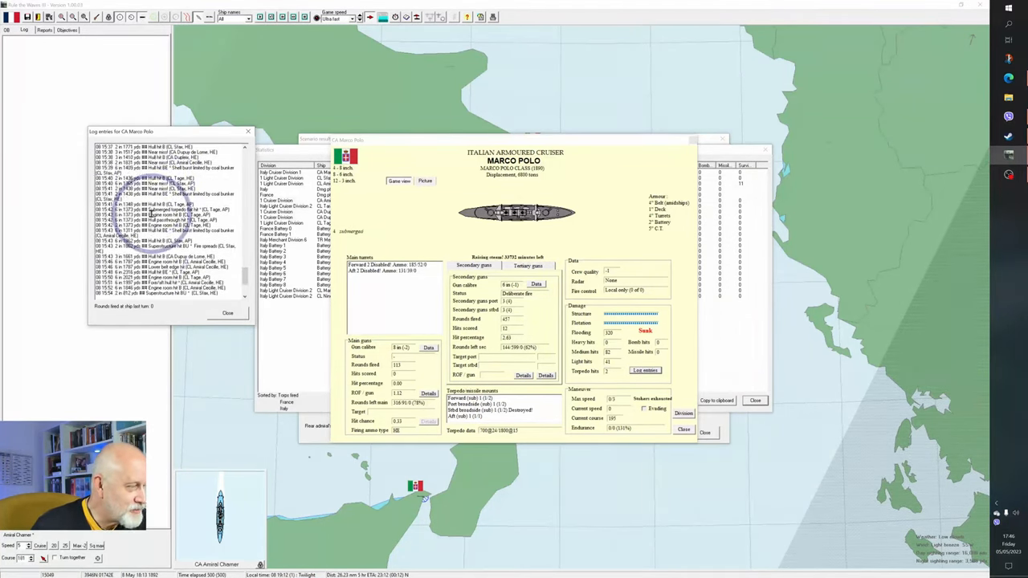
pyautogui.scroll(-3)
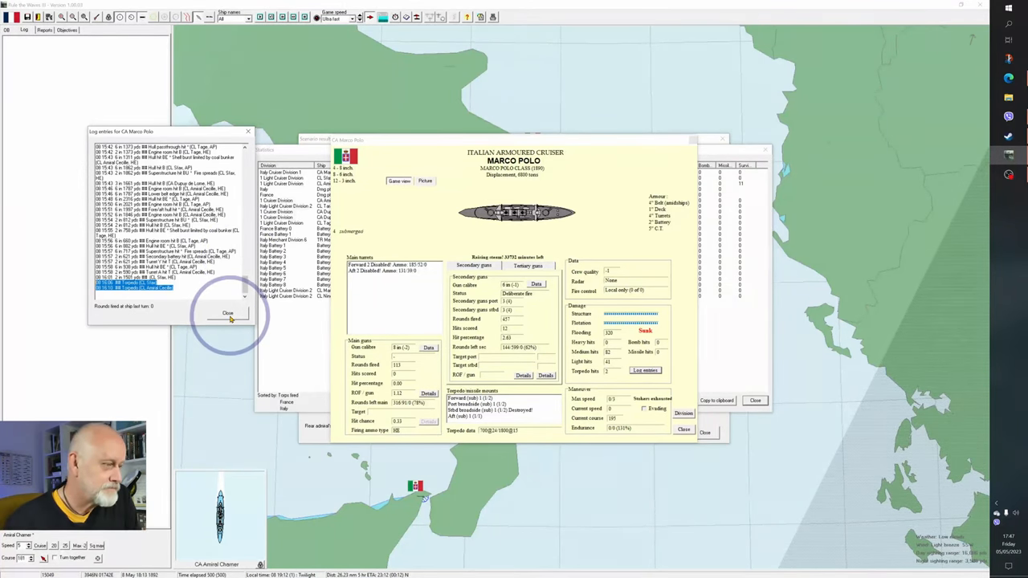
# Close the Marco Polo details and statistics, returning to the France victory results (5351 to 1562)
pyautogui.click(227, 313)
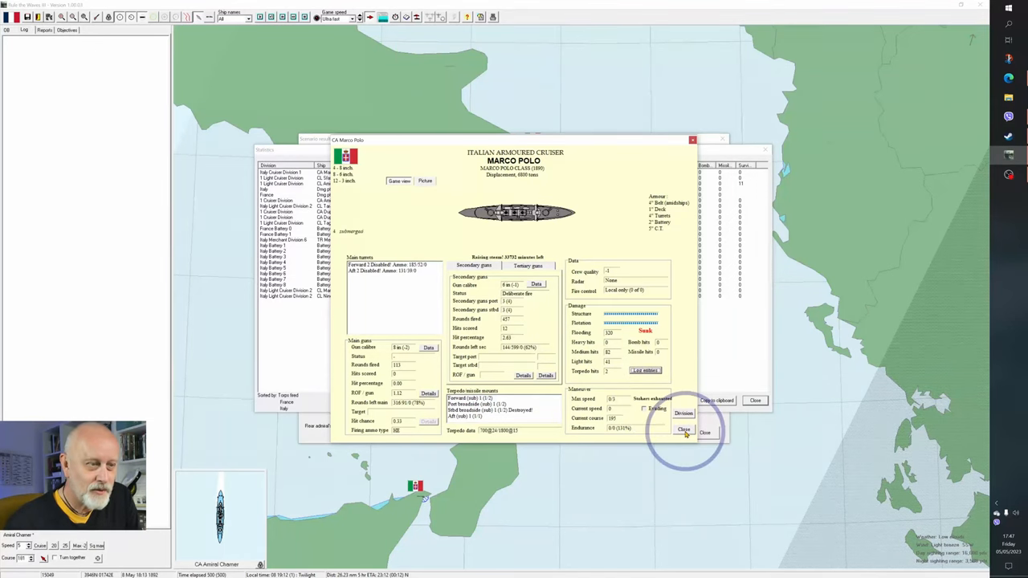
pyautogui.click(683, 431)
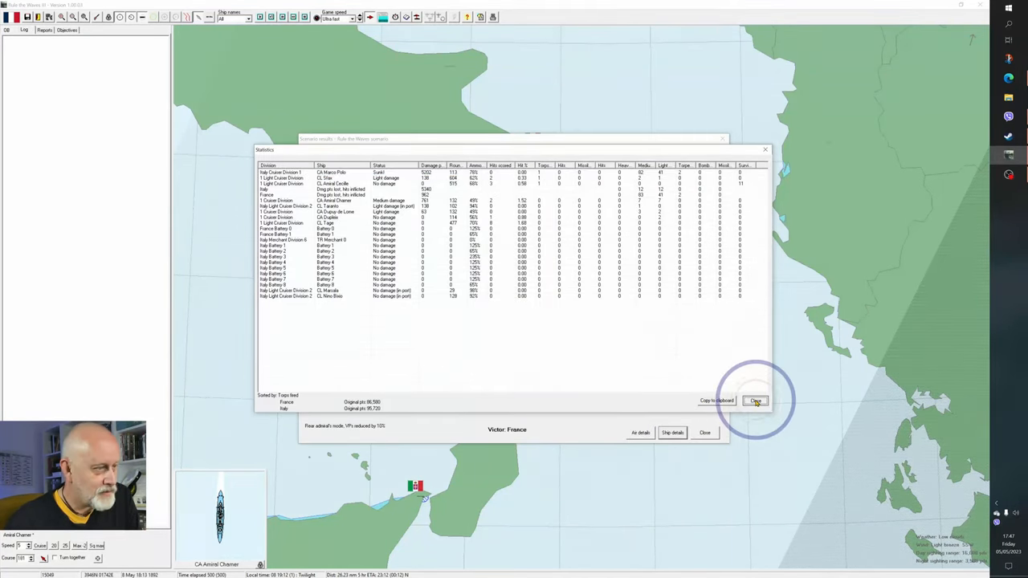
pyautogui.click(755, 401)
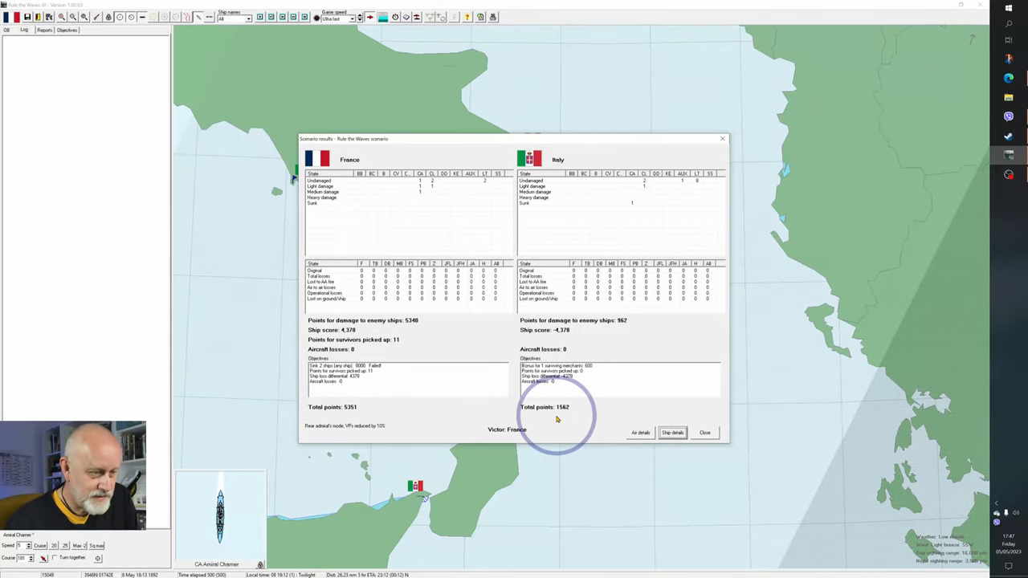
pyautogui.moveTo(329, 415)
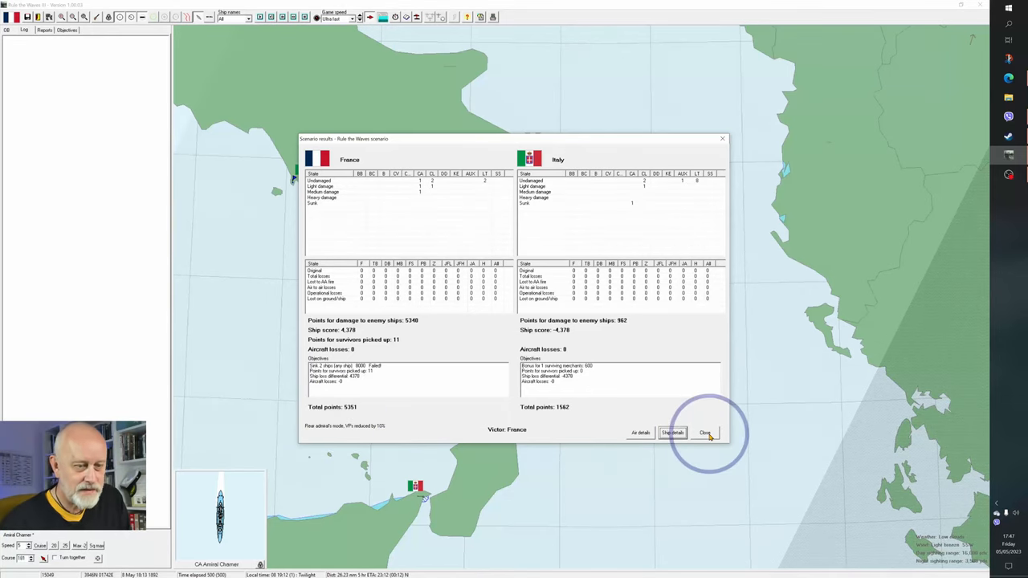
# Close scenario results and acknowledge the French minor victory (Own VP 460, Enemy VP 178)
pyautogui.click(704, 433)
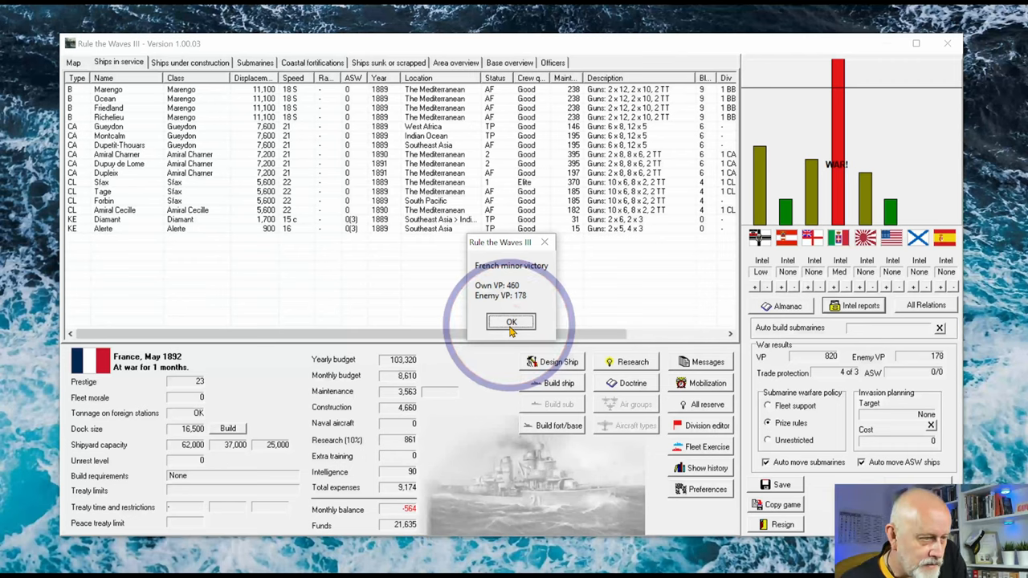
pyautogui.moveTo(511, 321)
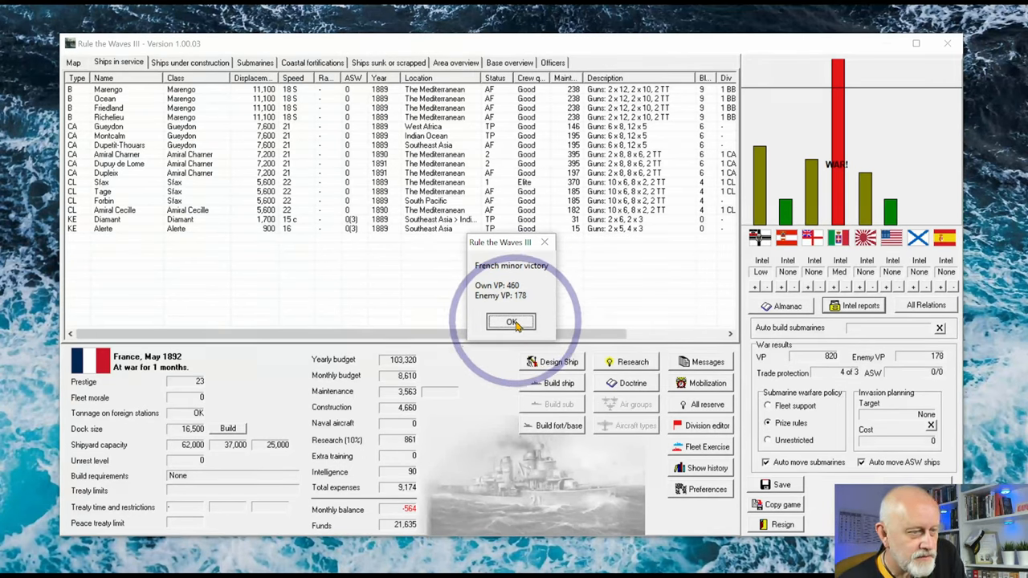
pyautogui.click(511, 322)
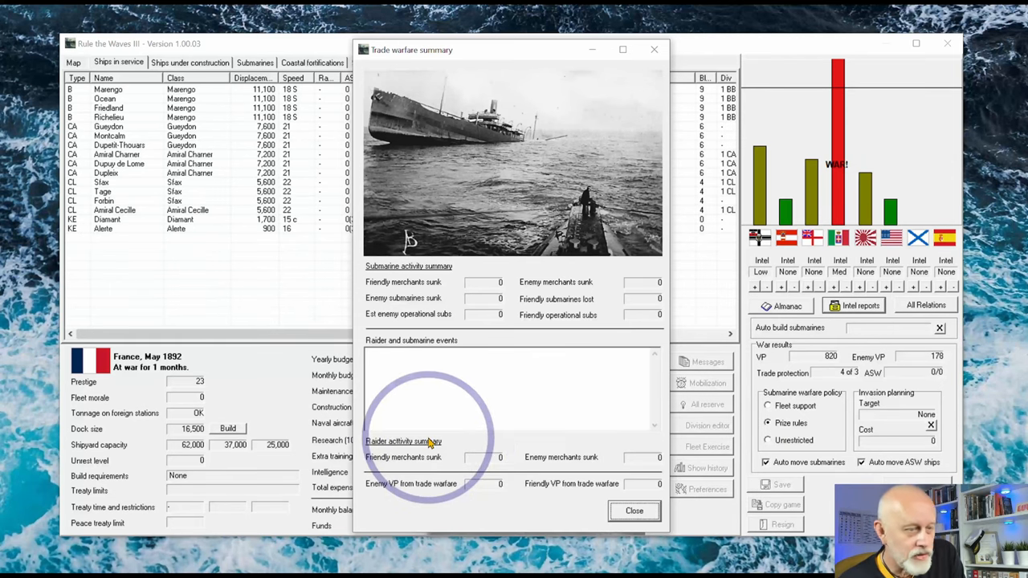
# Dismiss the trade warfare summary and turn messages to reach June 1892
pyautogui.click(633, 511)
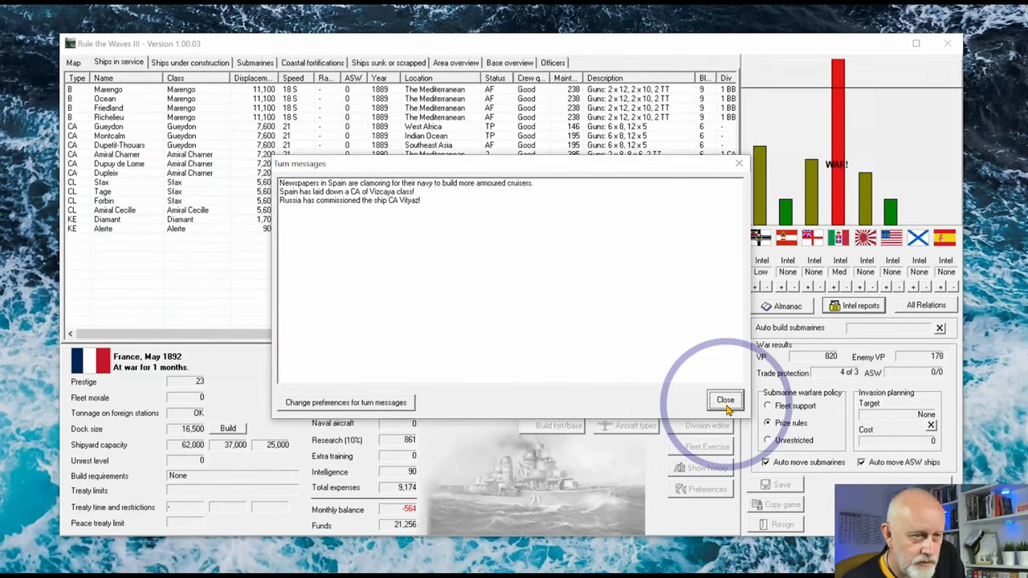
pyautogui.click(725, 400)
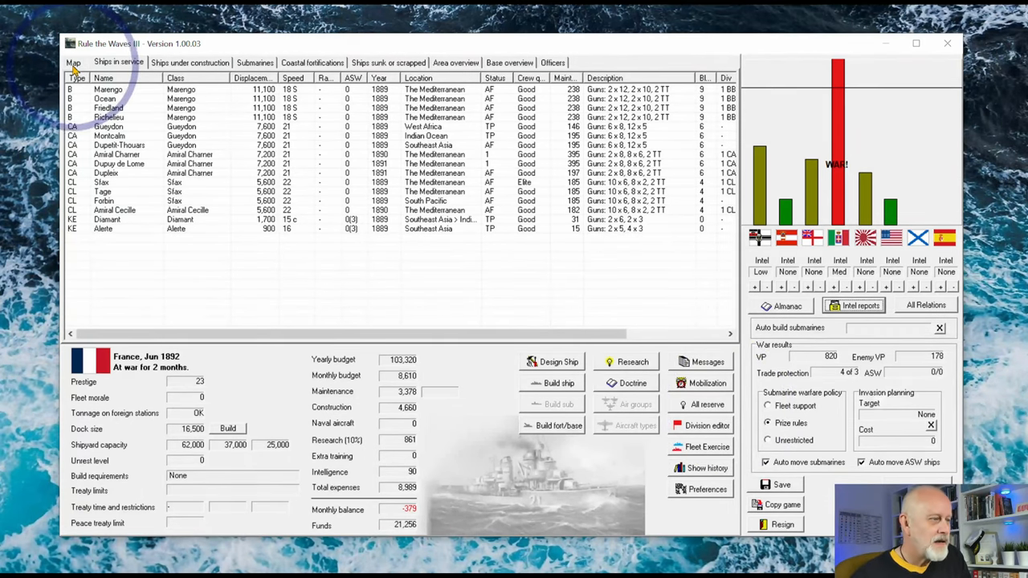
# Check Mediterranean blockade strength on the map, France 54 versus Italy 57, then close details
pyautogui.click(73, 62)
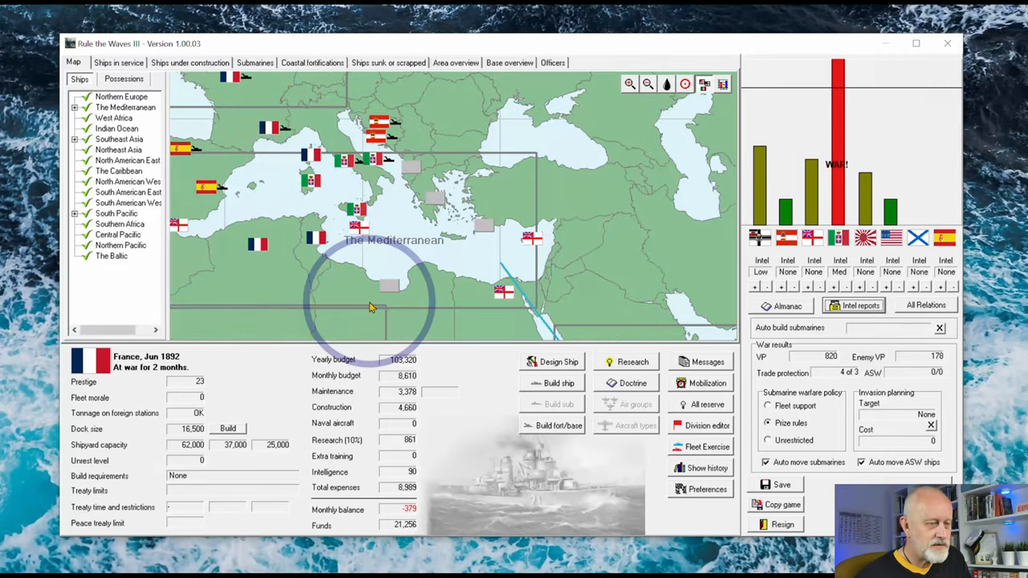
pyautogui.click(371, 307)
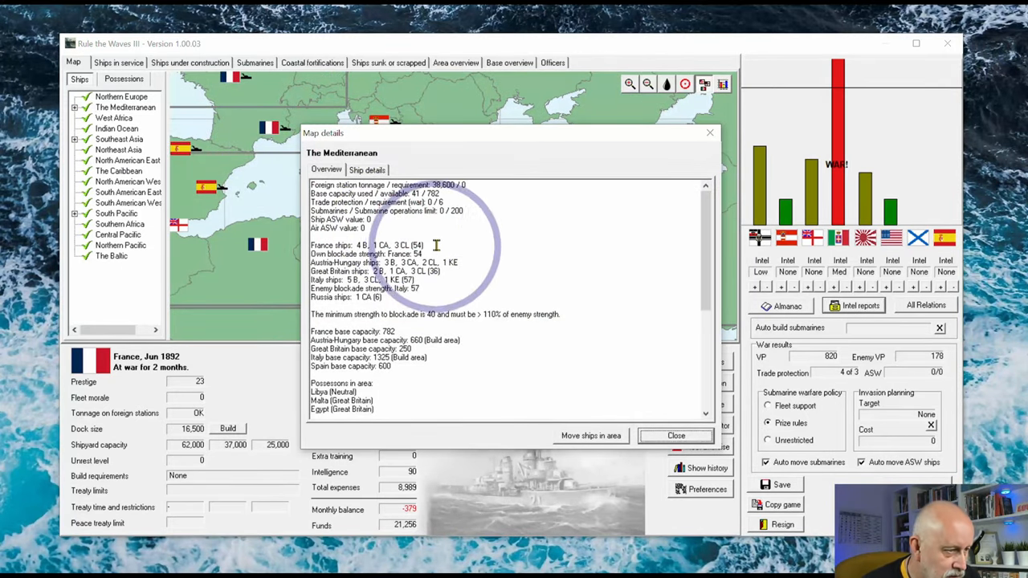
pyautogui.moveTo(310, 244); pyautogui.dragTo(423, 245)
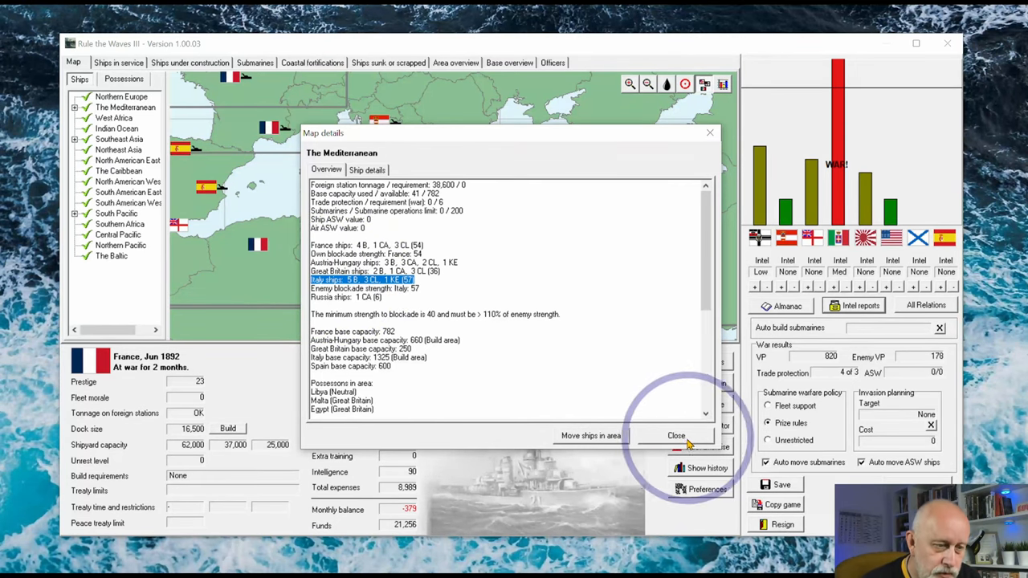
pyautogui.click(675, 435)
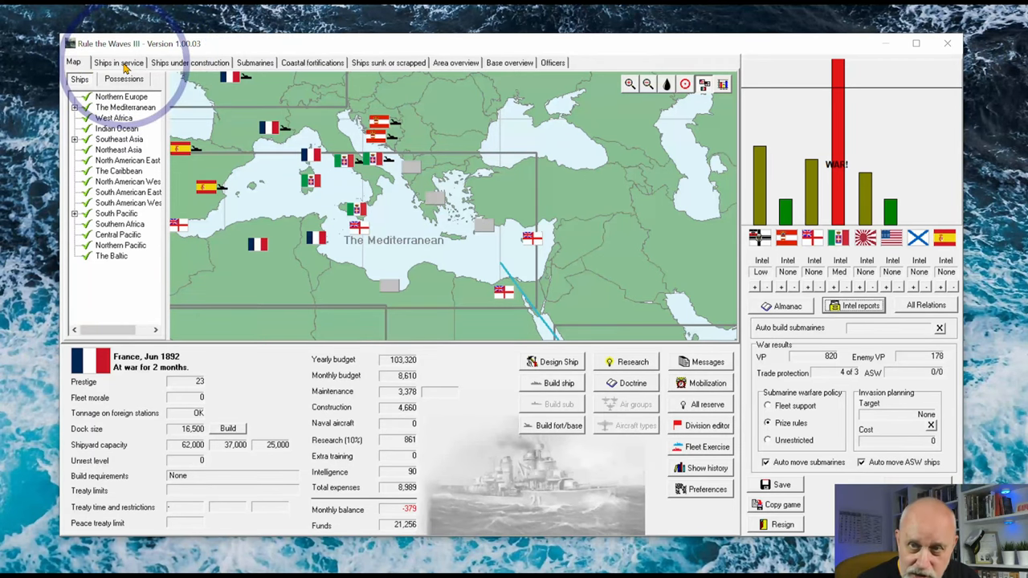
# Review French ships under construction, Charles Martel-class battleships and Pothuau, then return to ships in service
pyautogui.click(118, 63)
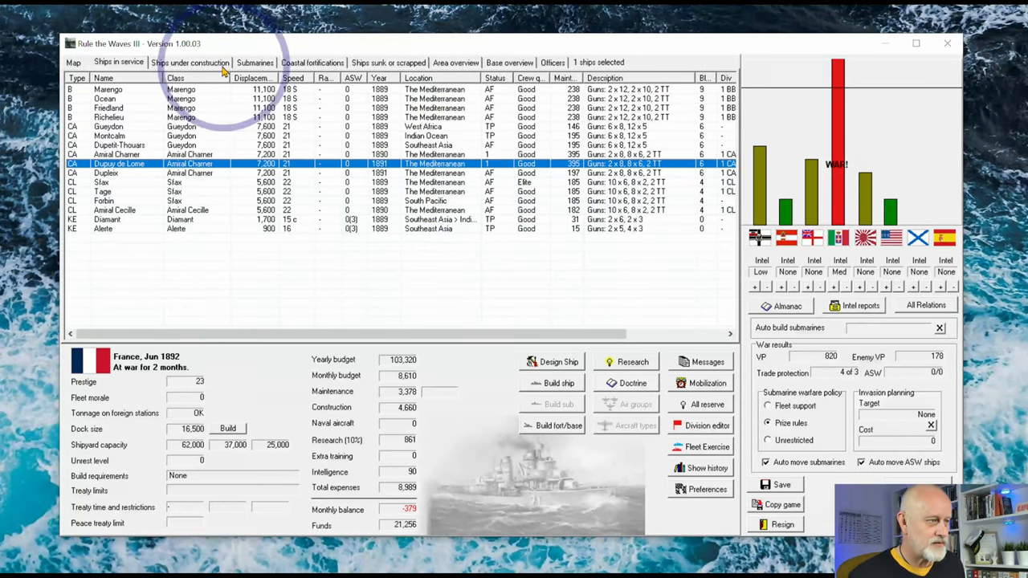
pyautogui.click(190, 62)
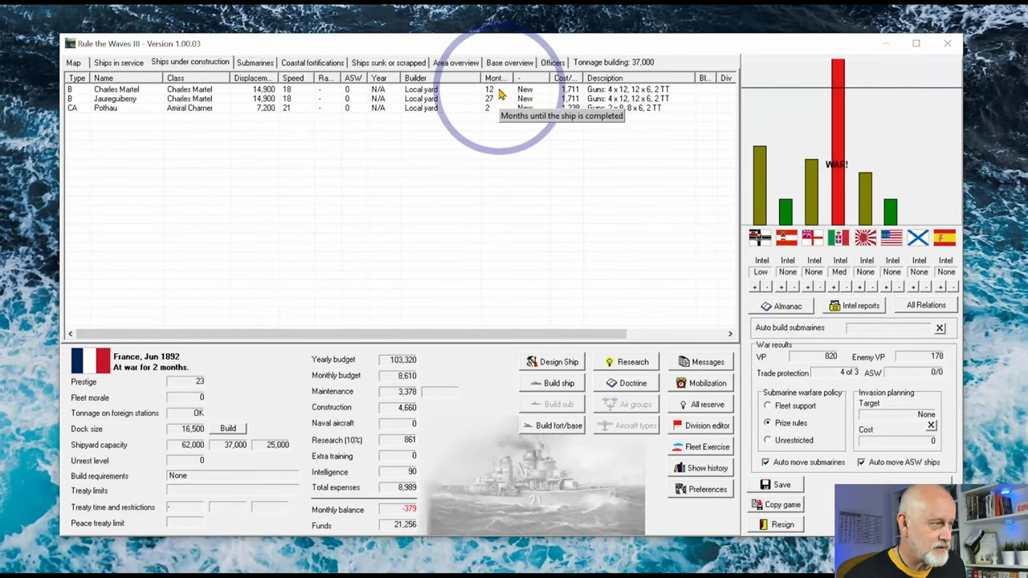
pyautogui.click(118, 61)
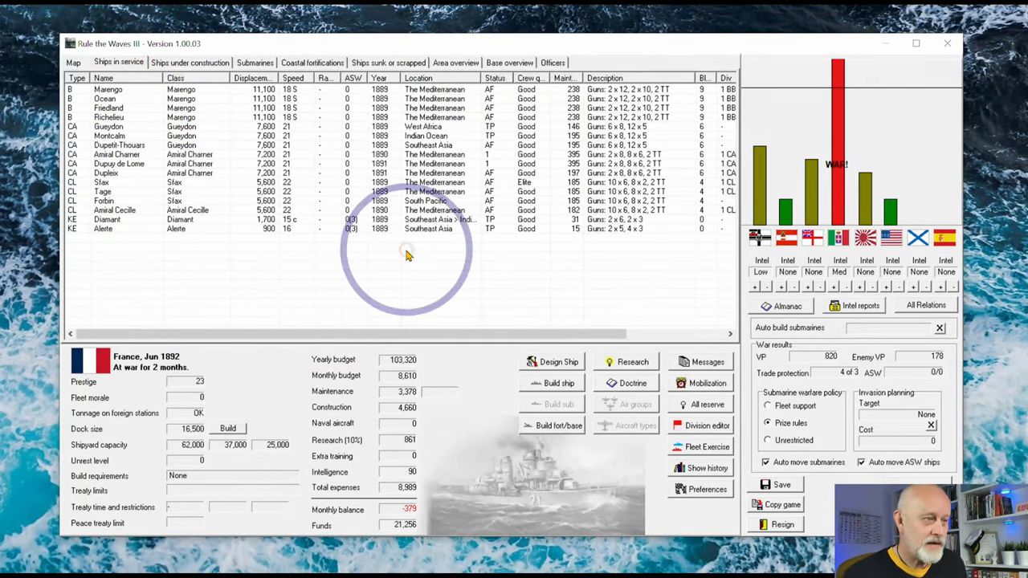
pyautogui.moveTo(583, 278)
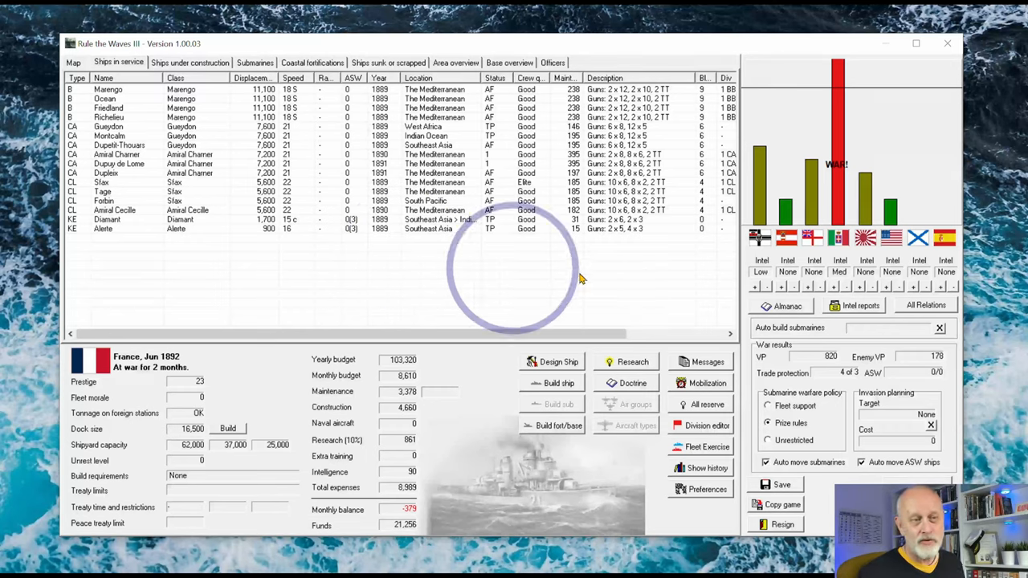
pyautogui.moveTo(819, 161)
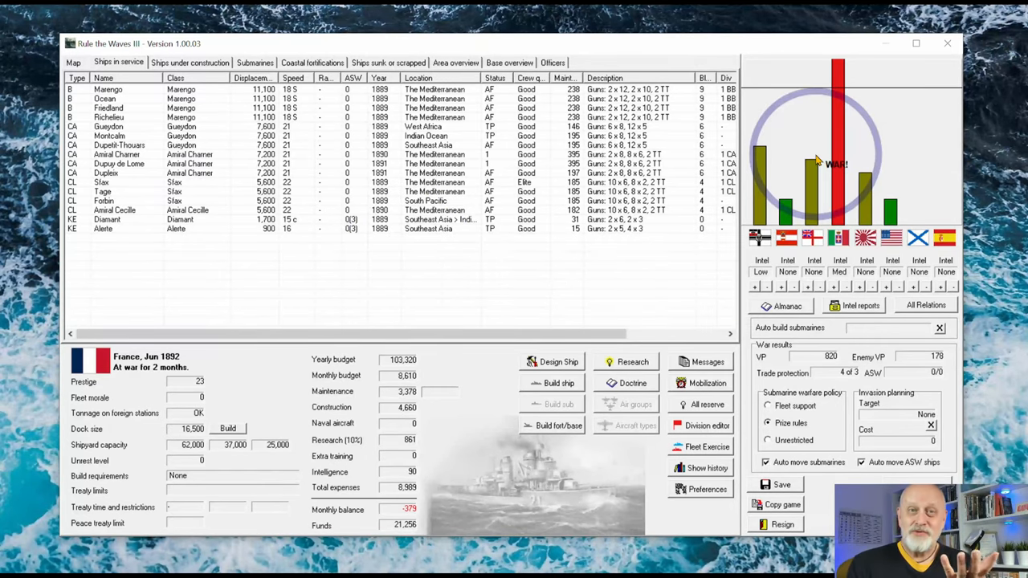